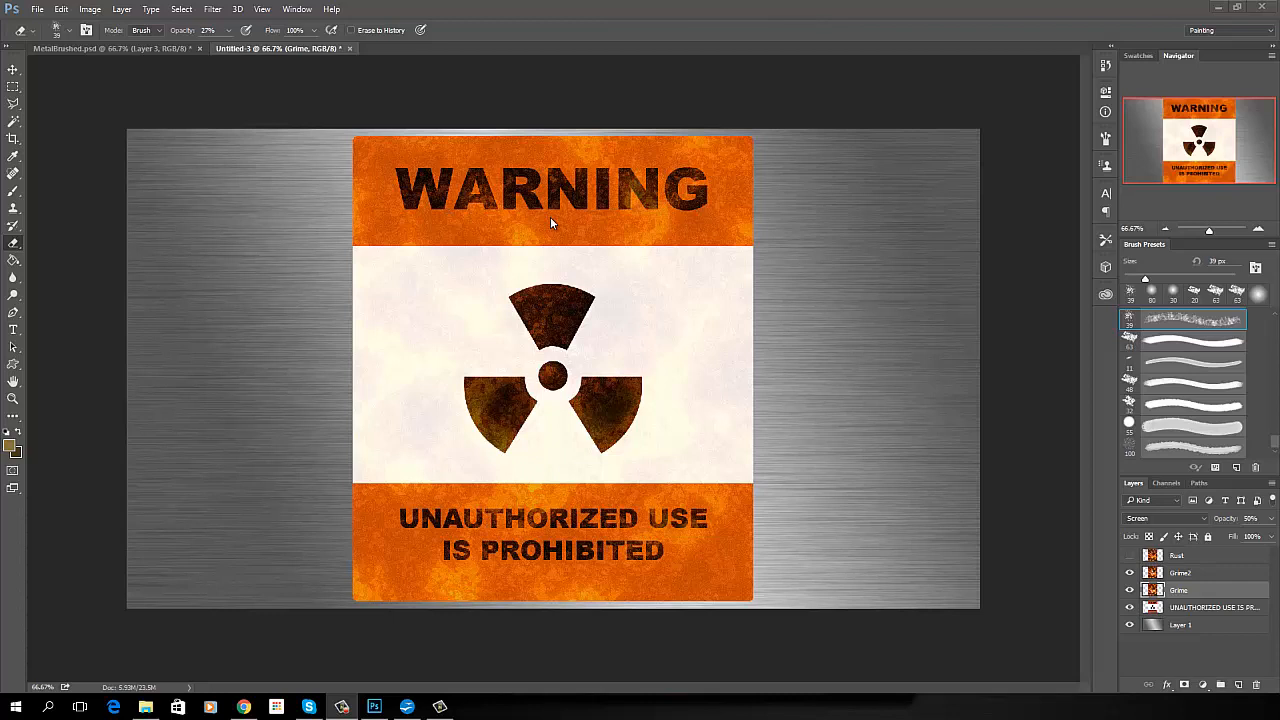
mouse_move(560, 224)
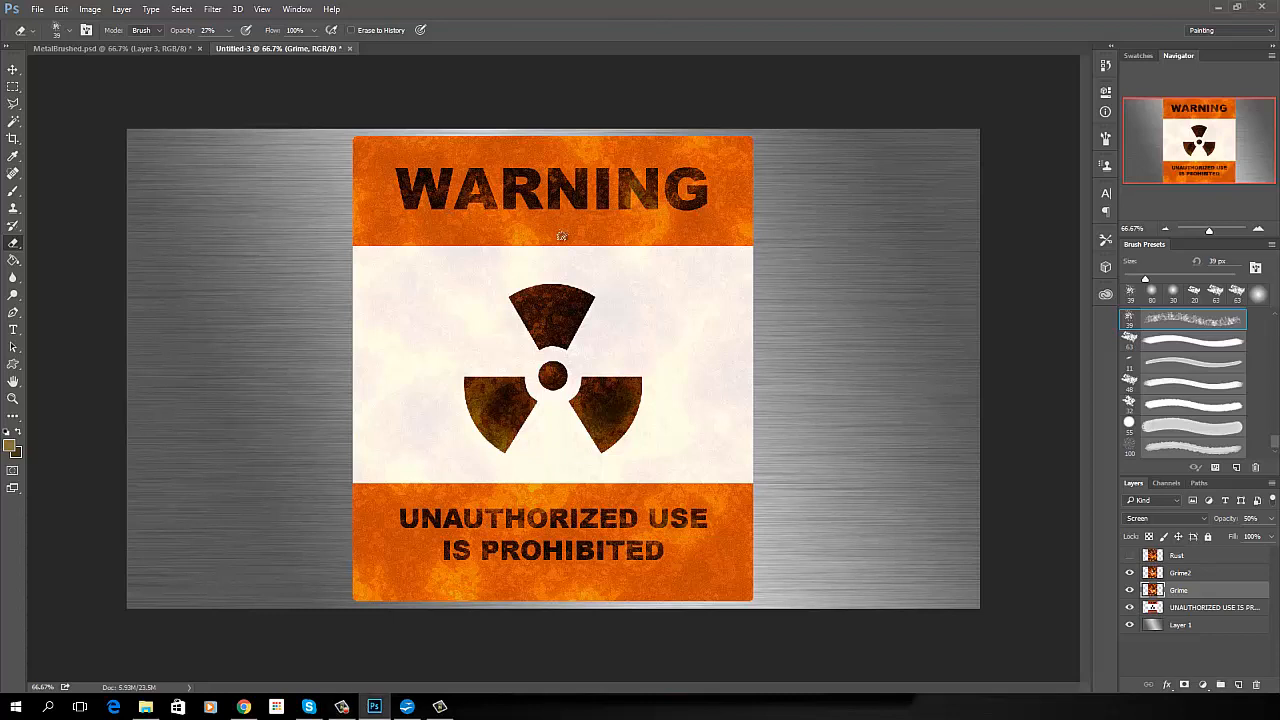
mouse_move(544, 262)
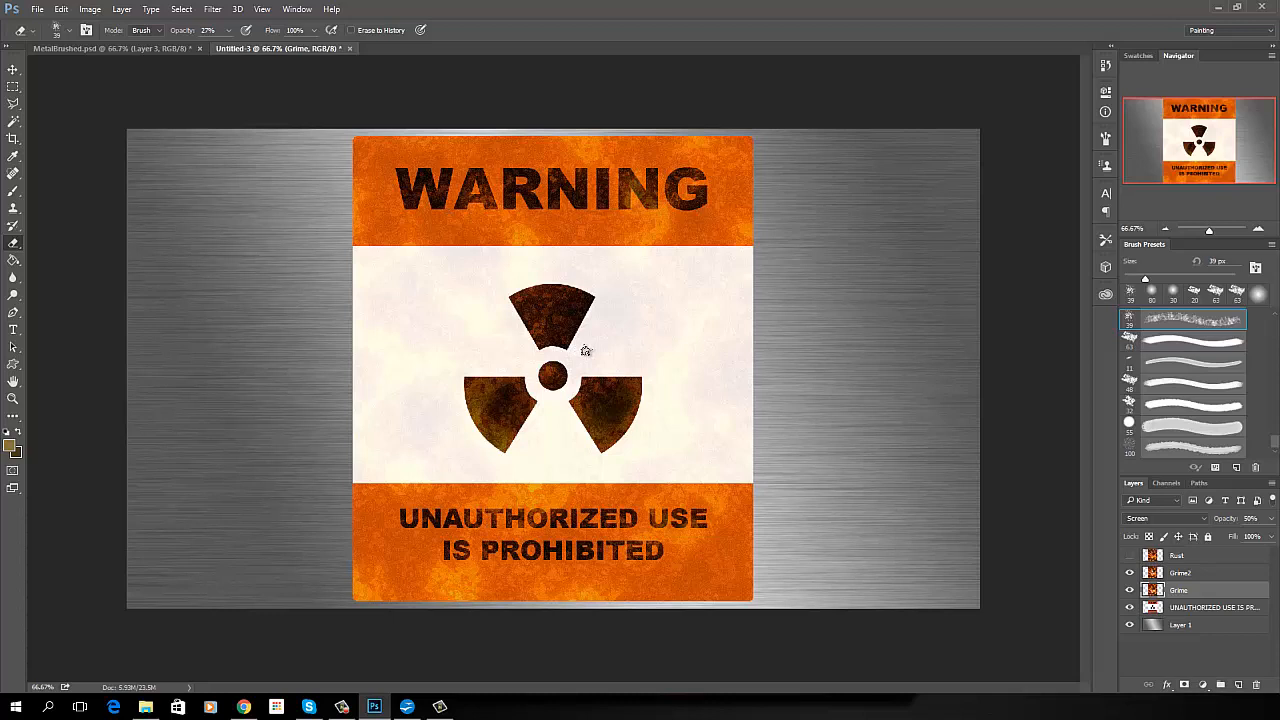
mouse_move(578, 488)
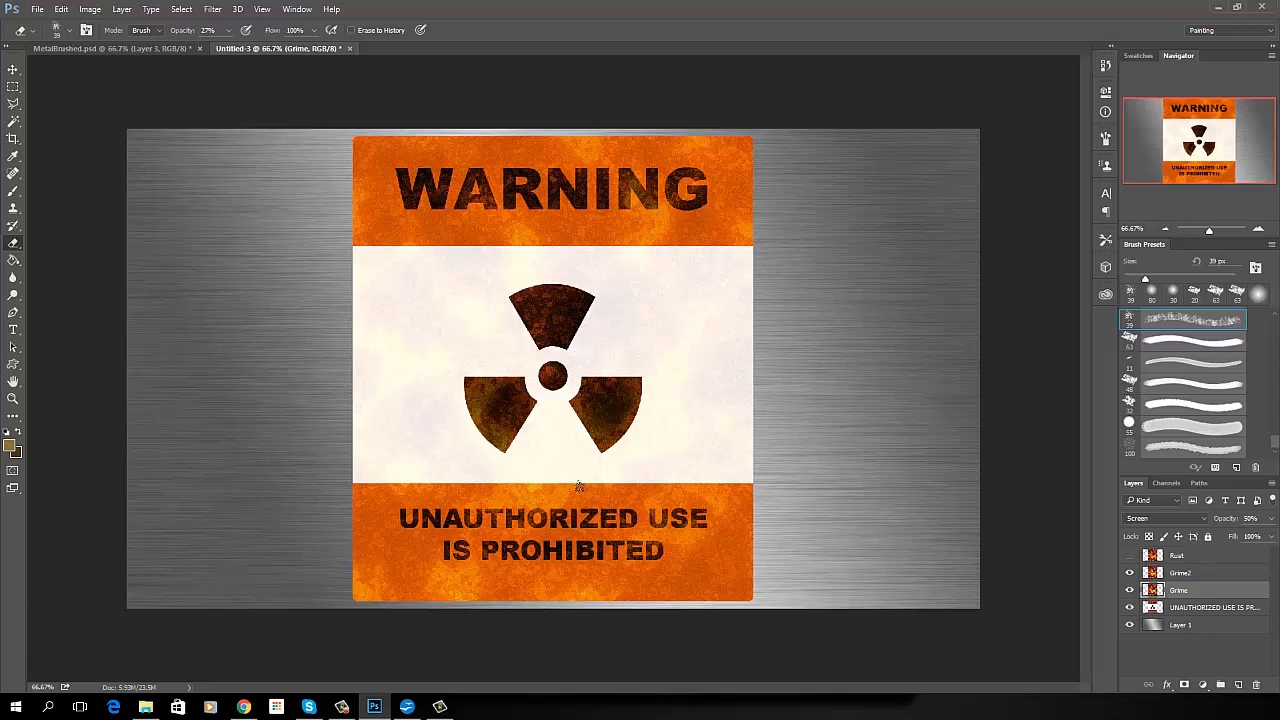
mouse_move(730, 236)
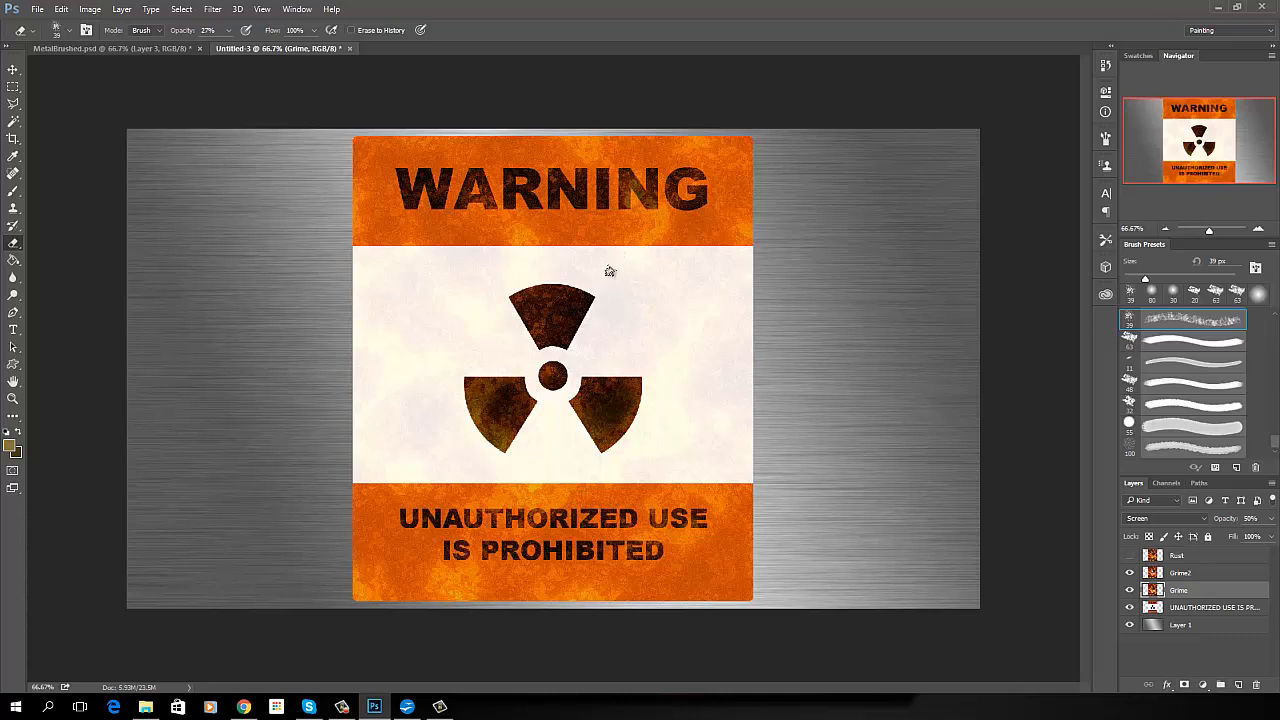
mouse_move(612, 272)
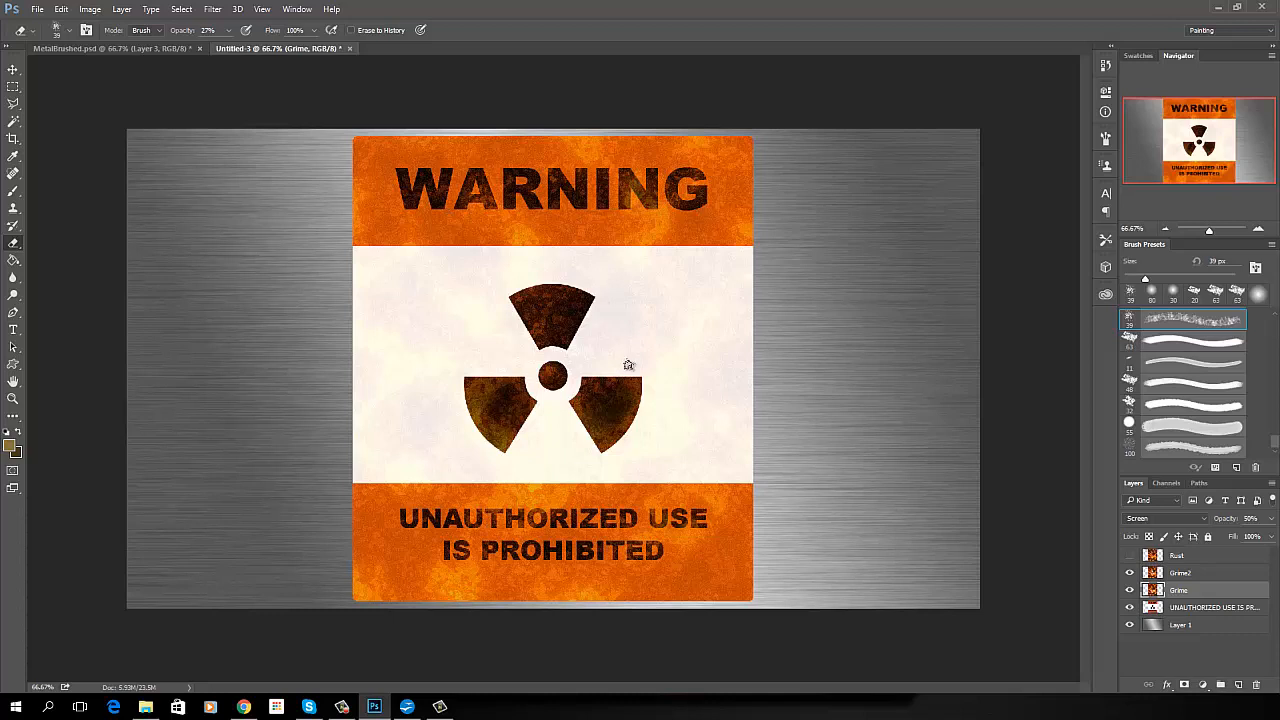
mouse_move(1032, 544)
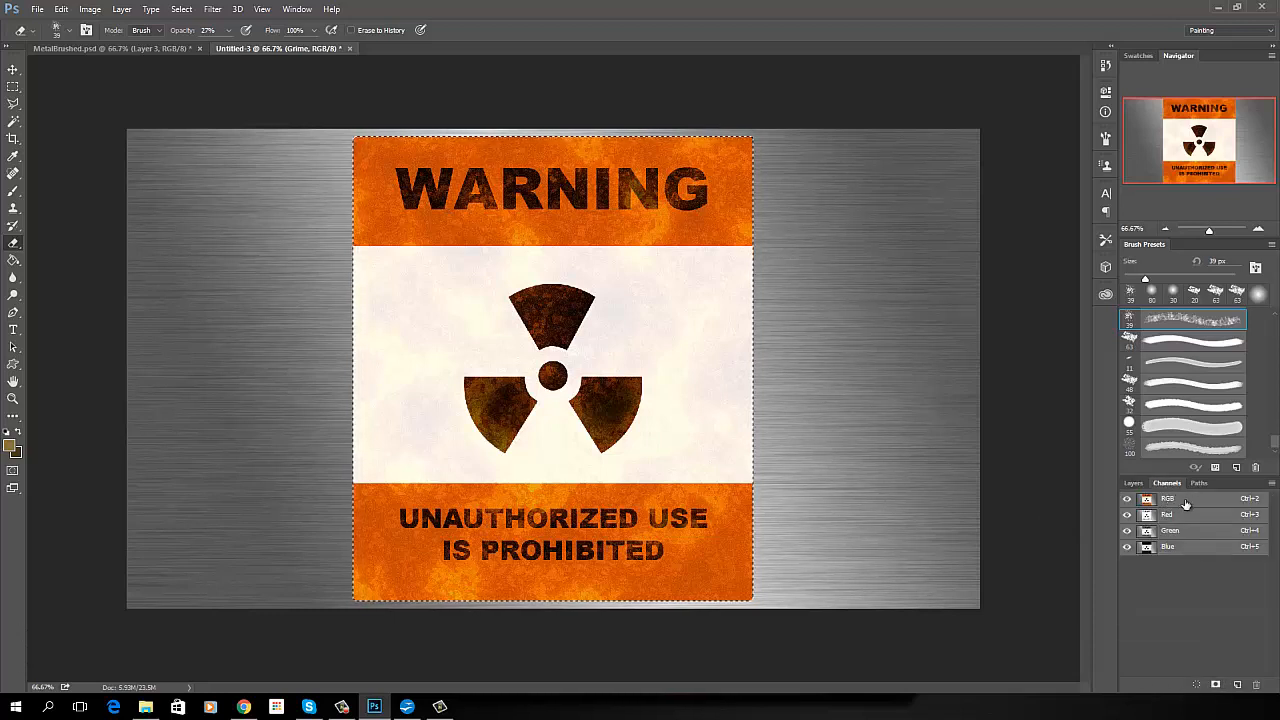
Store the sign selection as a new Alpha 1 channel.
left_click(1168, 514)
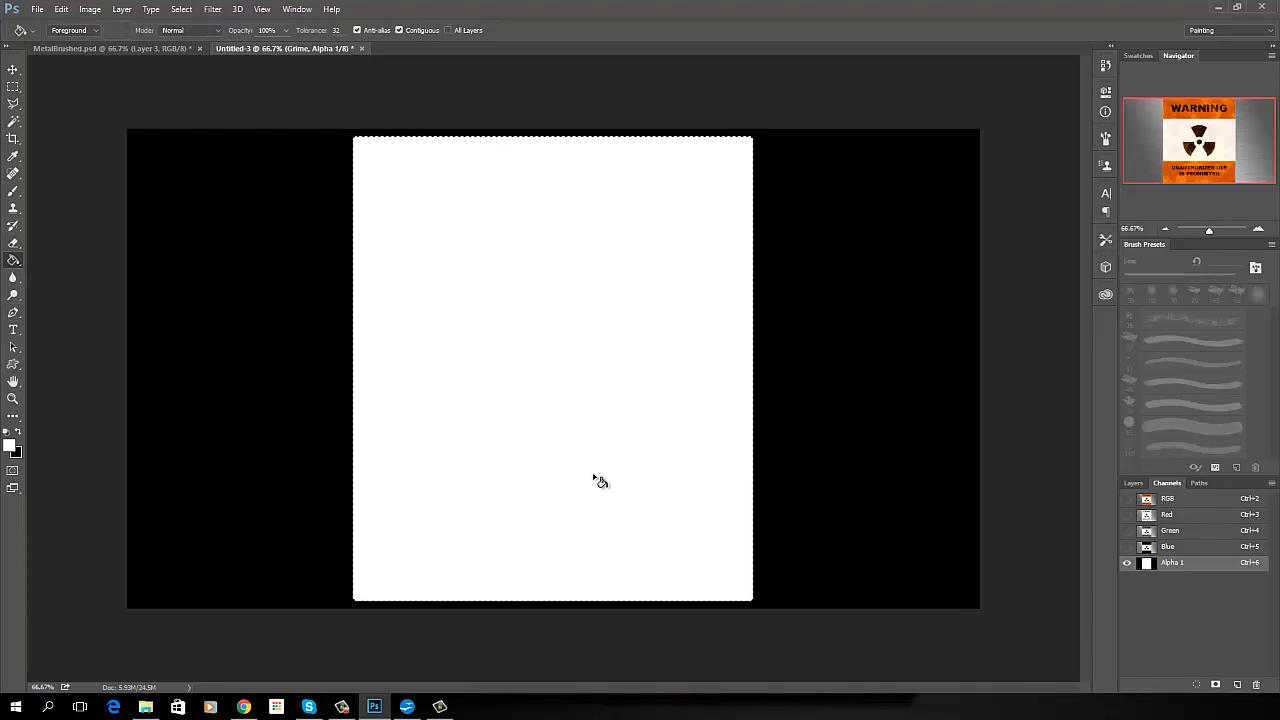
mouse_move(484, 360)
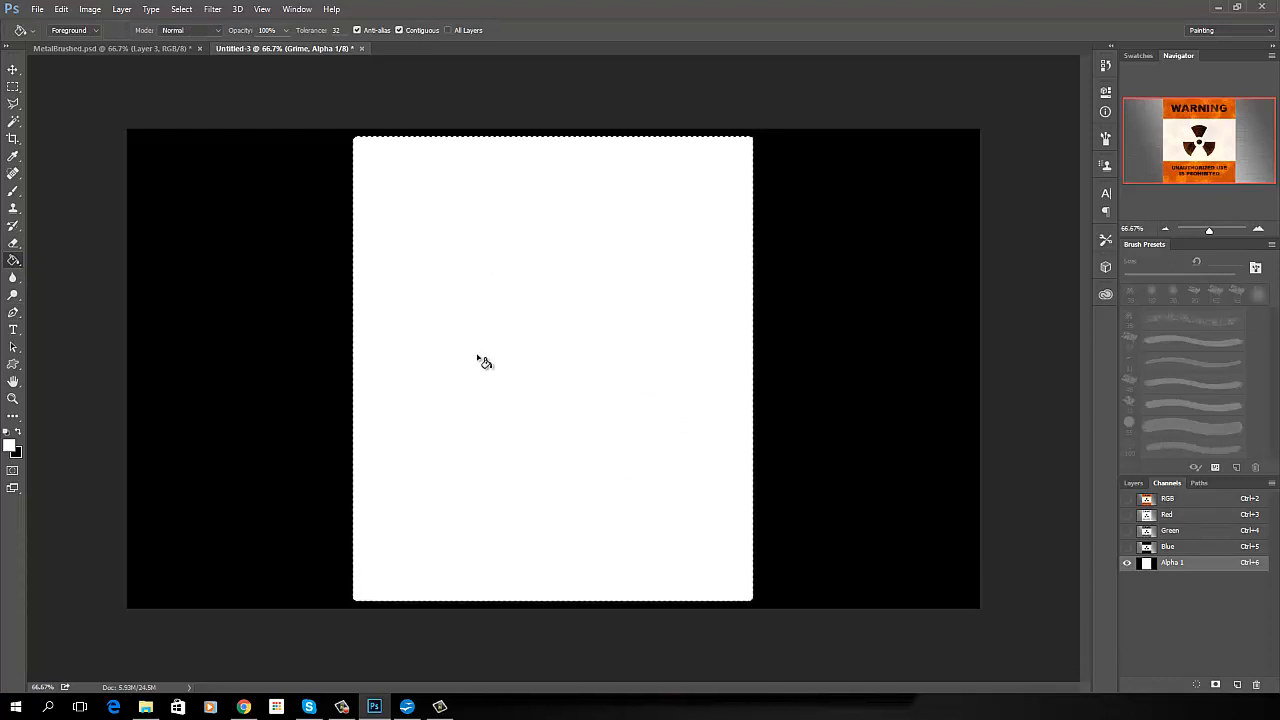
mouse_move(532, 434)
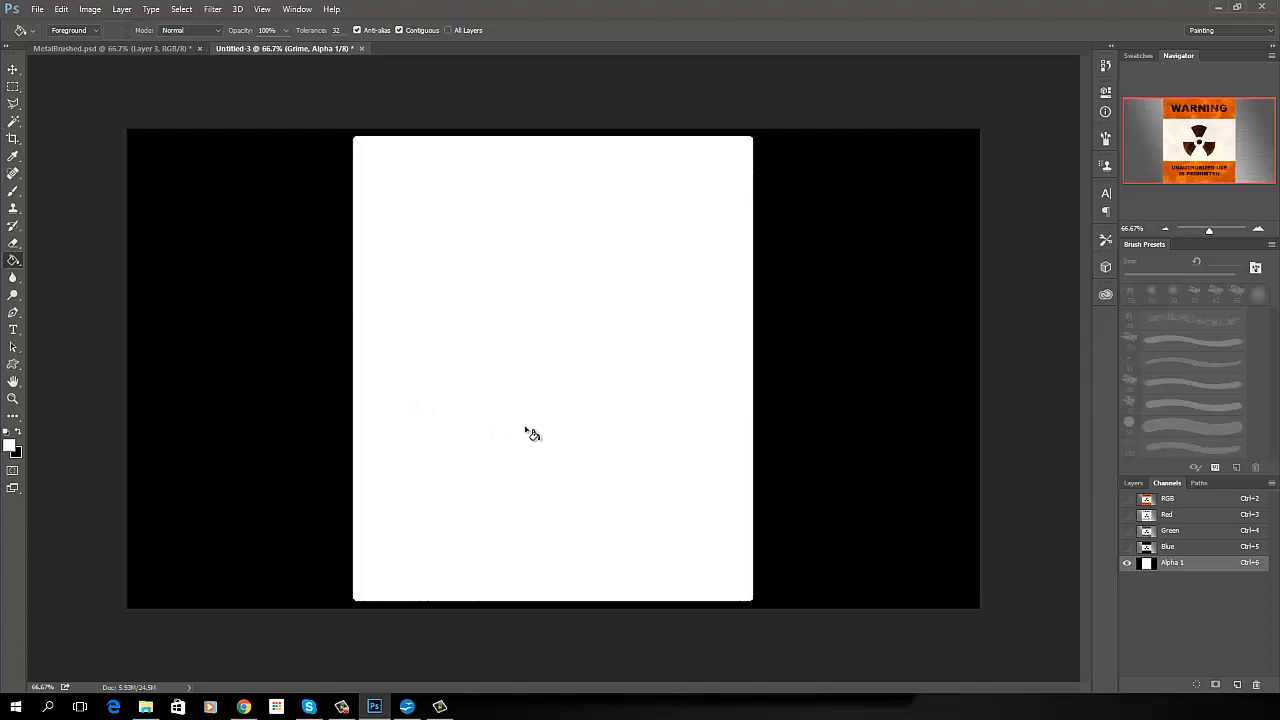
mouse_move(548, 472)
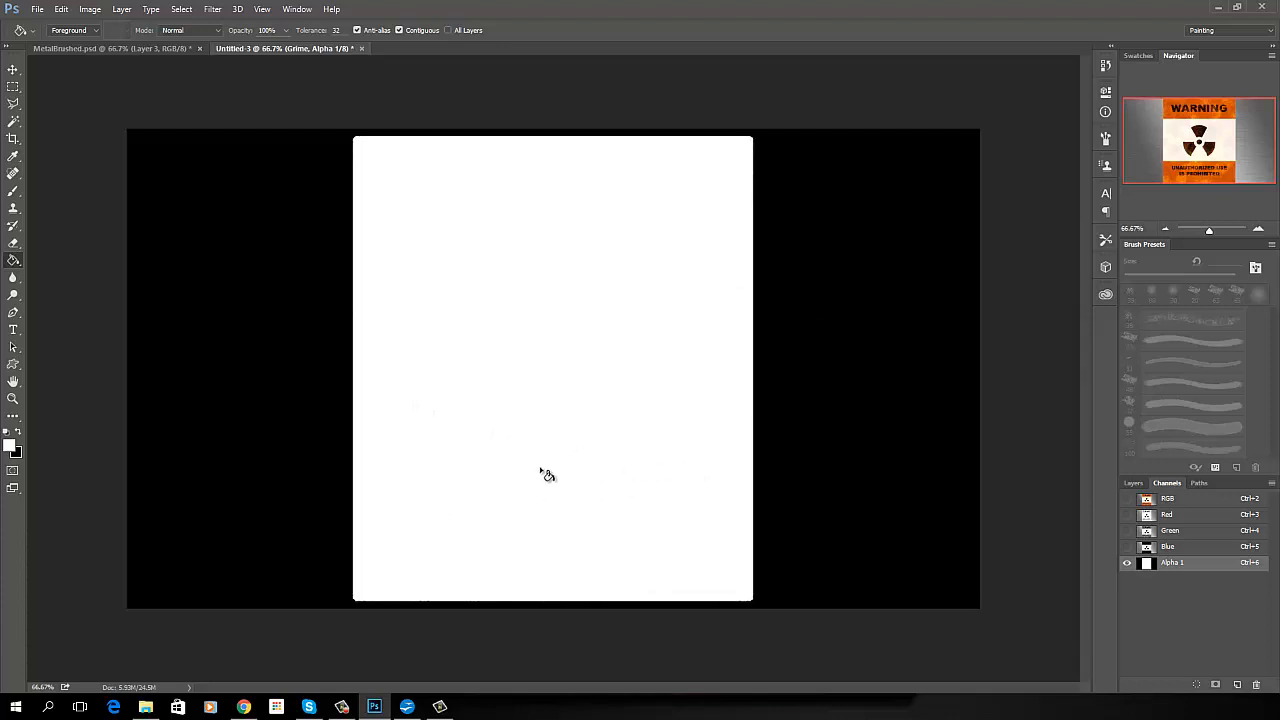
mouse_move(520, 460)
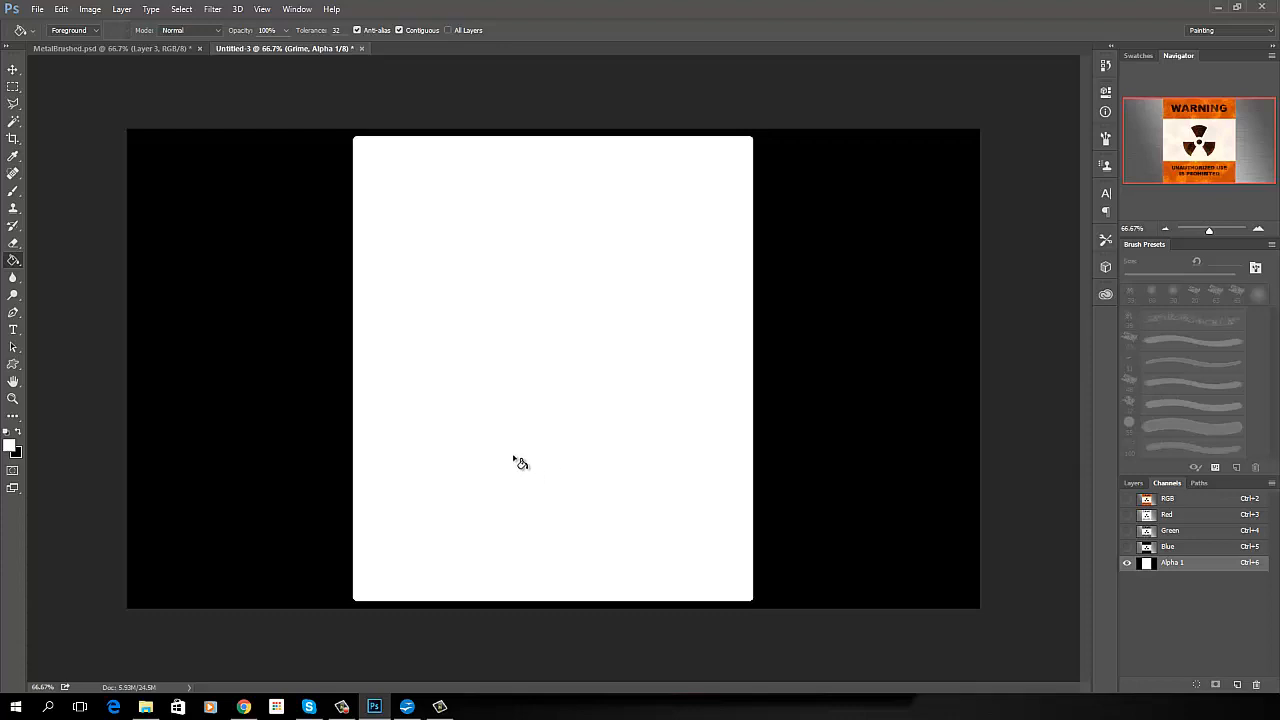
Apply a Pixelate > Mezzotint filter with Medium Strokes to the alpha channel.
left_click(212, 8)
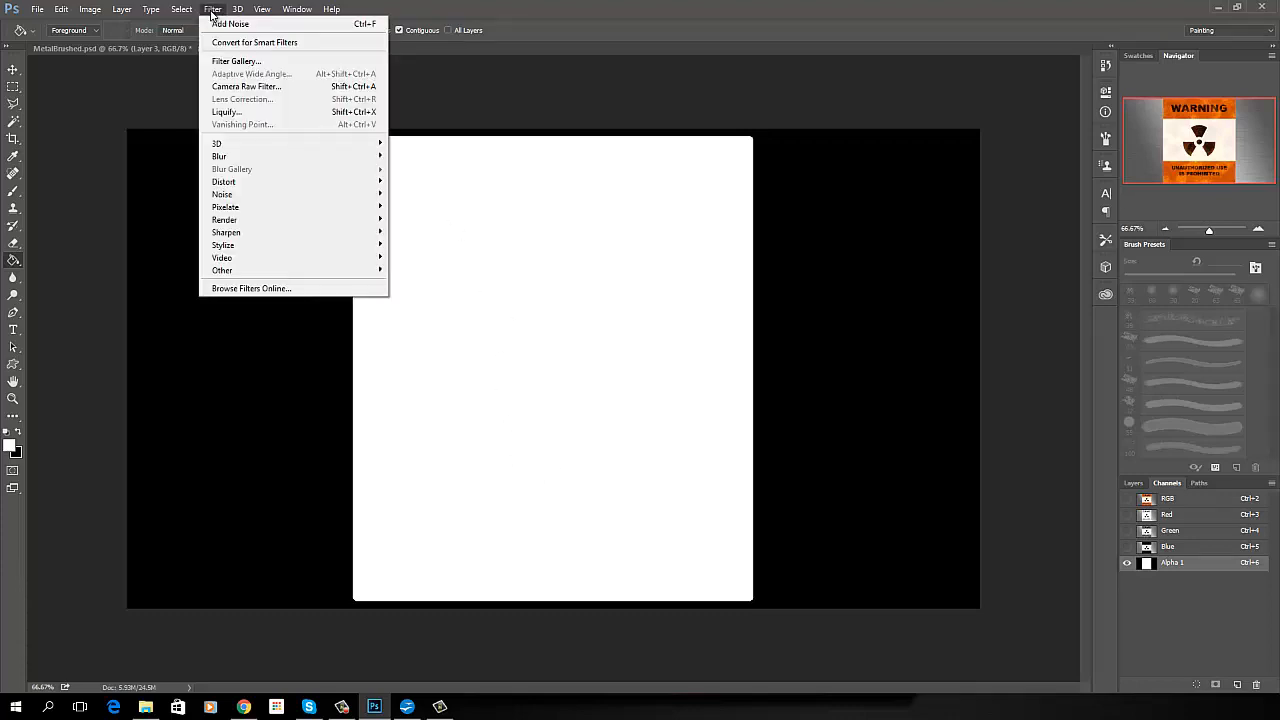
mouse_move(224, 206)
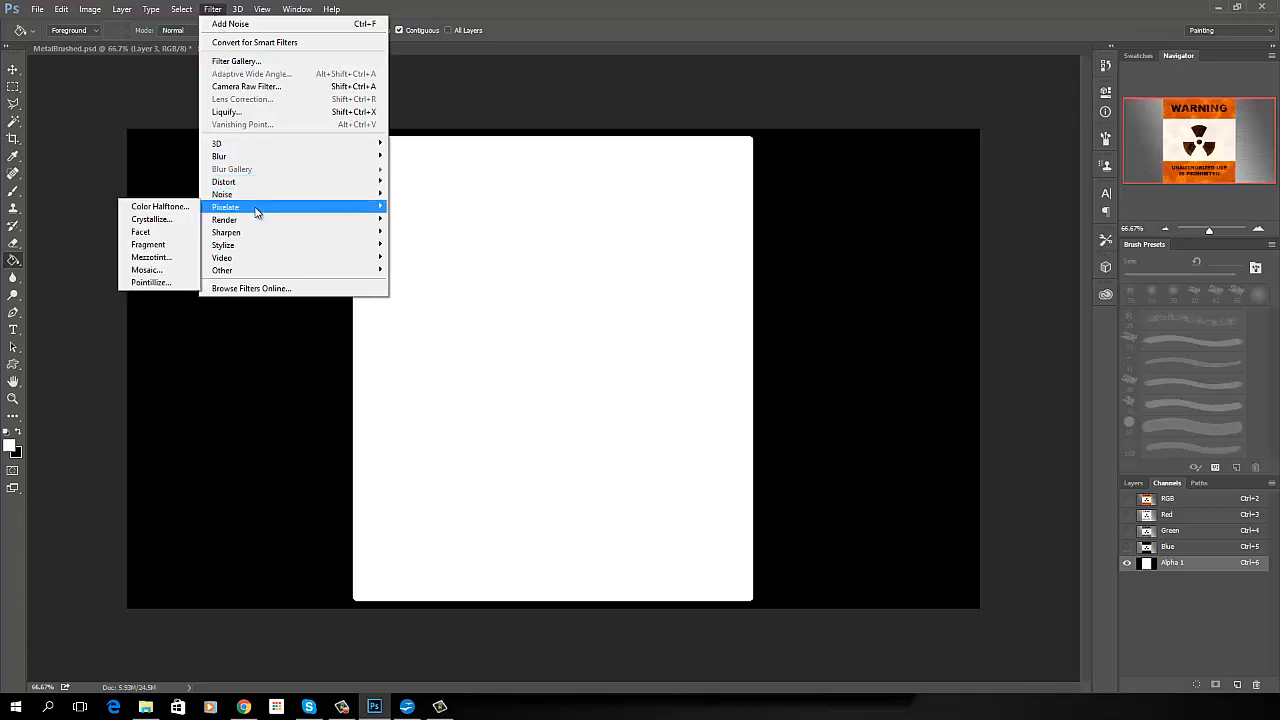
mouse_move(152, 256)
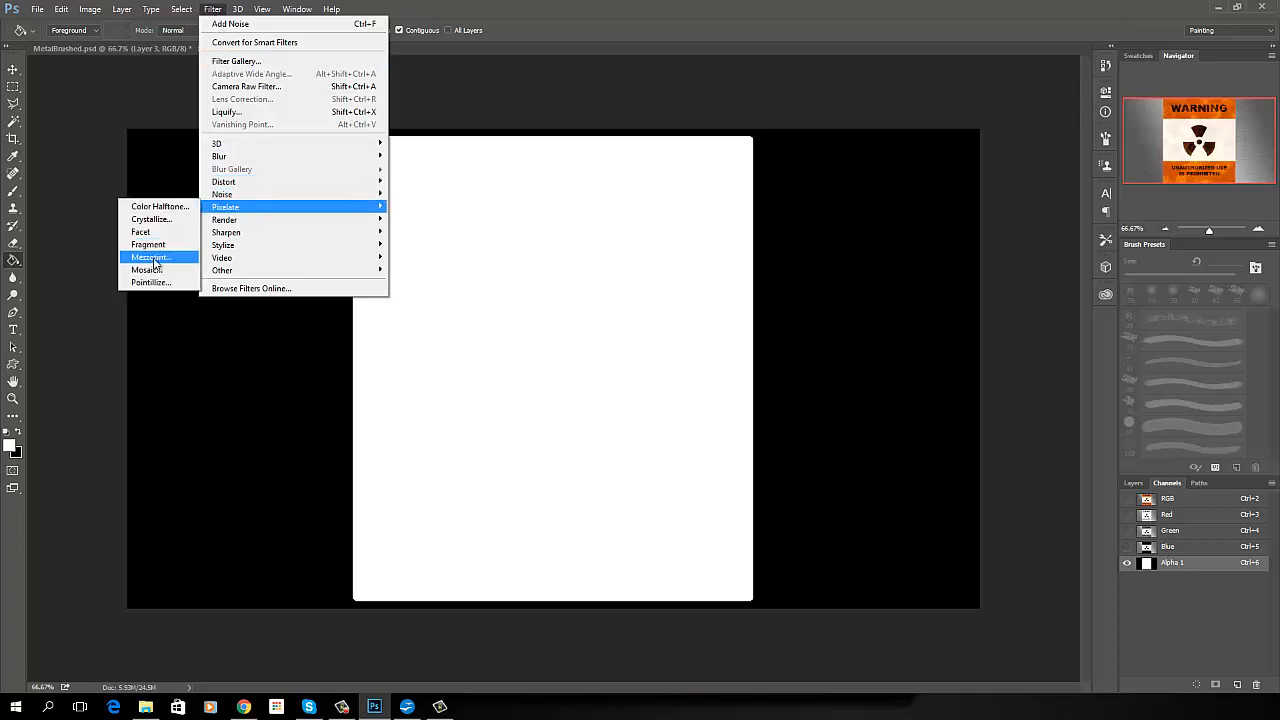
left_click(148, 256)
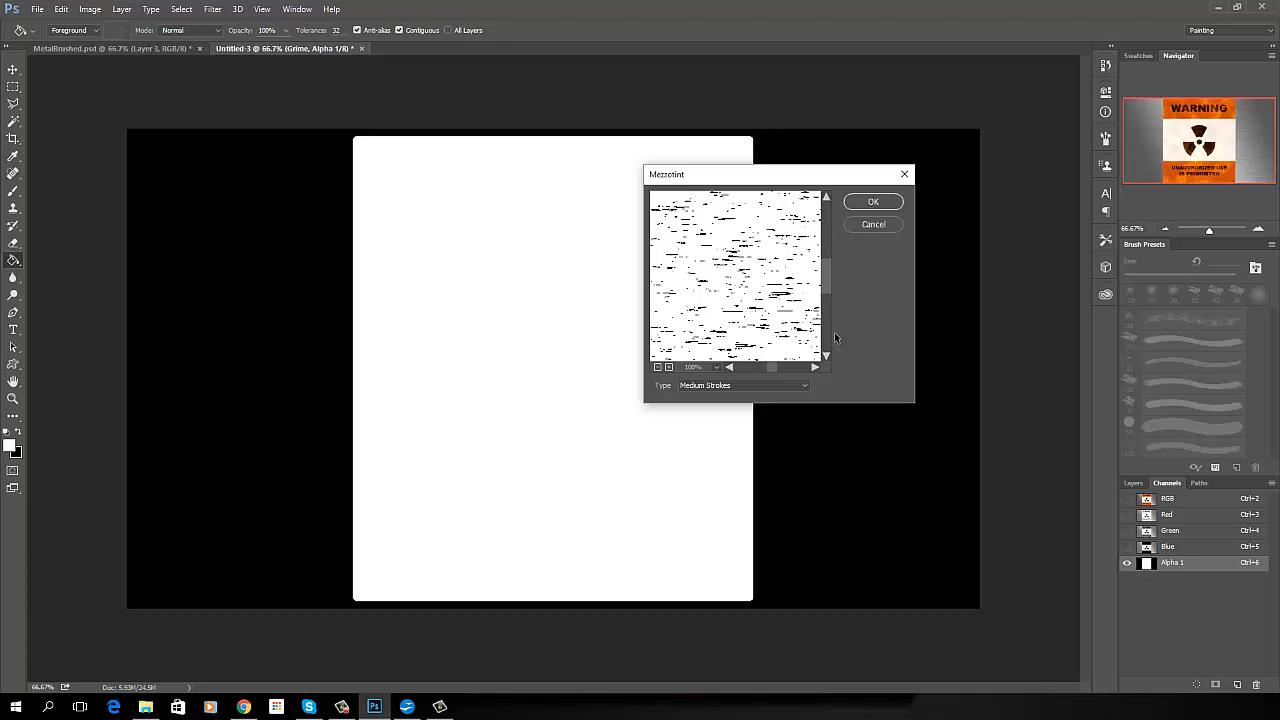
left_click(742, 384)
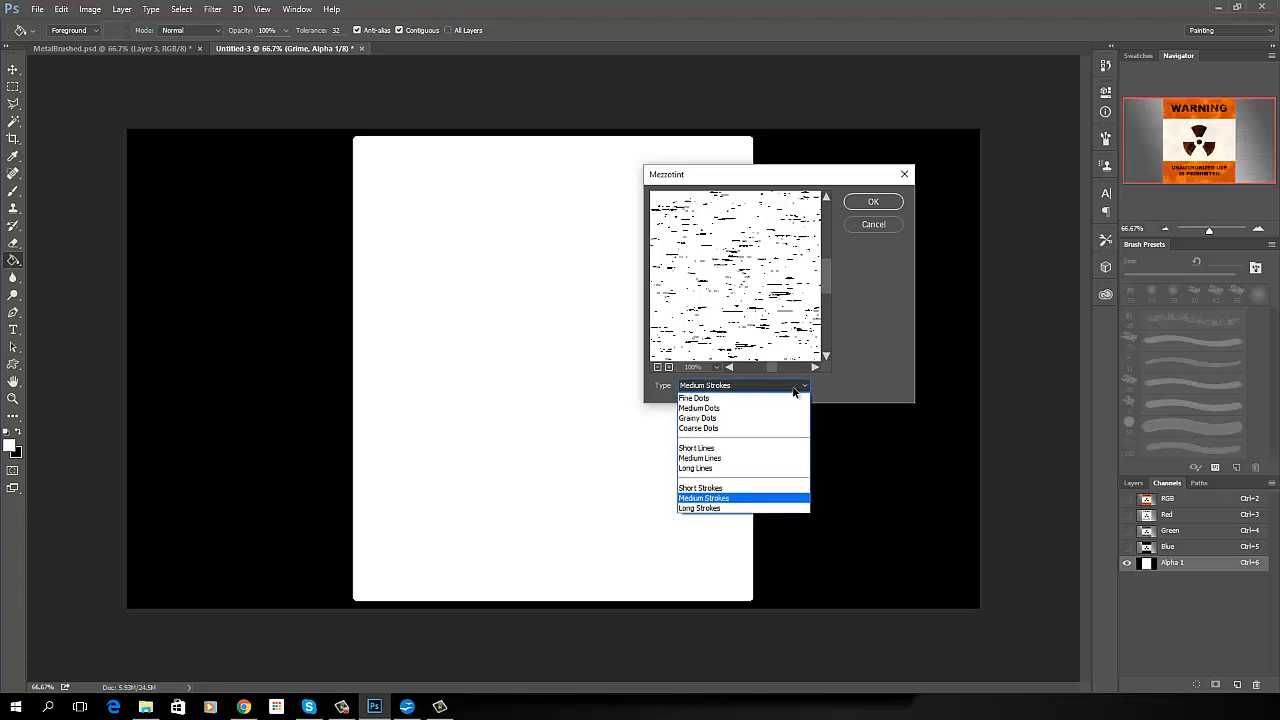
mouse_move(694, 398)
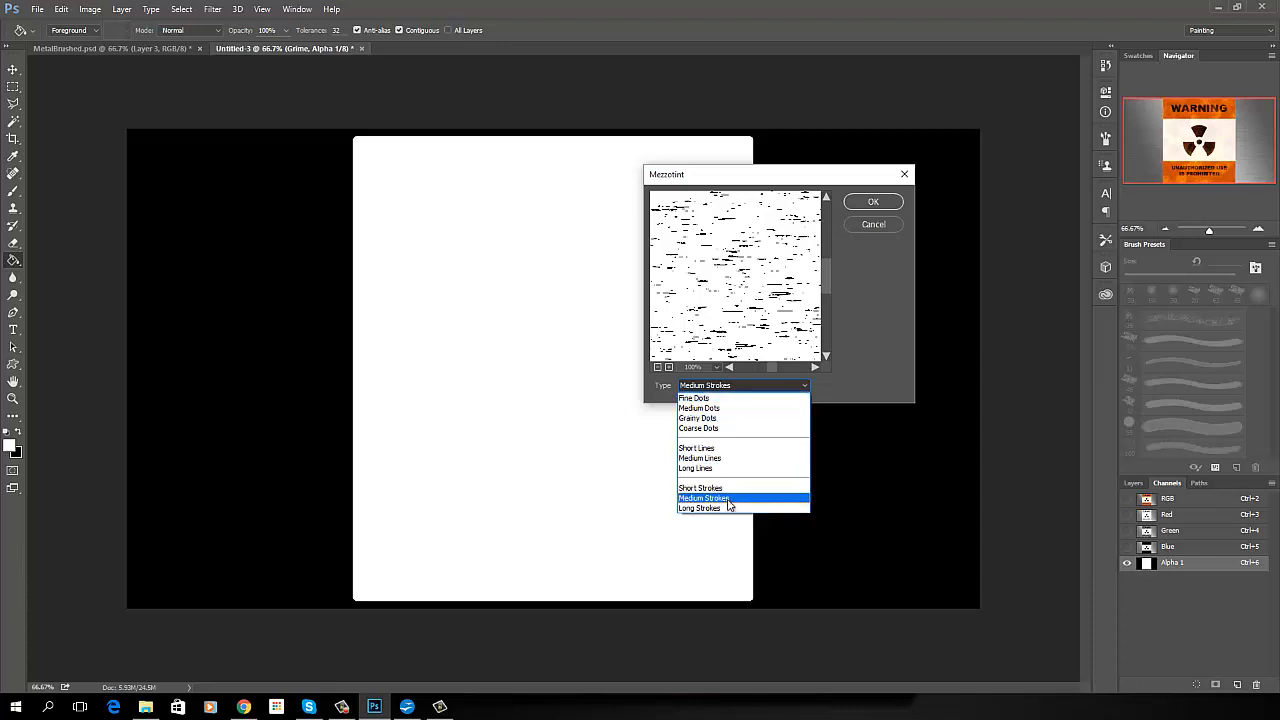
left_click(704, 498)
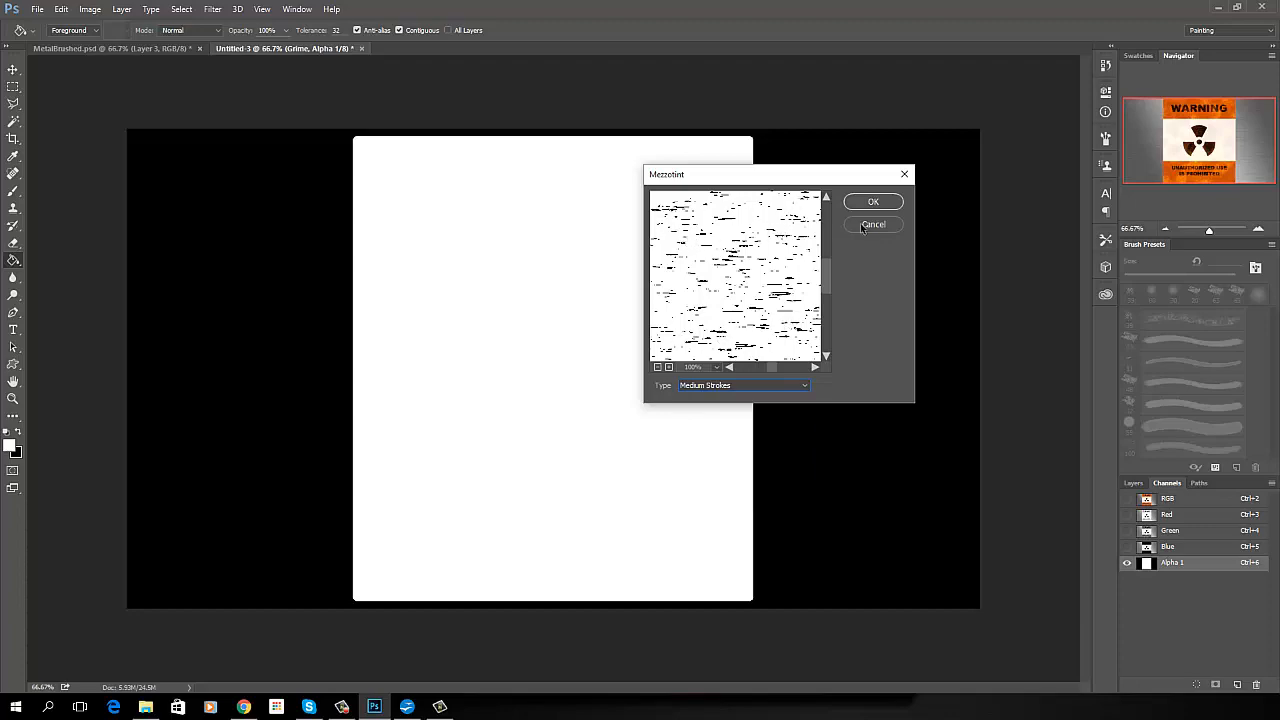
left_click(872, 200)
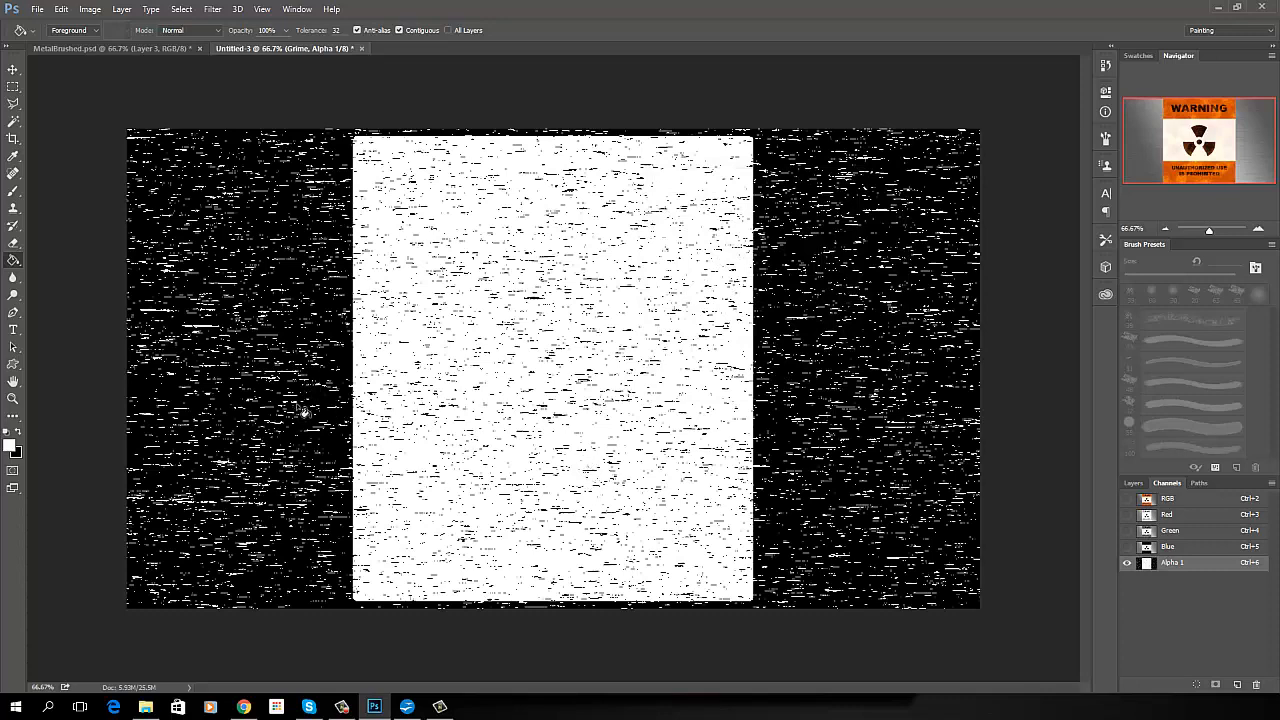
mouse_move(660, 476)
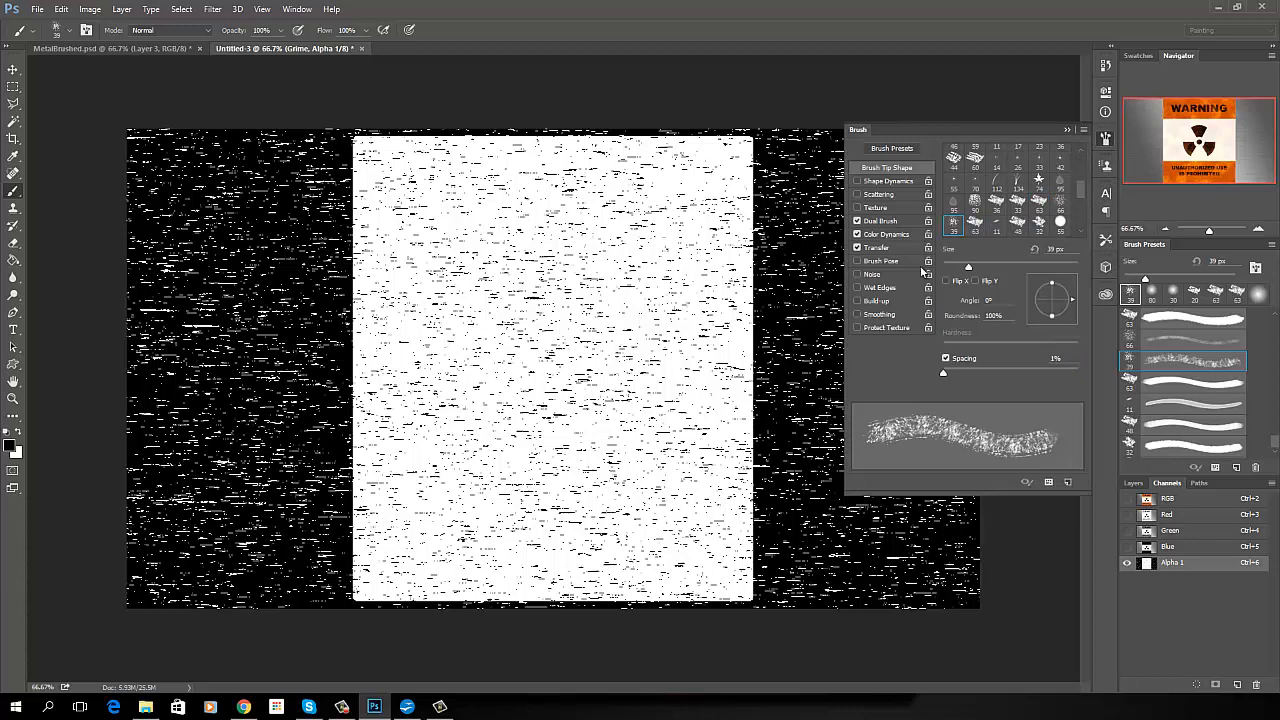
Switch off the brush's extra options, widen dab spacing and add random size/angle shape dynamics.
left_click(856, 234)
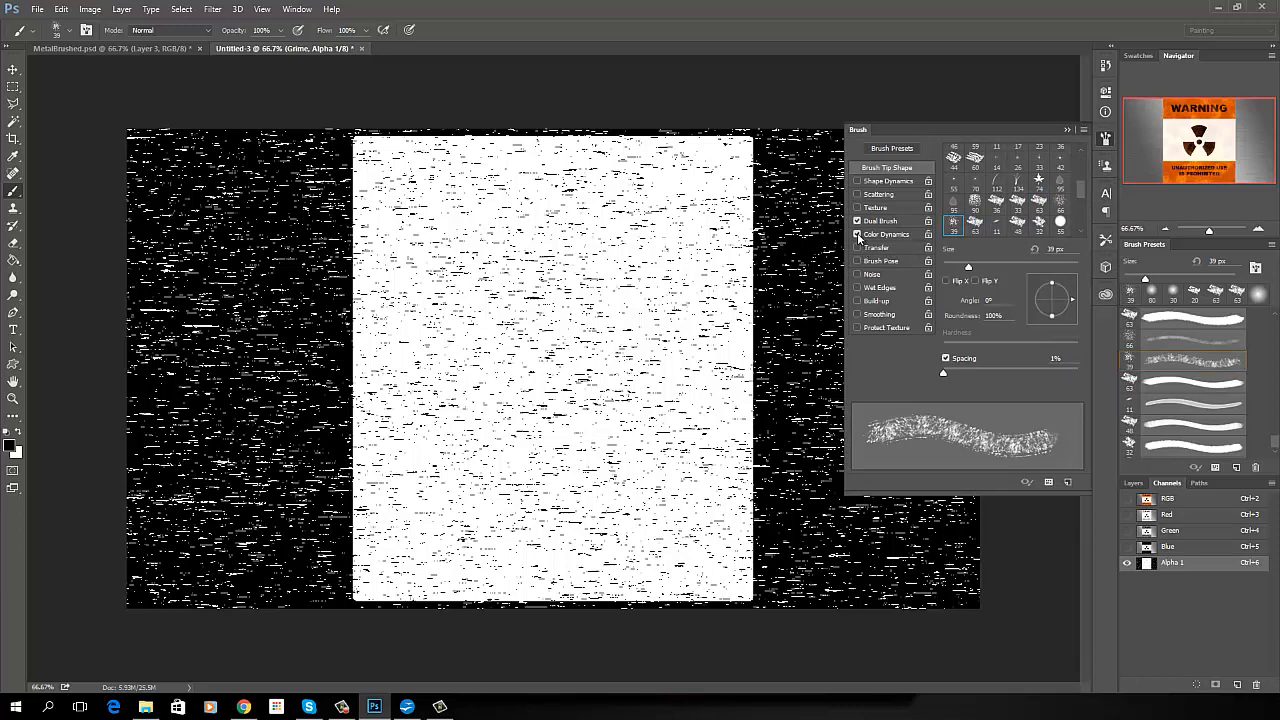
left_click(856, 234)
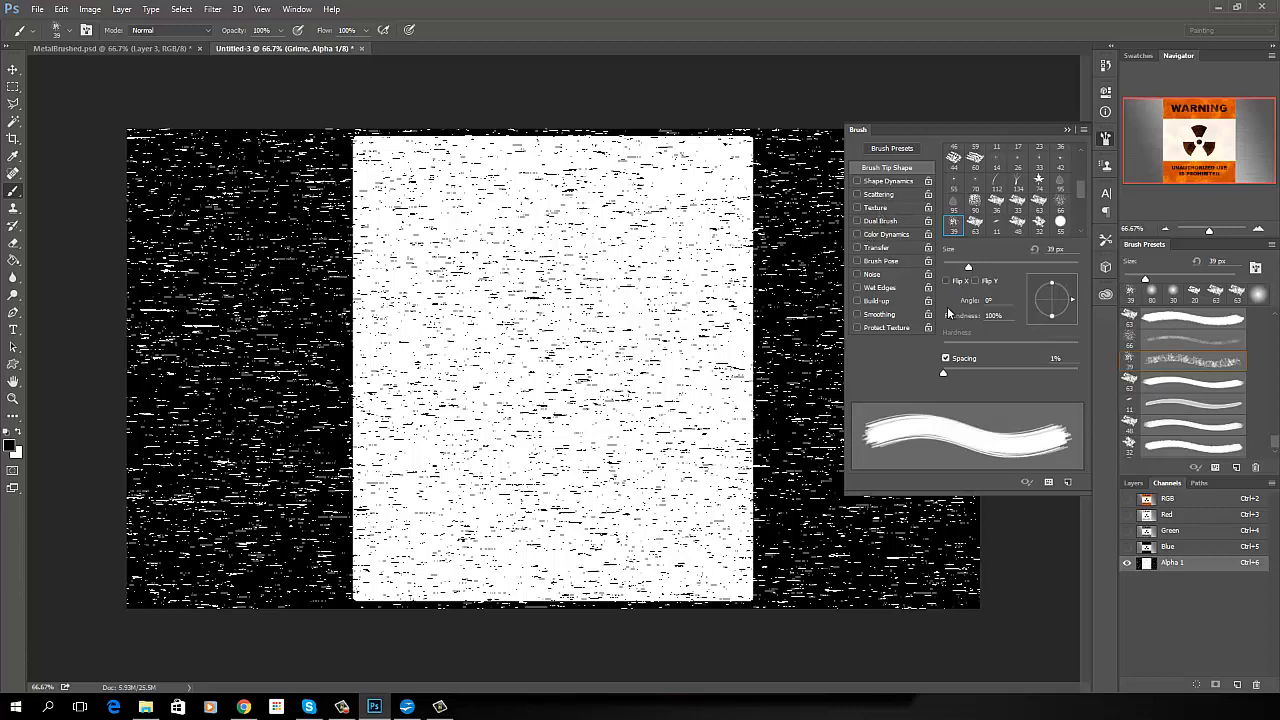
left_click_drag(944, 374, 952, 374)
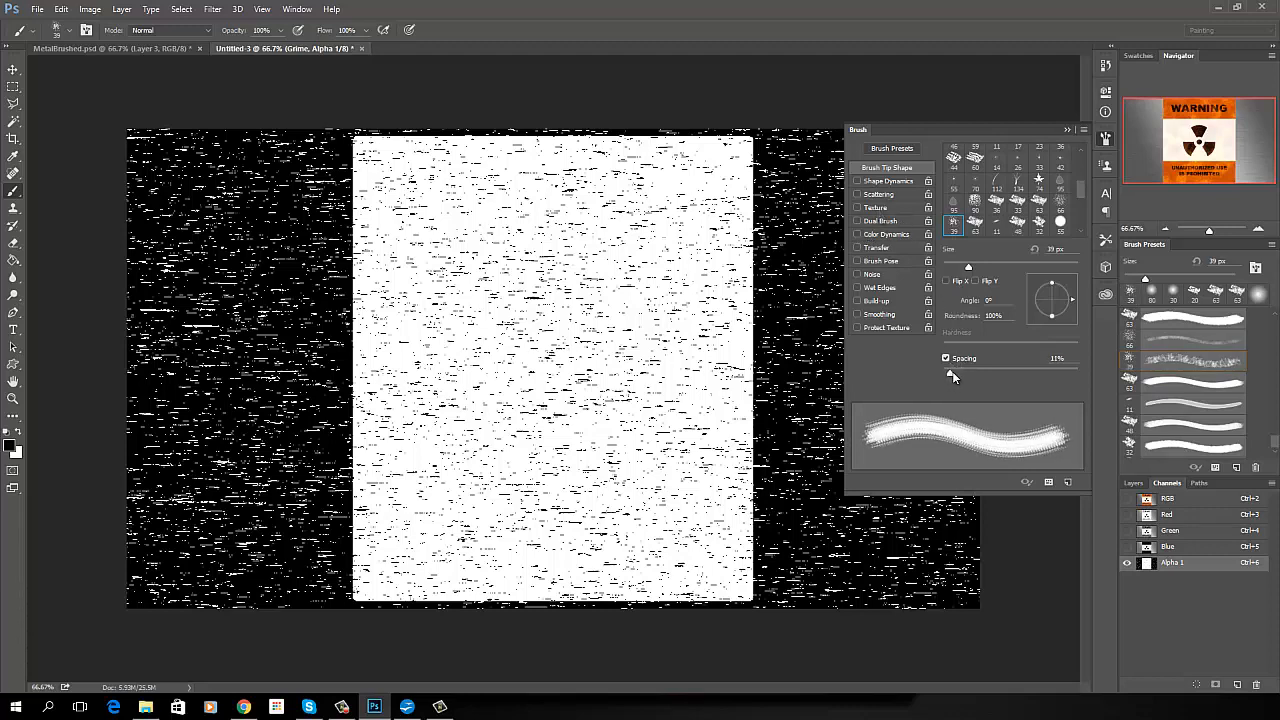
left_click_drag(952, 370, 968, 376)
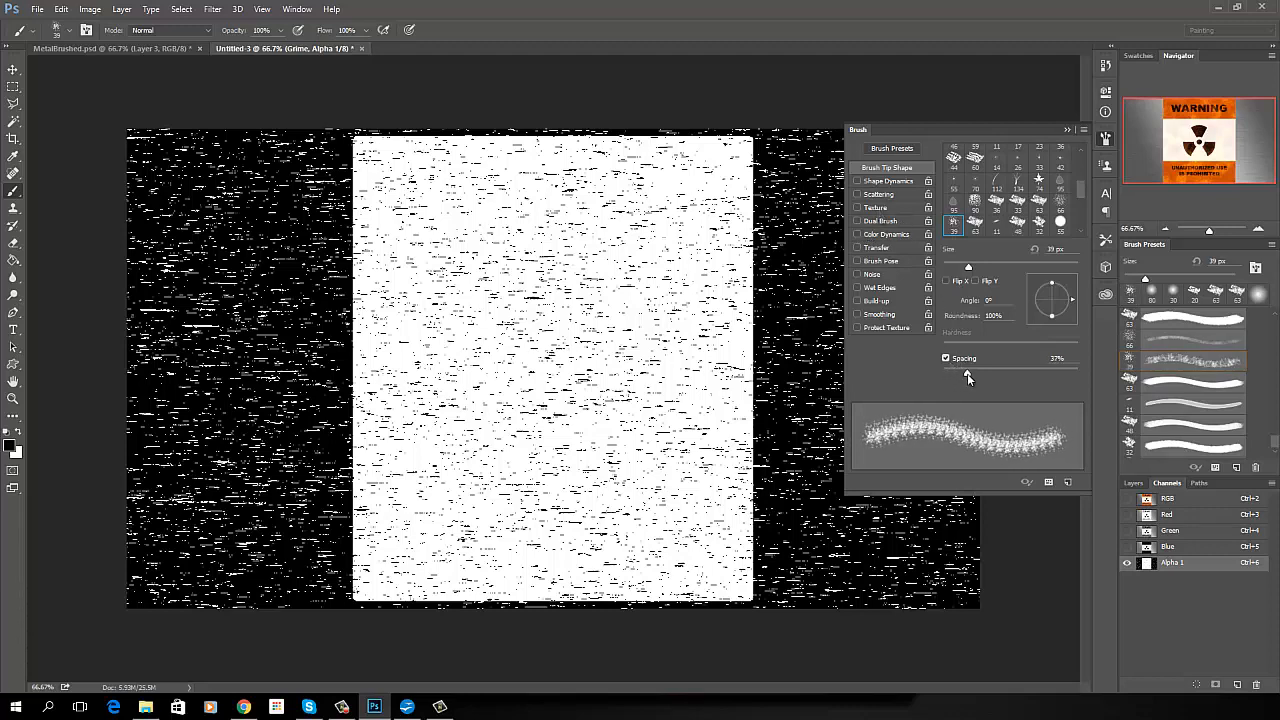
left_click(888, 180)
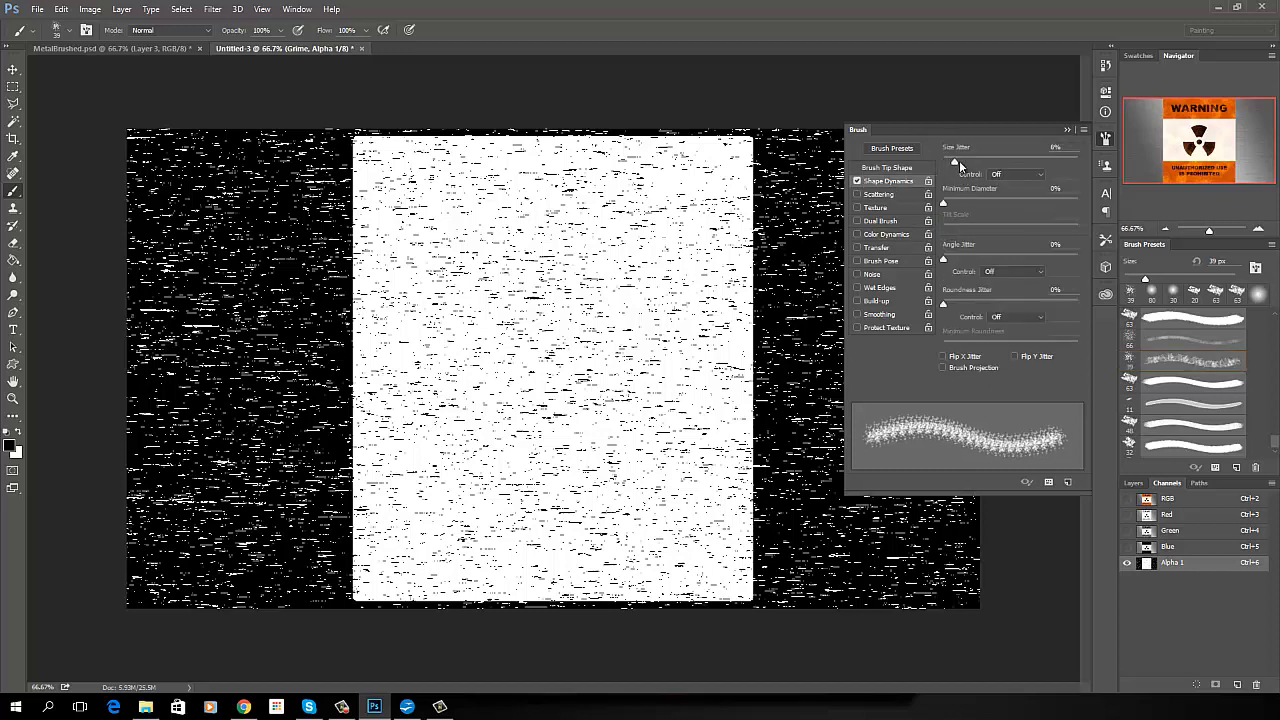
left_click_drag(944, 160, 988, 160)
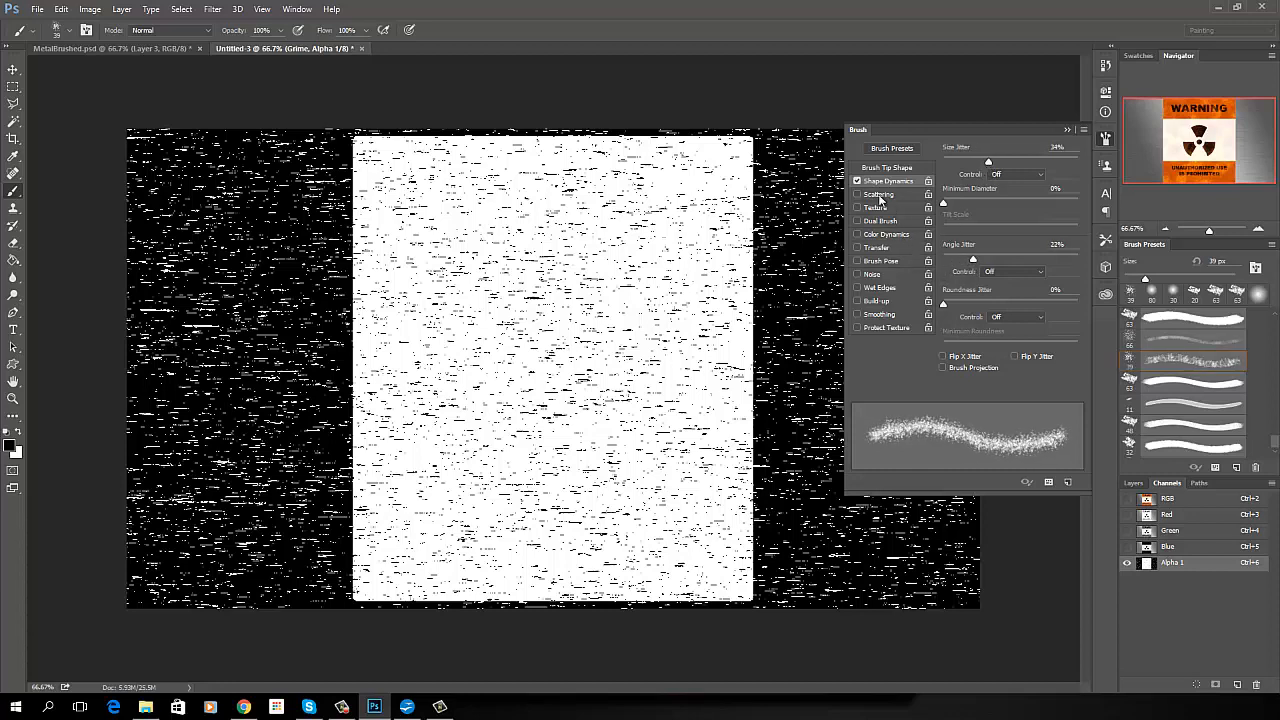
Enable brush scattering on both axes and raise the scatter amount.
left_click(880, 194)
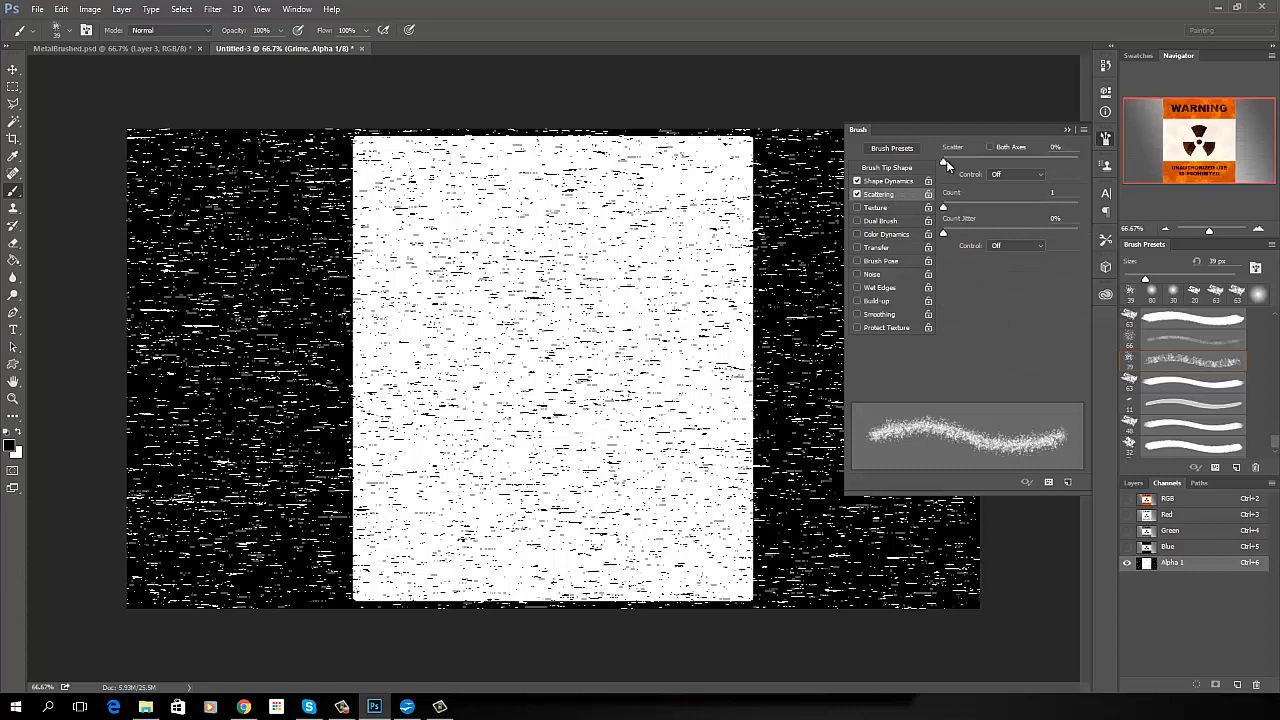
left_click_drag(944, 160, 964, 160)
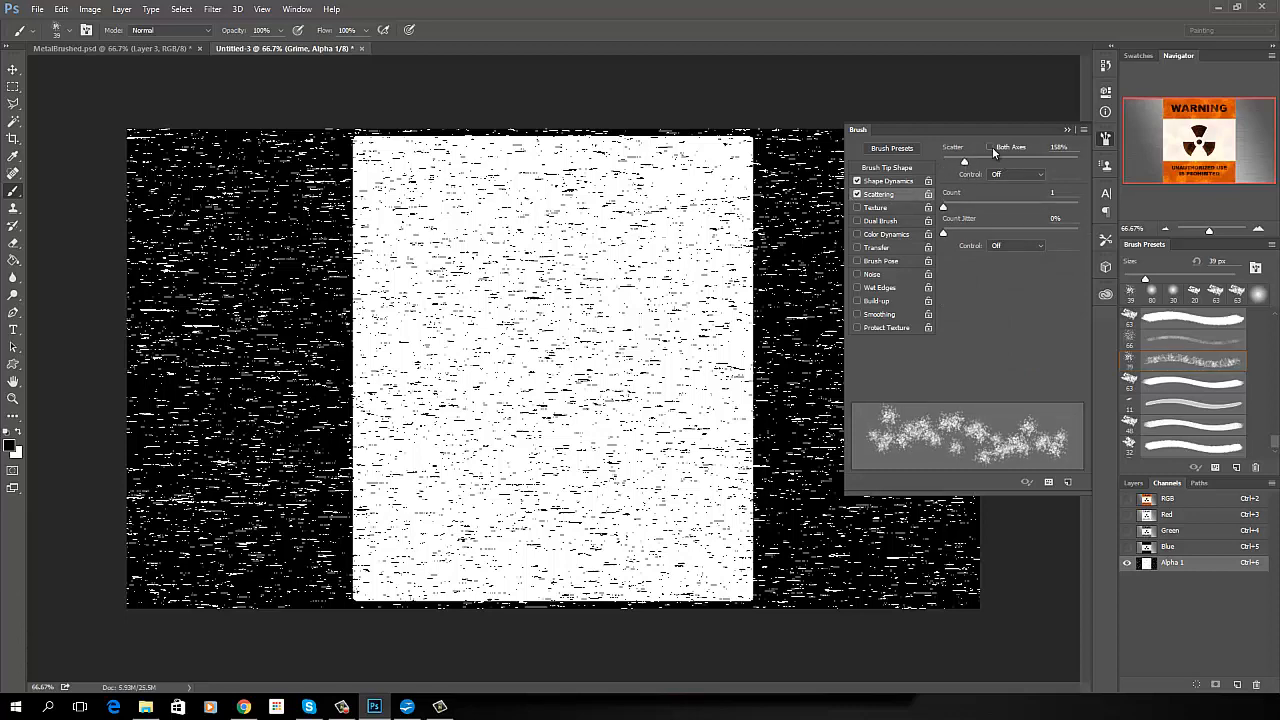
left_click(988, 148)
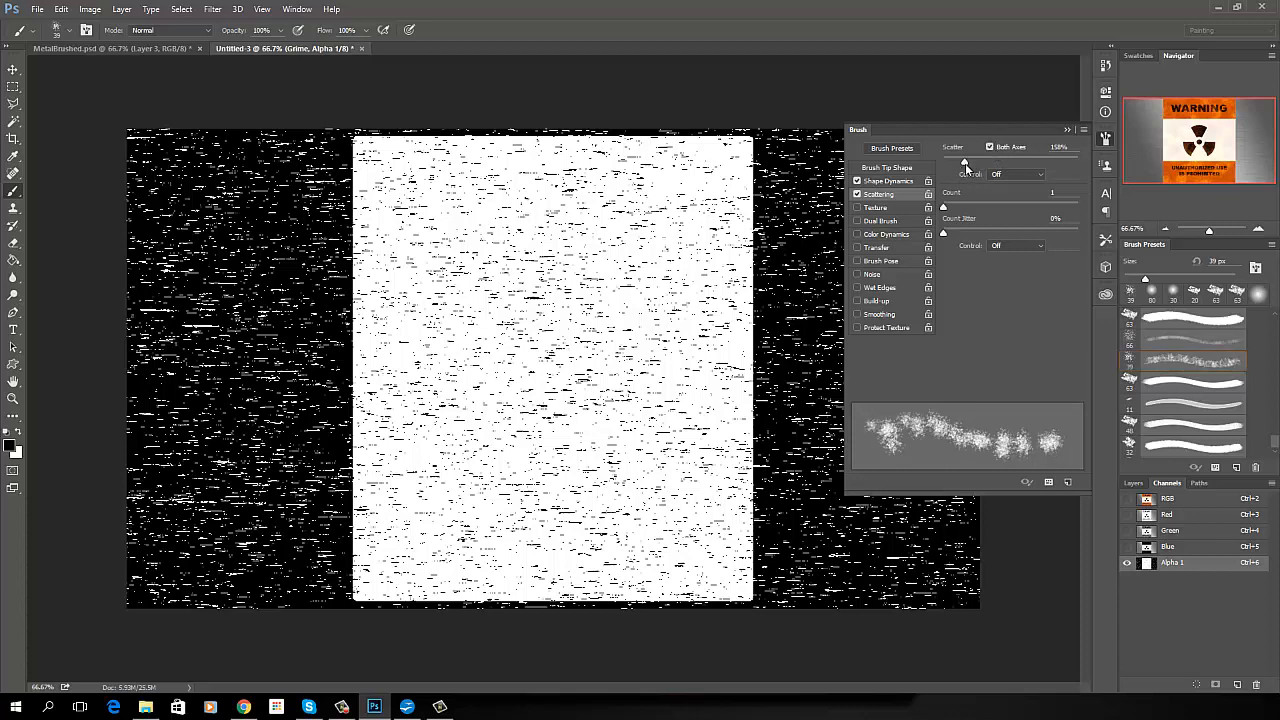
left_click_drag(976, 156, 1000, 156)
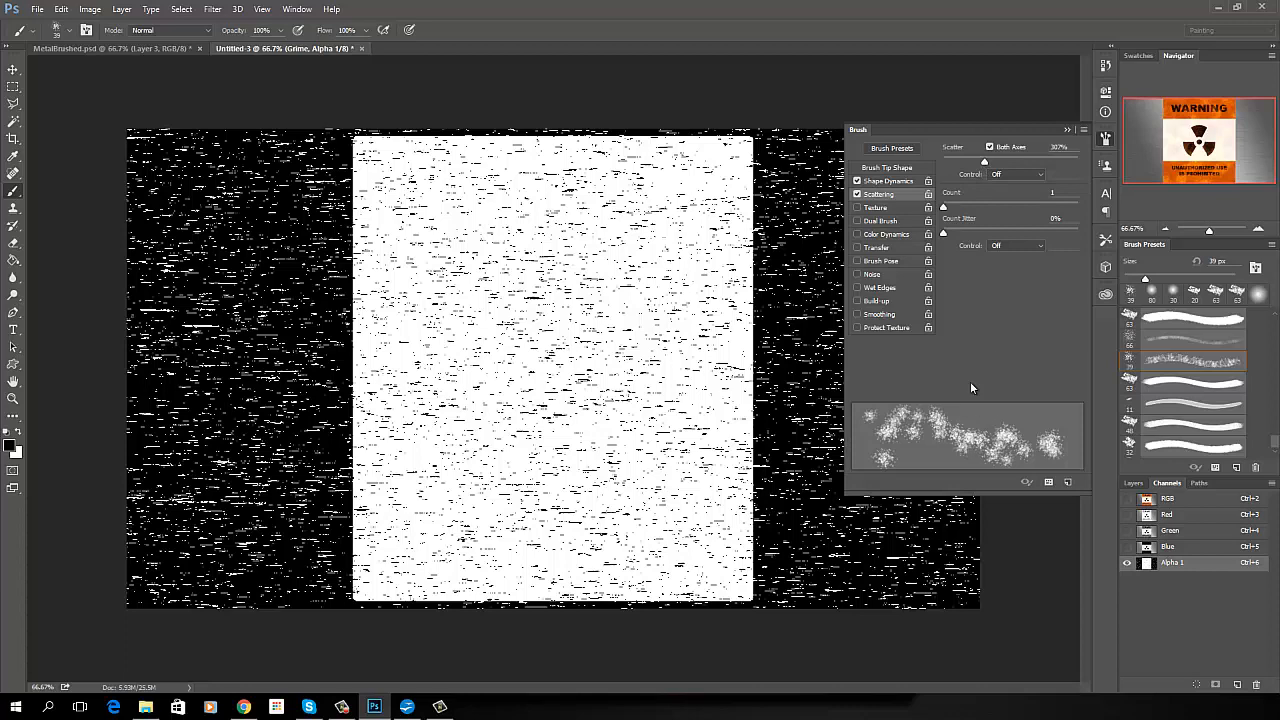
mouse_move(964, 464)
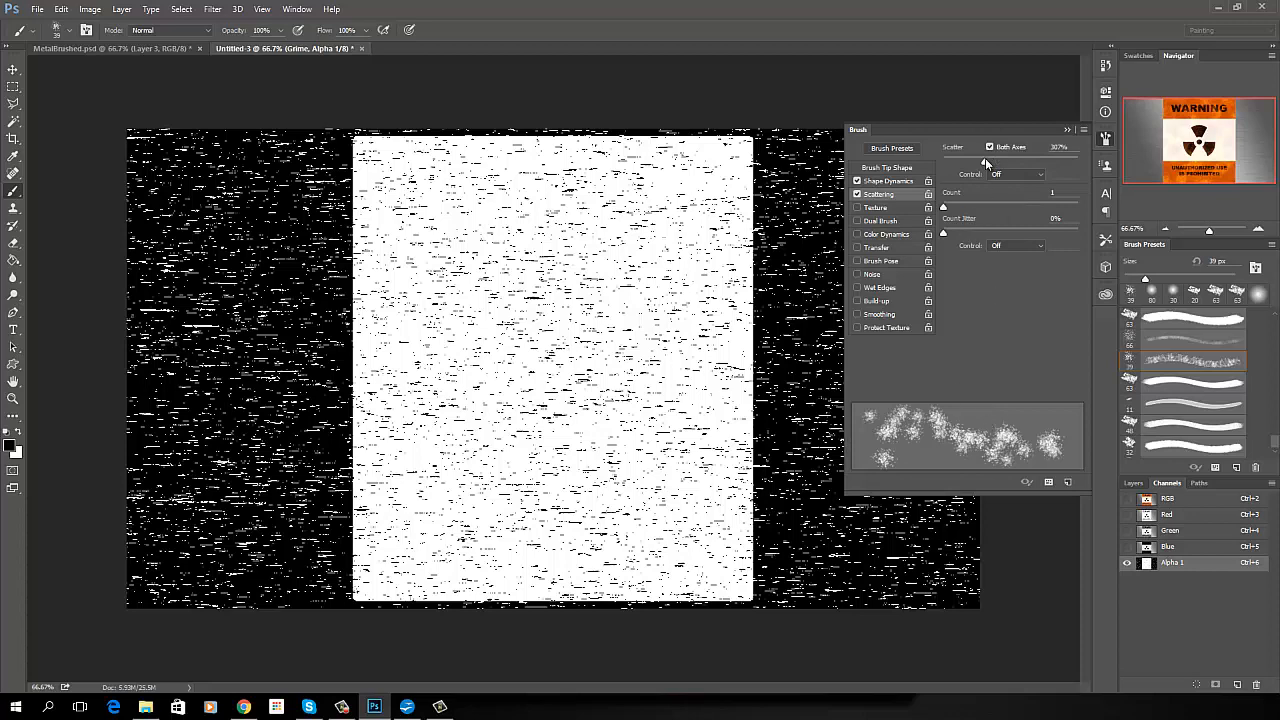
left_click_drag(980, 156, 1010, 156)
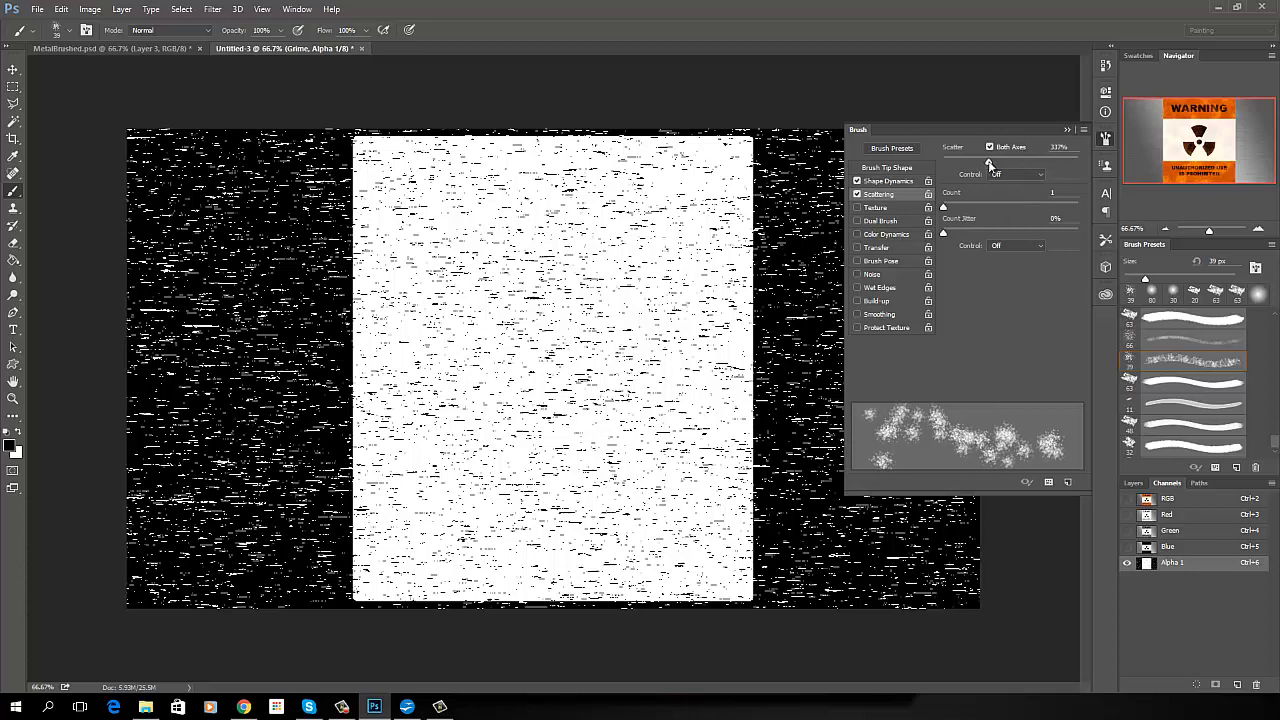
Reduce the dab spacing under Brush Tip Shape for a denser spray.
left_click(888, 168)
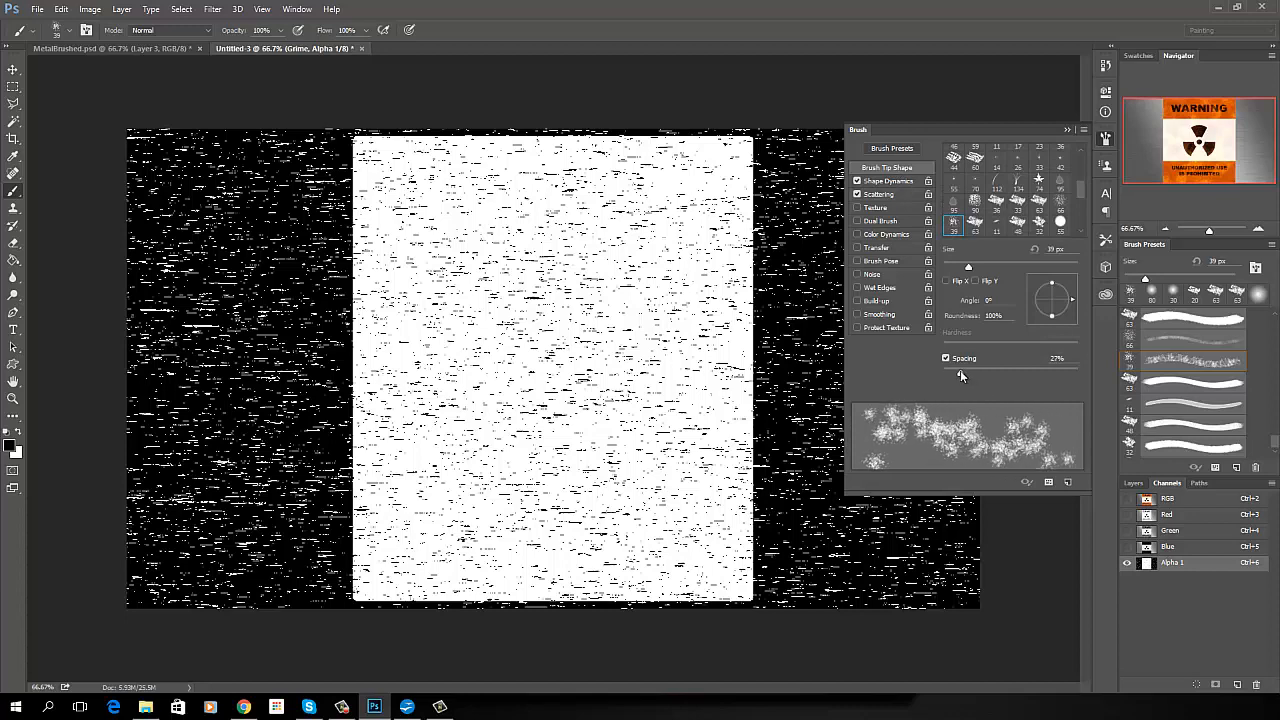
left_click_drag(1000, 368, 960, 368)
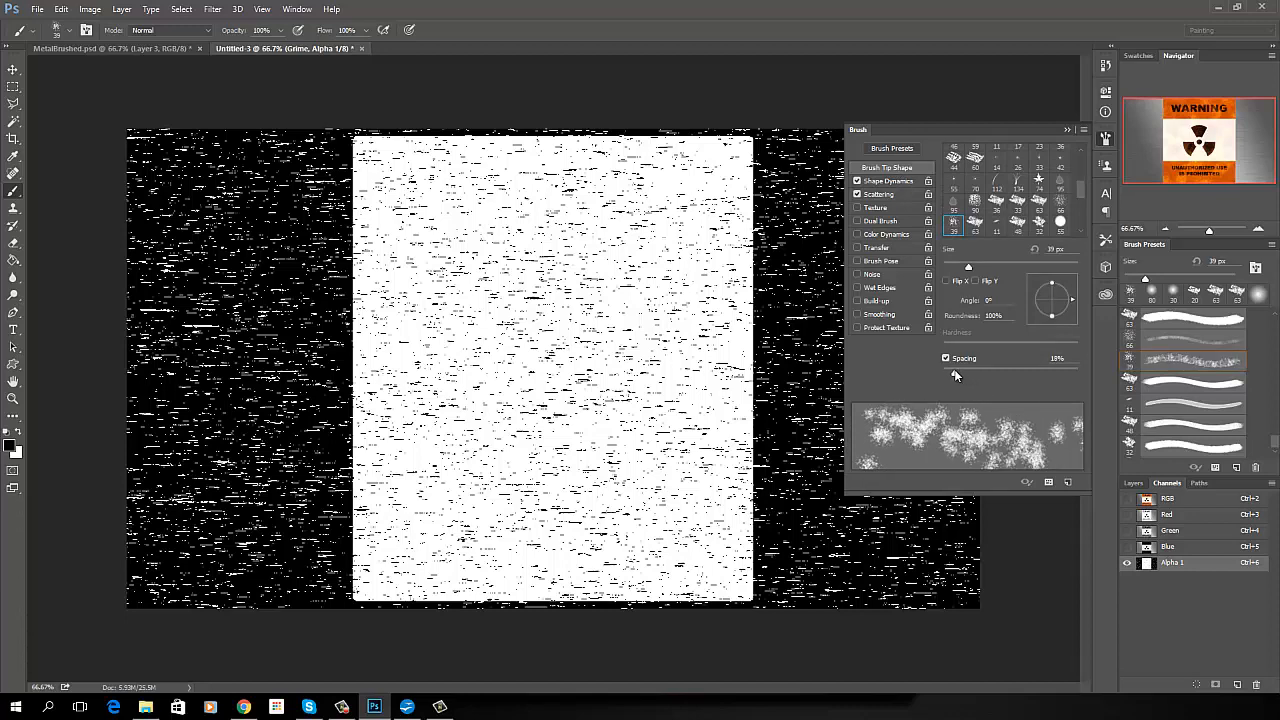
left_click_drag(968, 374, 952, 374)
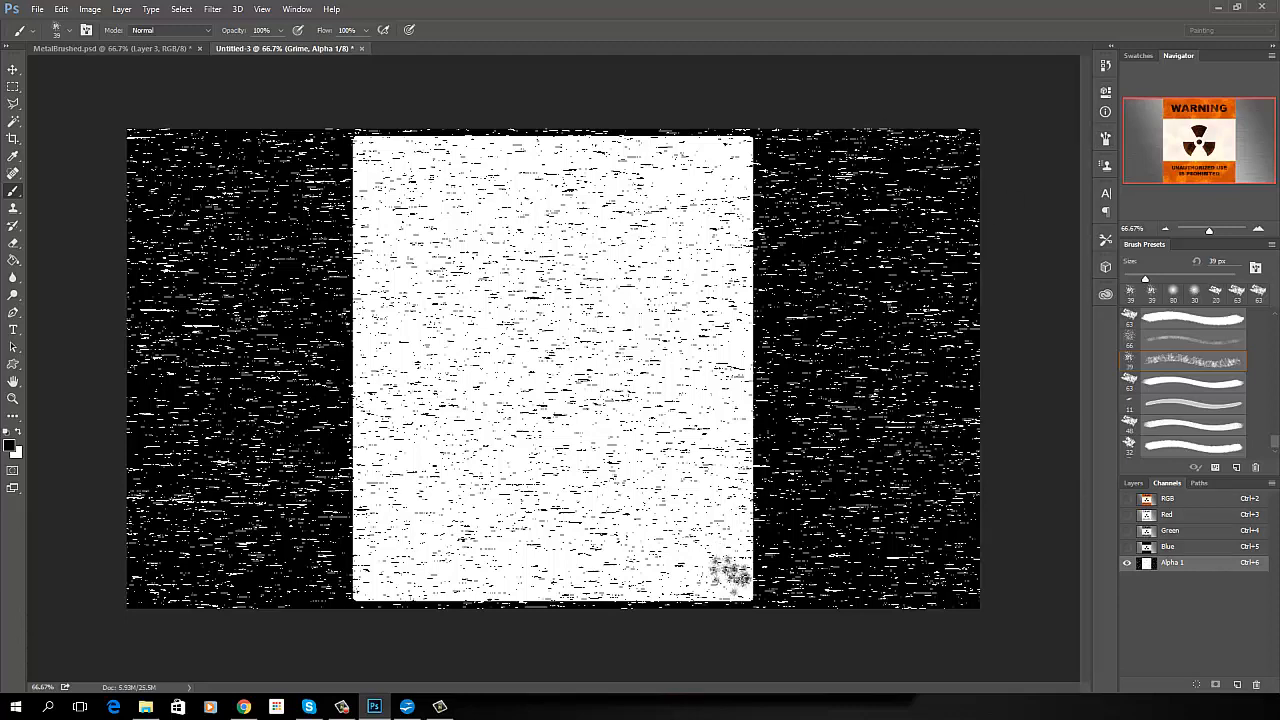
Paint black rust blotches over the lower right corner of the white sign mask.
left_click(730, 576)
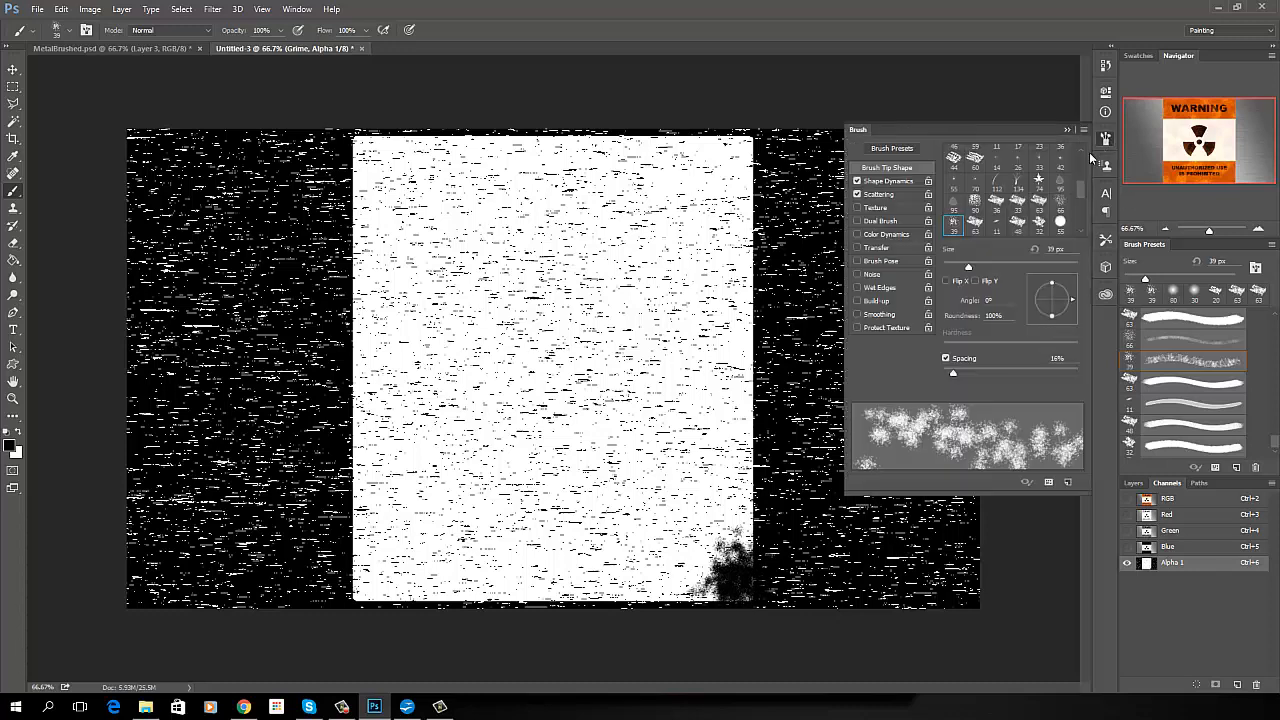
left_click_drag(968, 372, 952, 372)
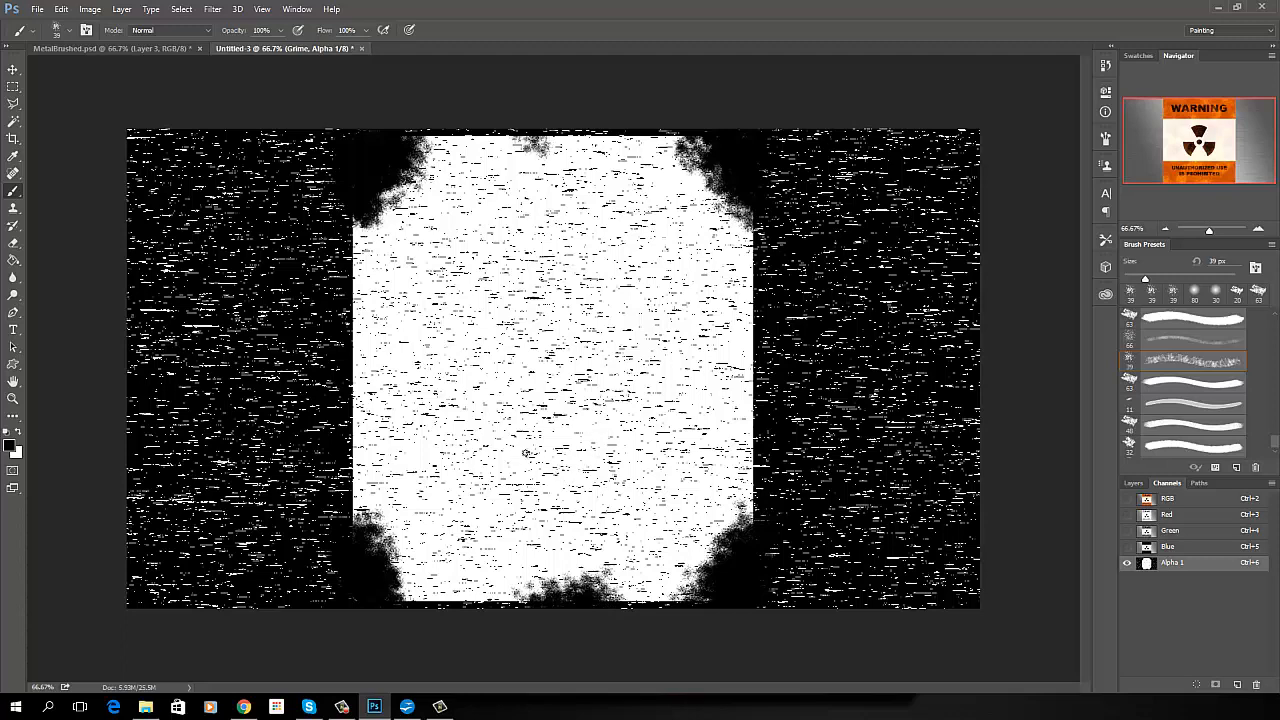
mouse_move(256, 72)
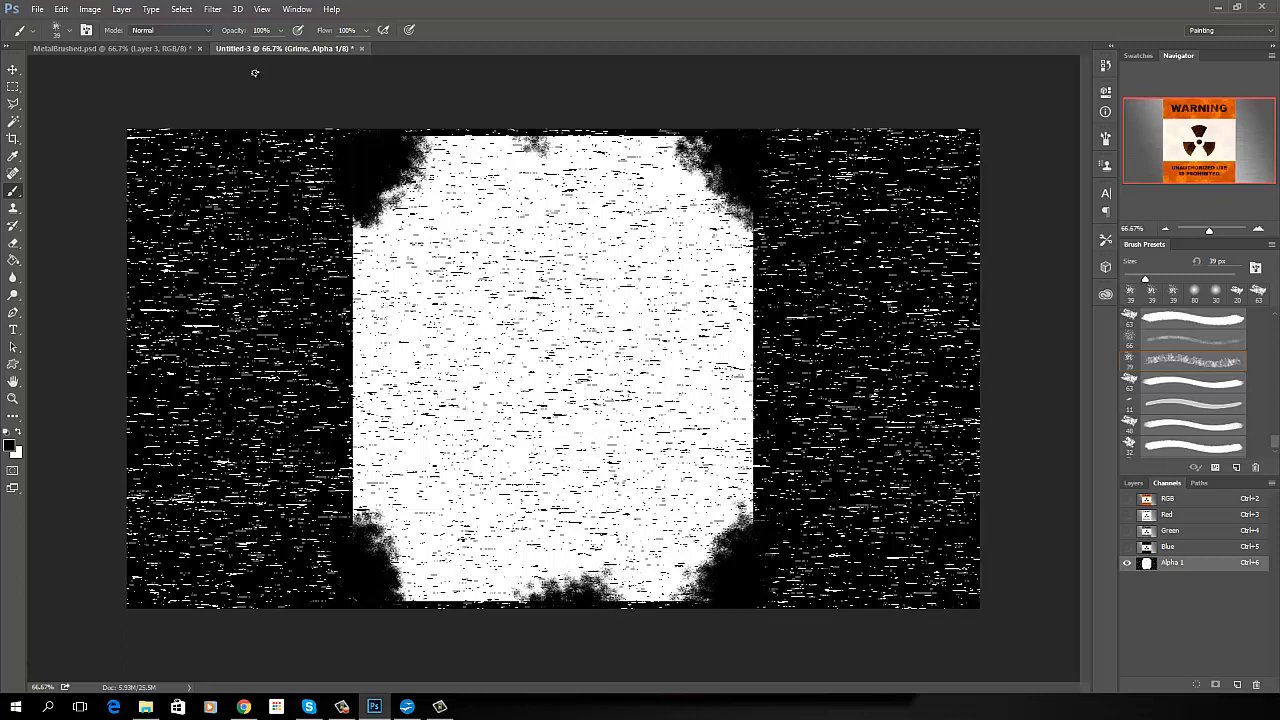
Start a Noise > Dust & Scratches filter on Alpha 1 and adjust its threshold.
left_click(212, 8)
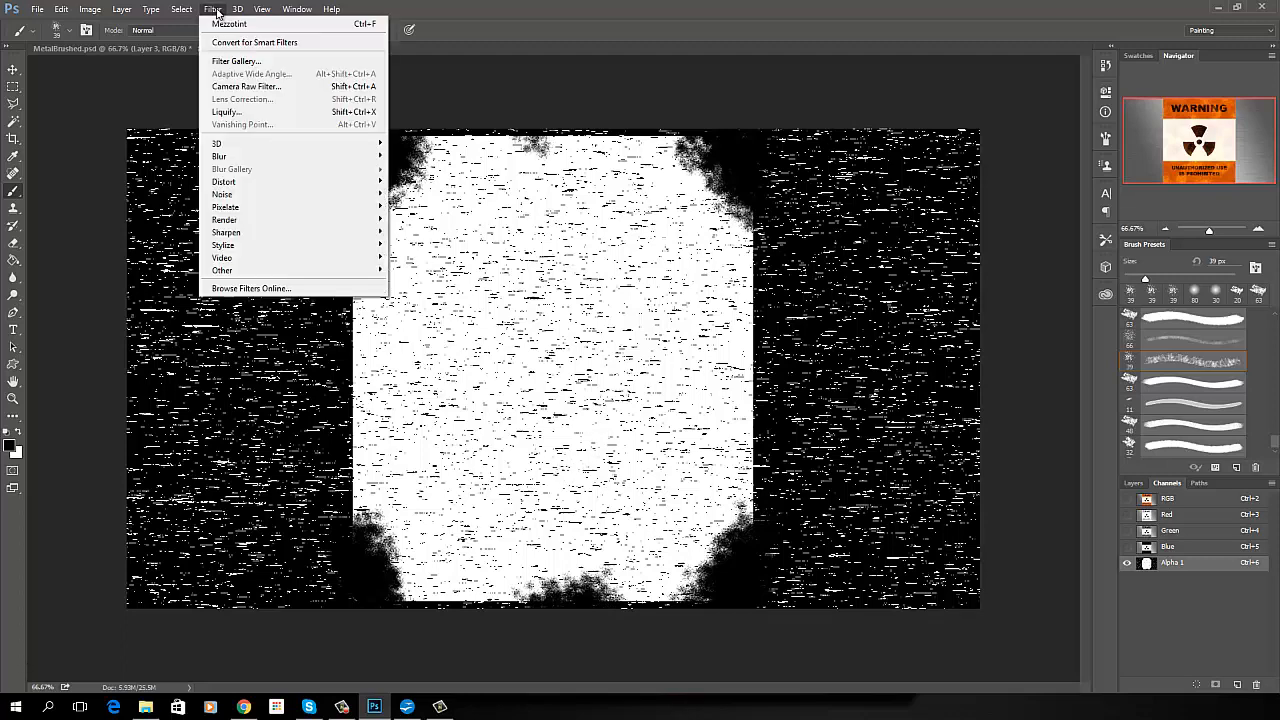
mouse_move(222, 194)
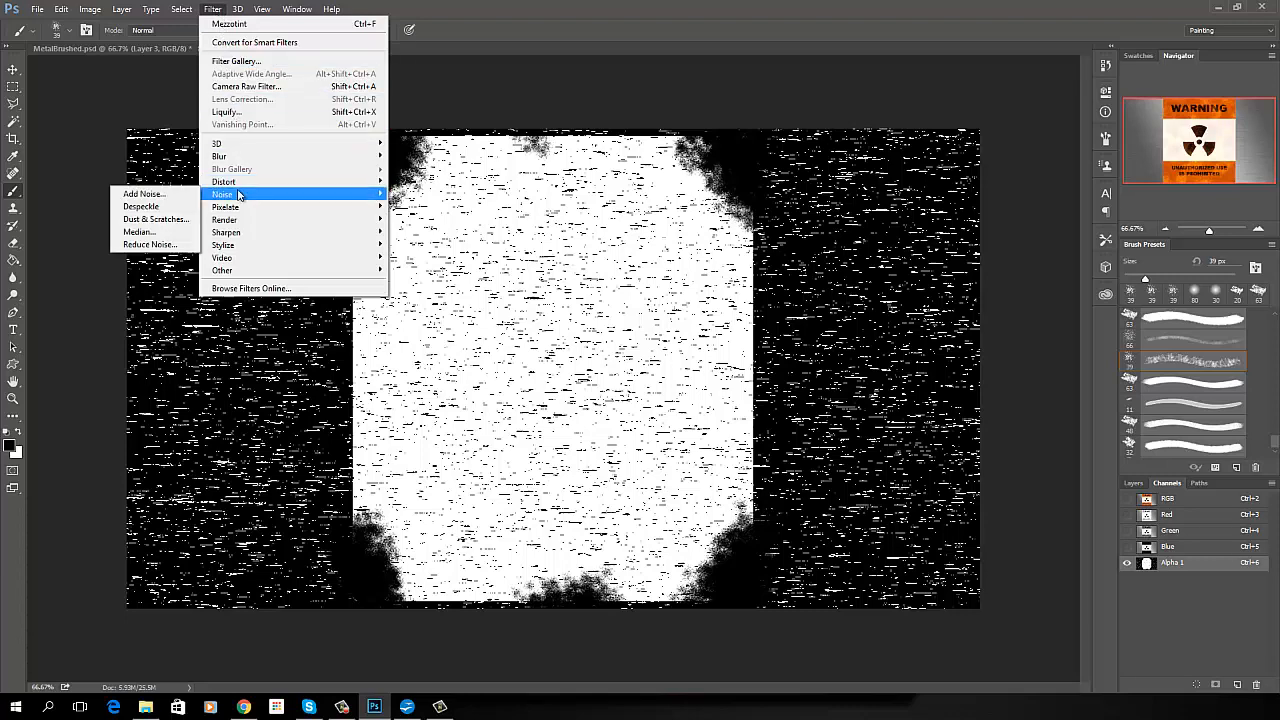
mouse_move(140, 206)
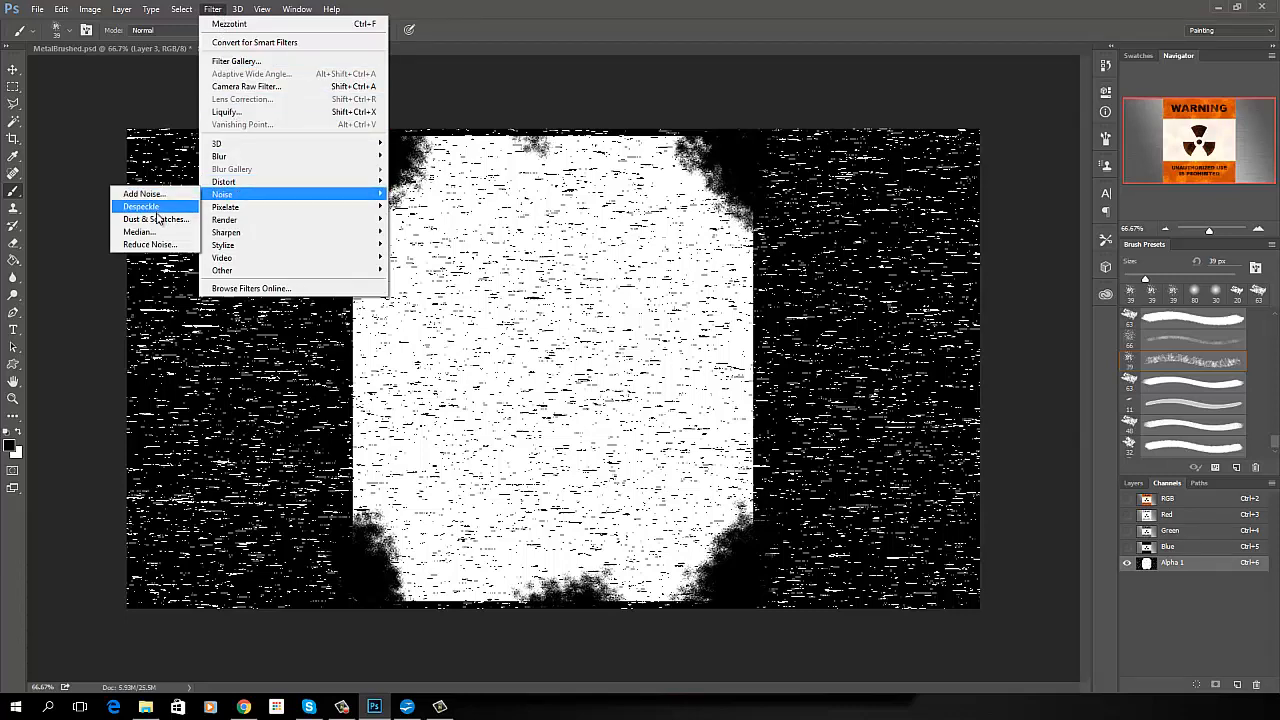
left_click(156, 218)
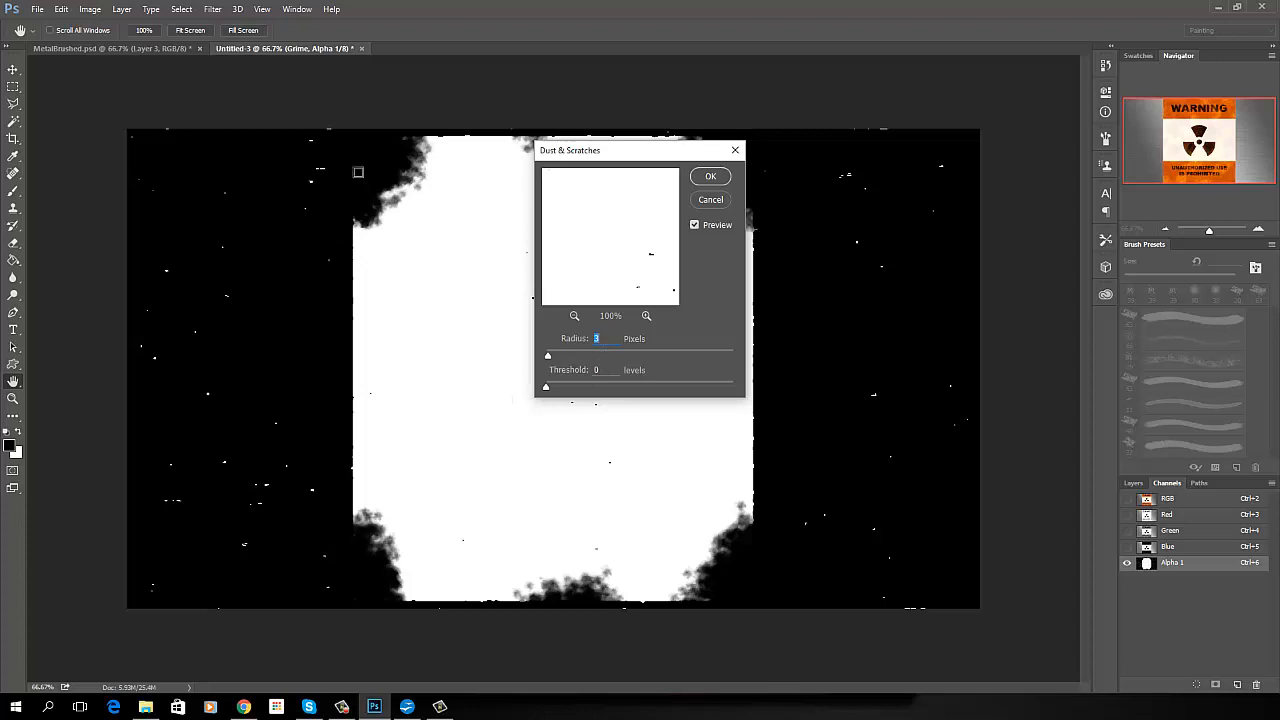
mouse_move(716, 436)
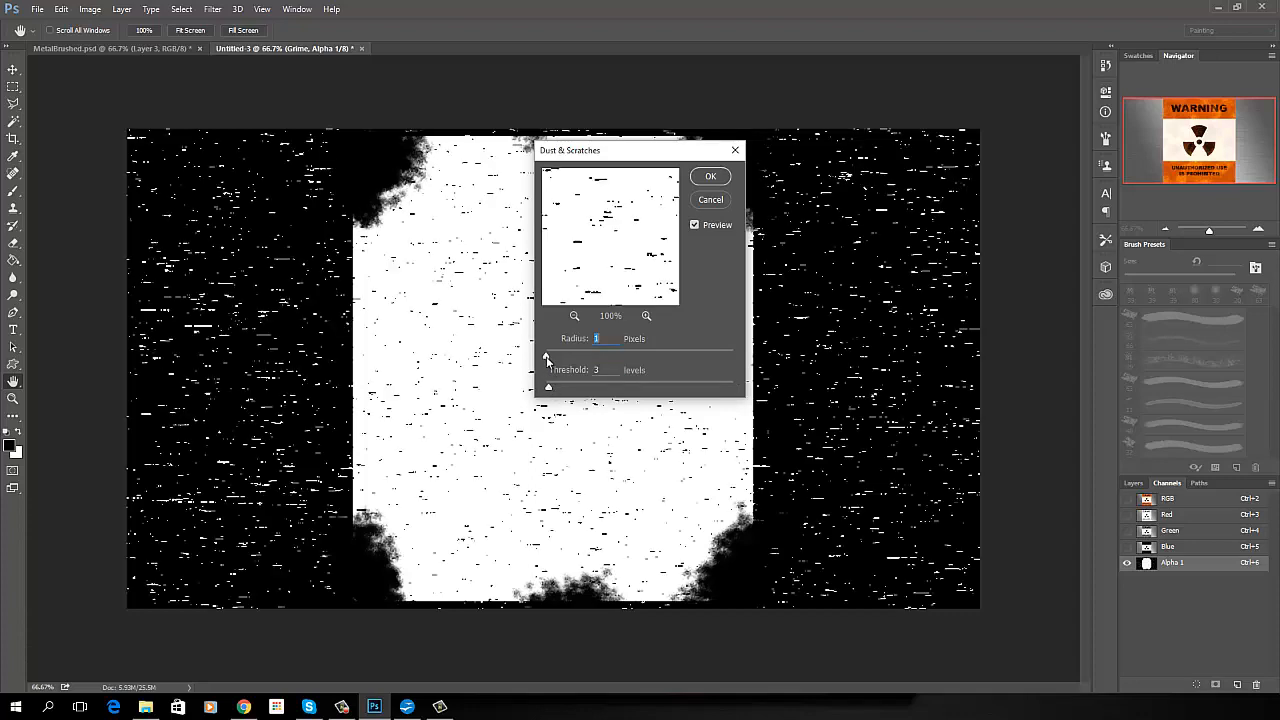
left_click_drag(548, 356, 548, 356)
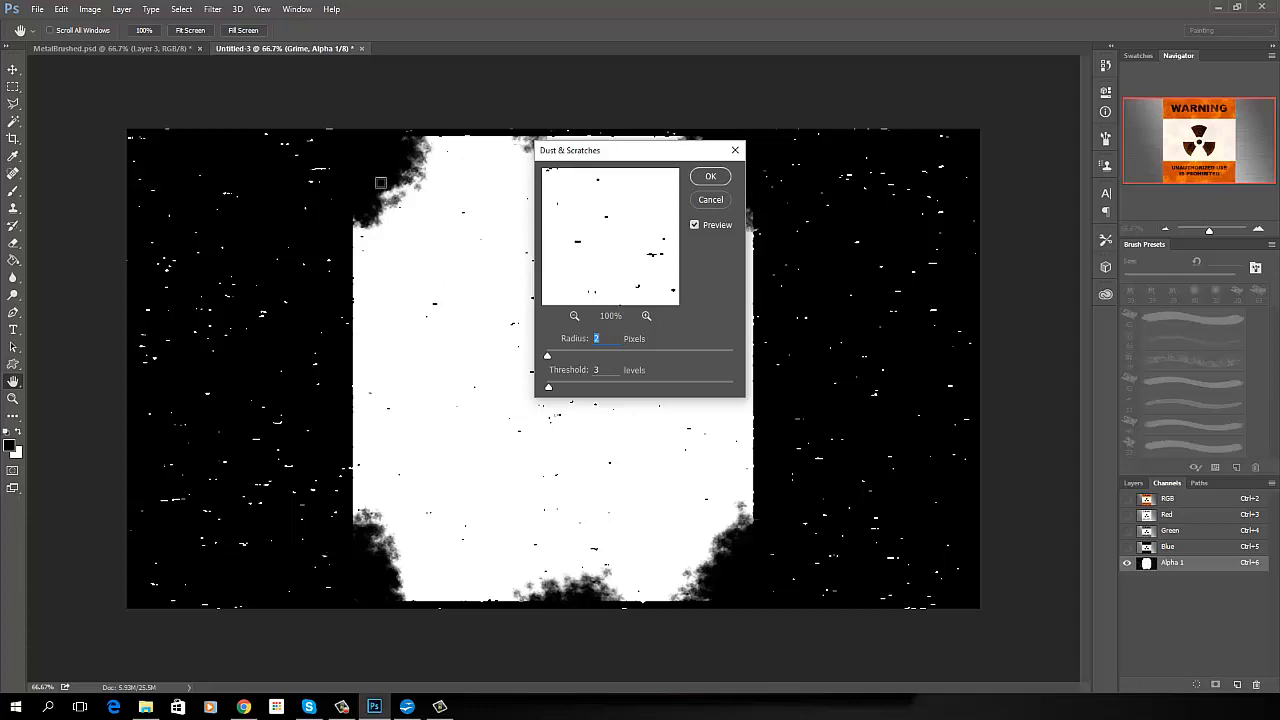
mouse_move(612, 568)
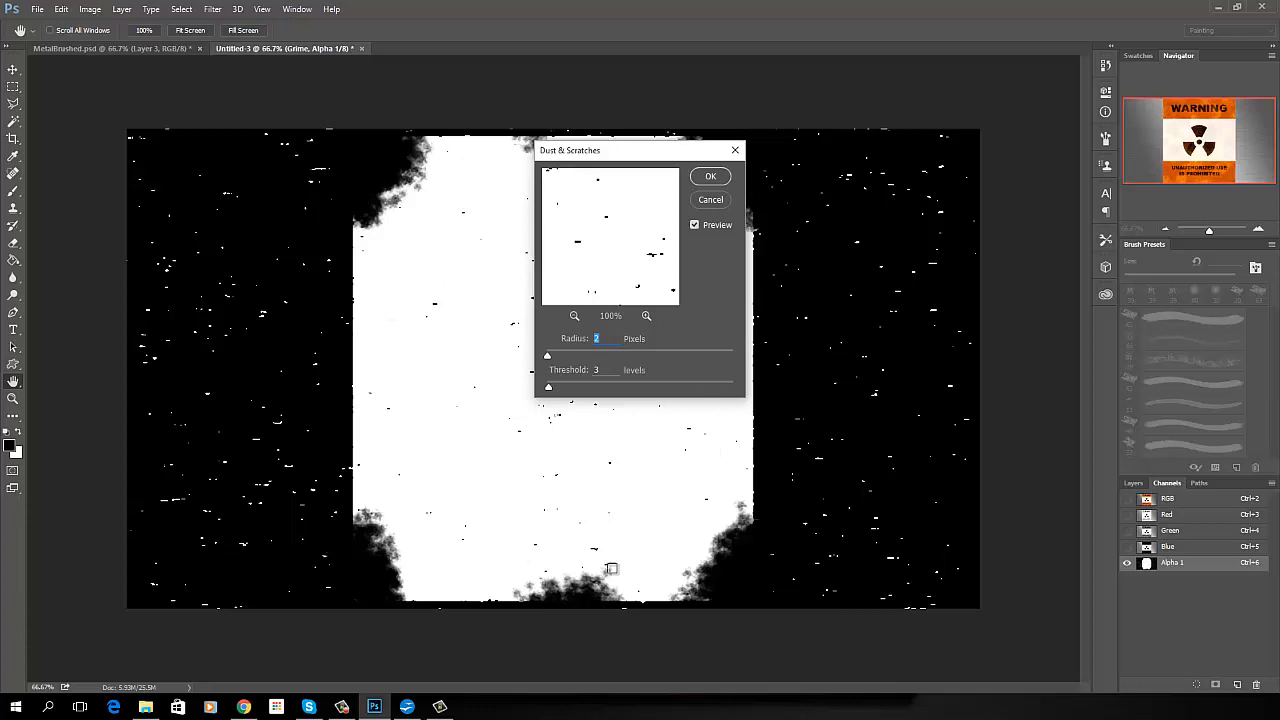
mouse_move(450, 454)
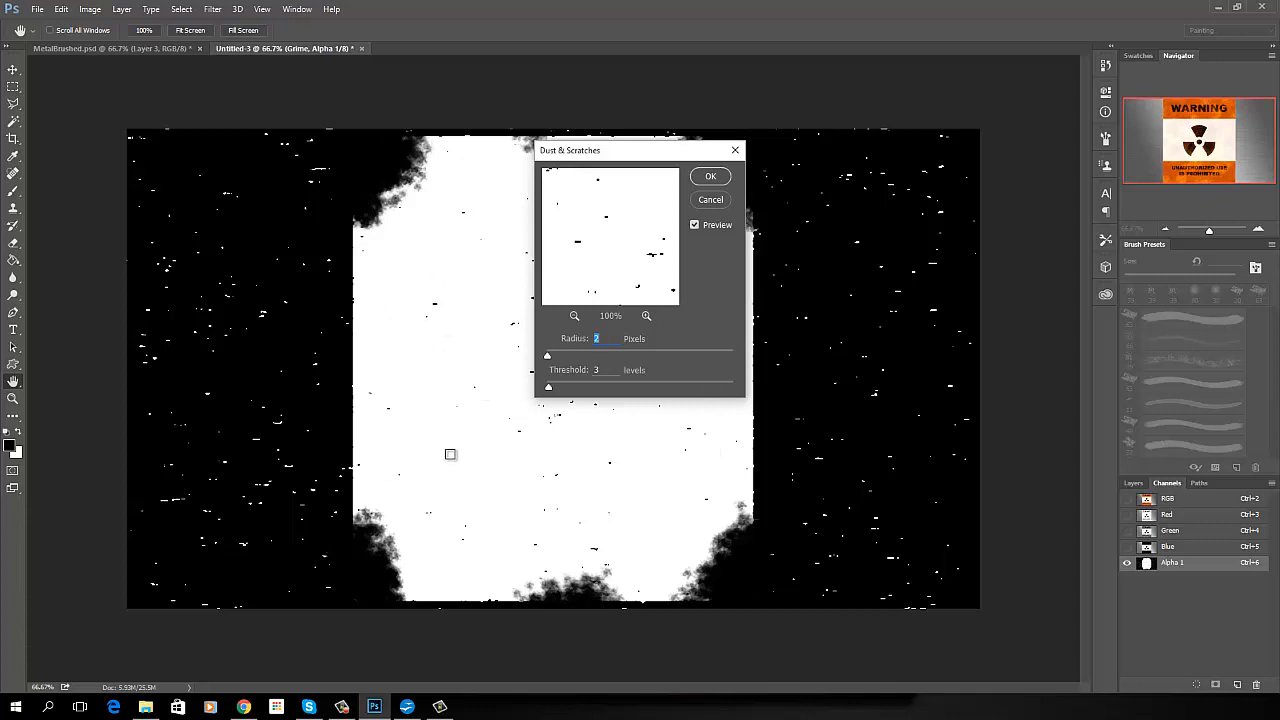
mouse_move(200, 430)
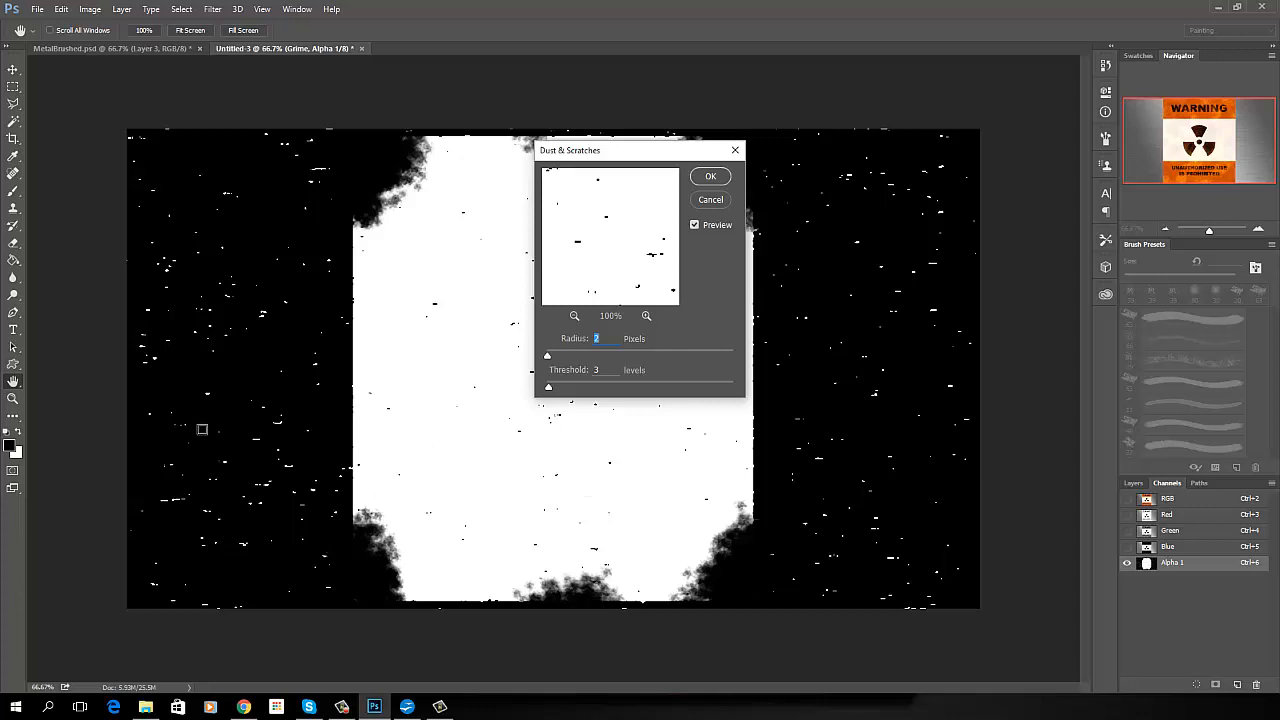
mouse_move(880, 364)
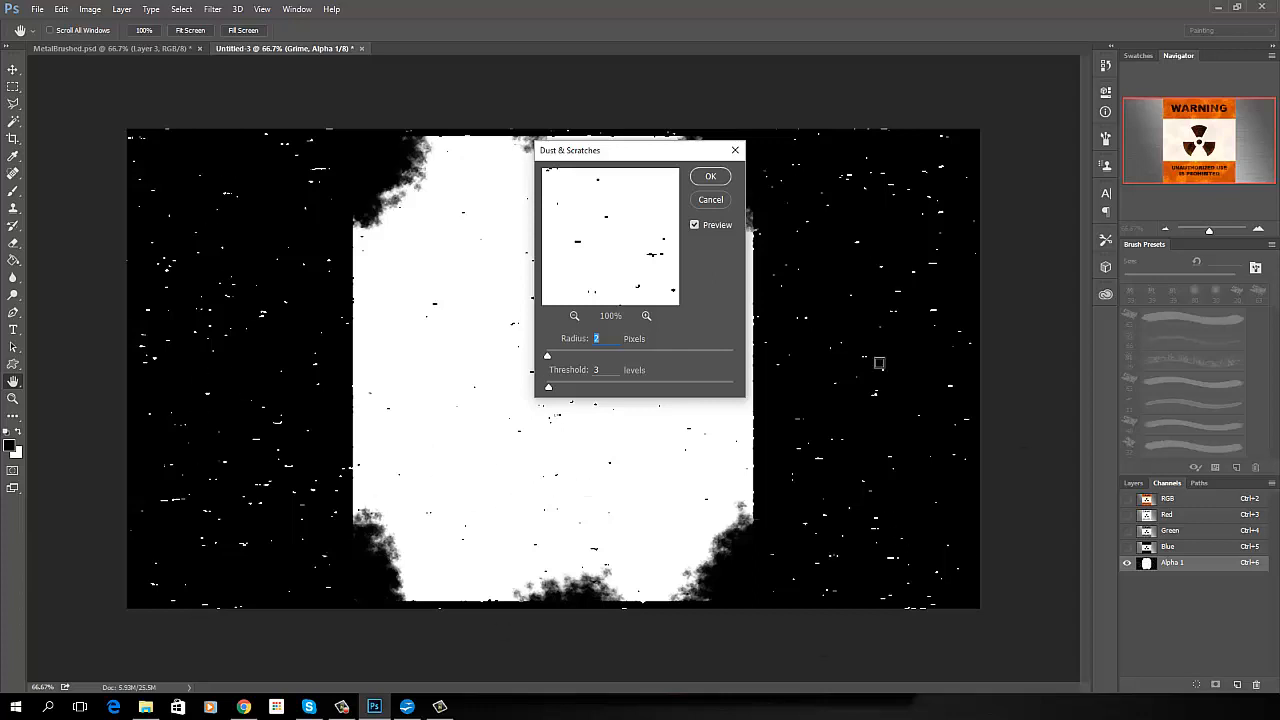
mouse_move(528, 424)
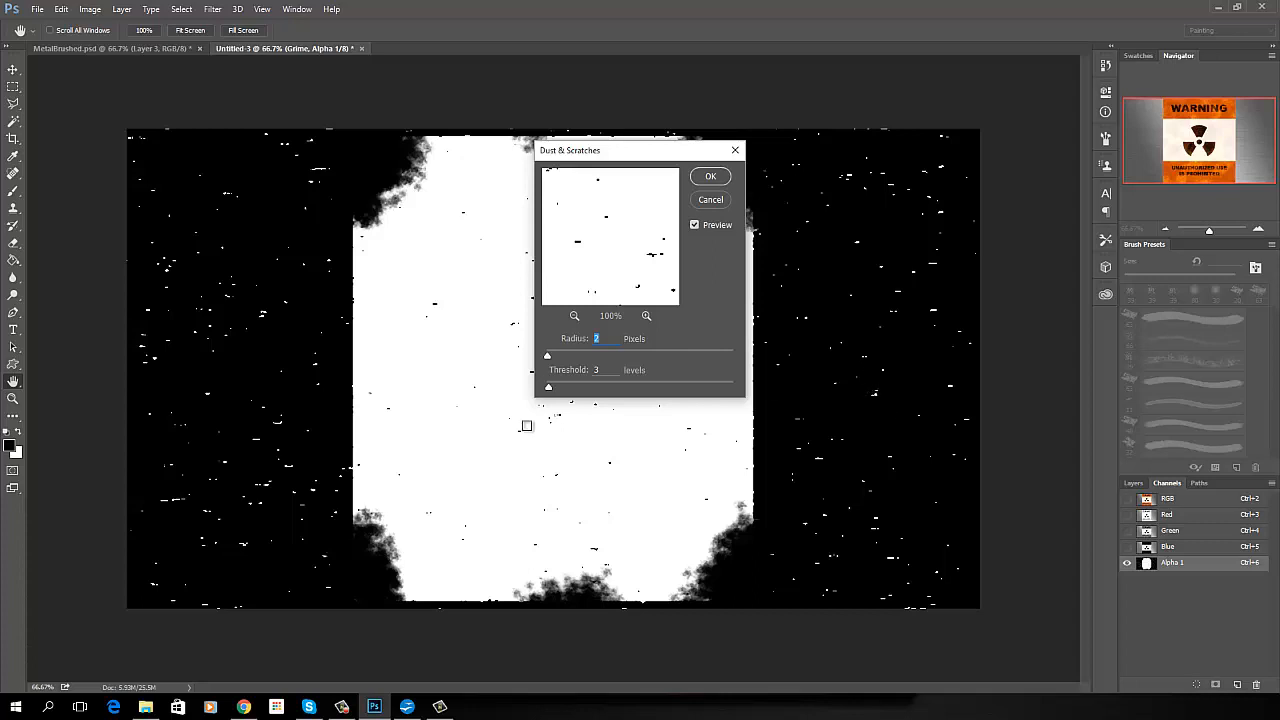
mouse_move(376, 212)
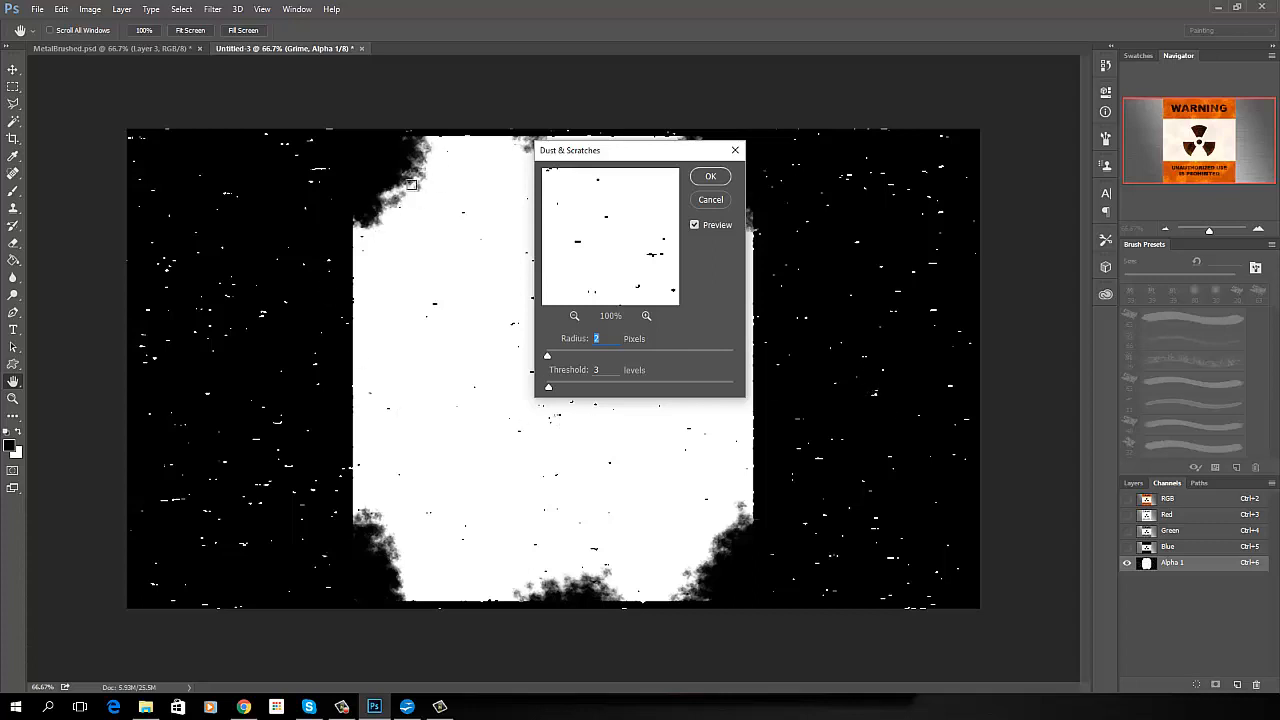
mouse_move(276, 348)
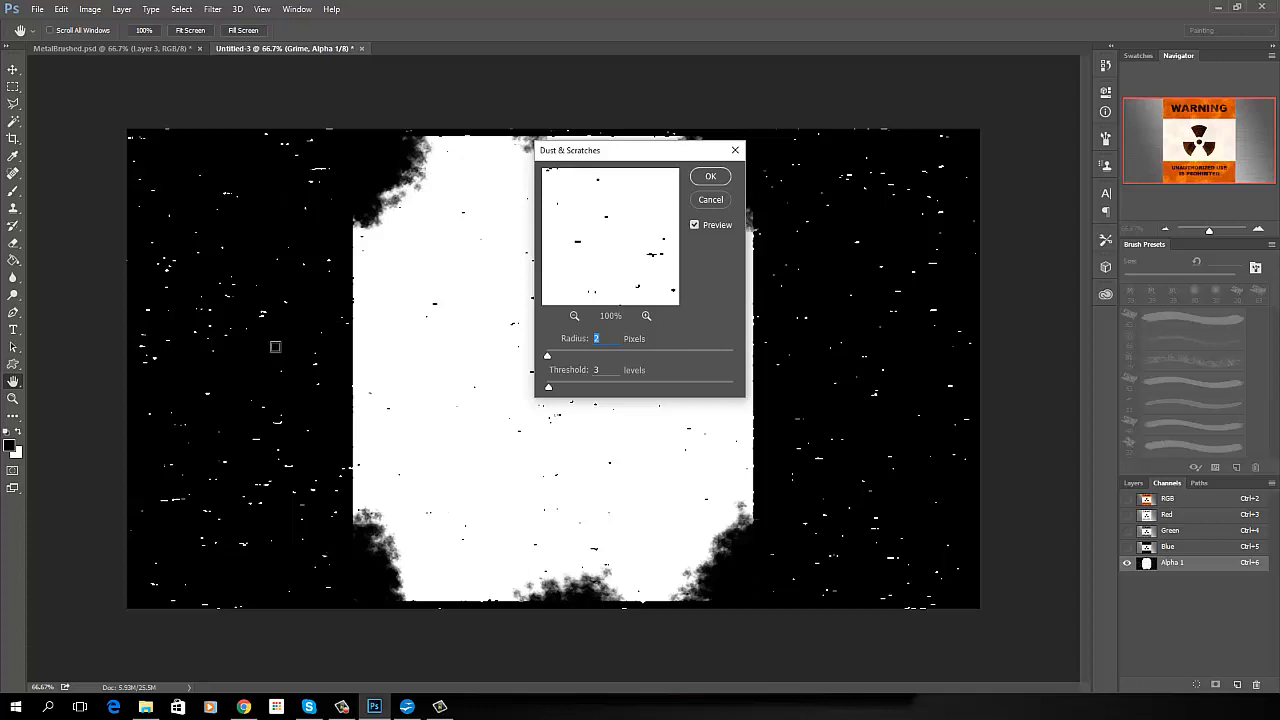
mouse_move(602, 488)
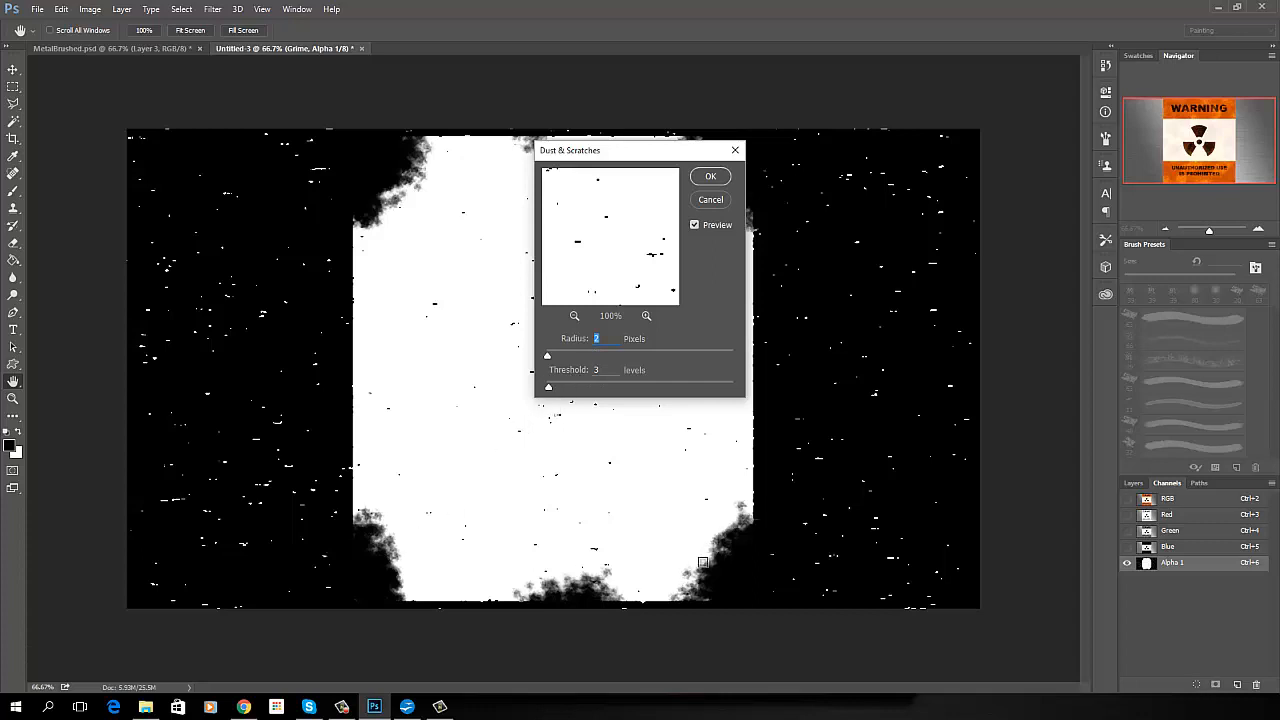
mouse_move(424, 302)
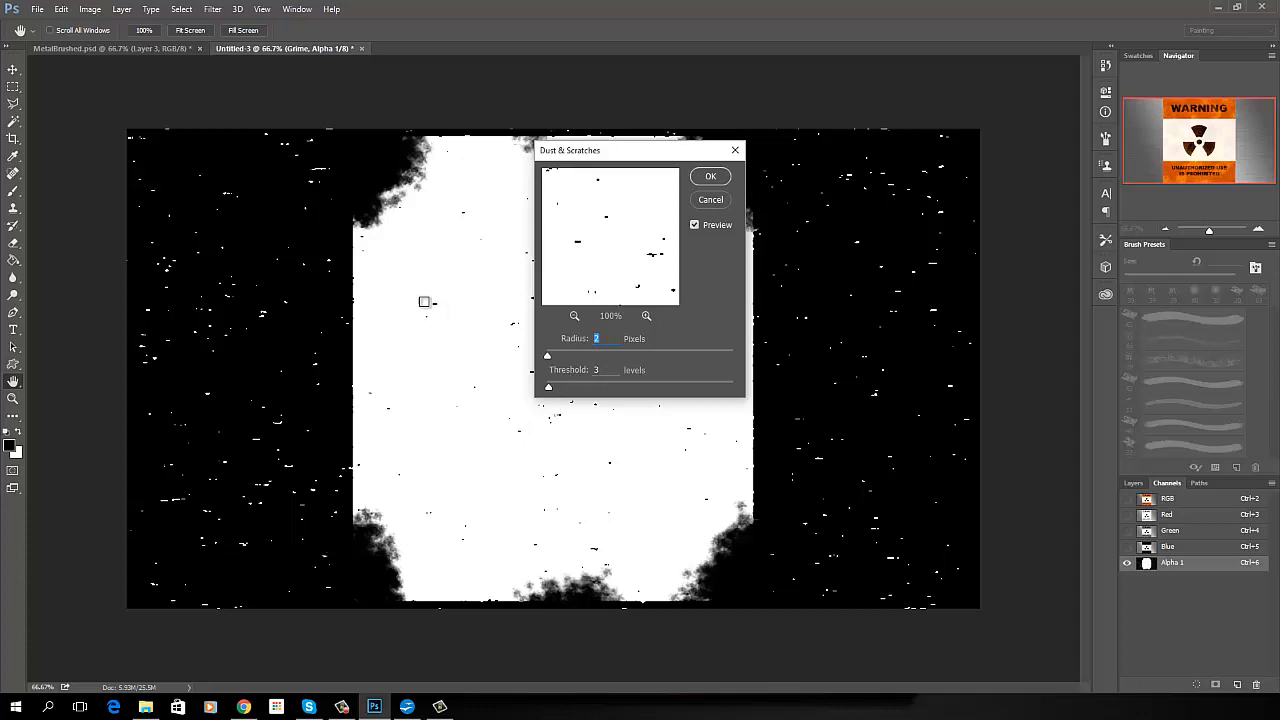
Set the Dust & Scratches radius to 2 with threshold 3 and apply it to the mask.
left_click_drag(568, 150, 786, 156)
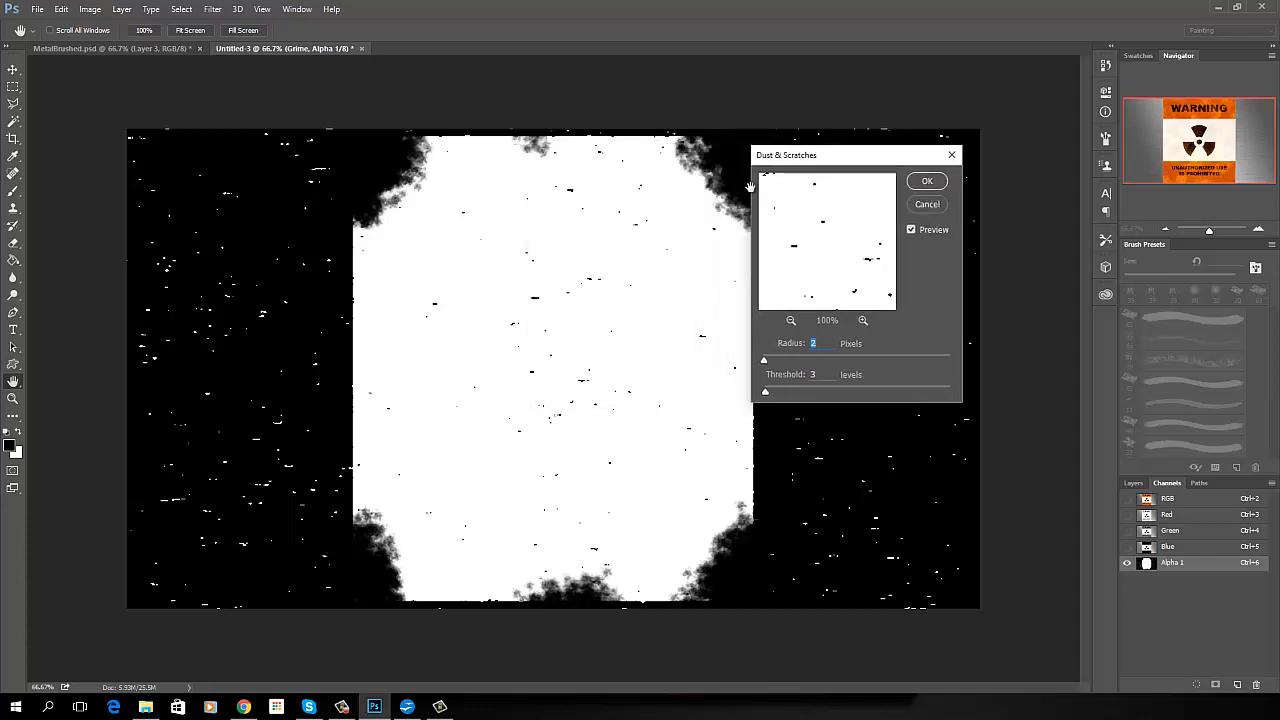
left_click_drag(764, 358, 800, 358)
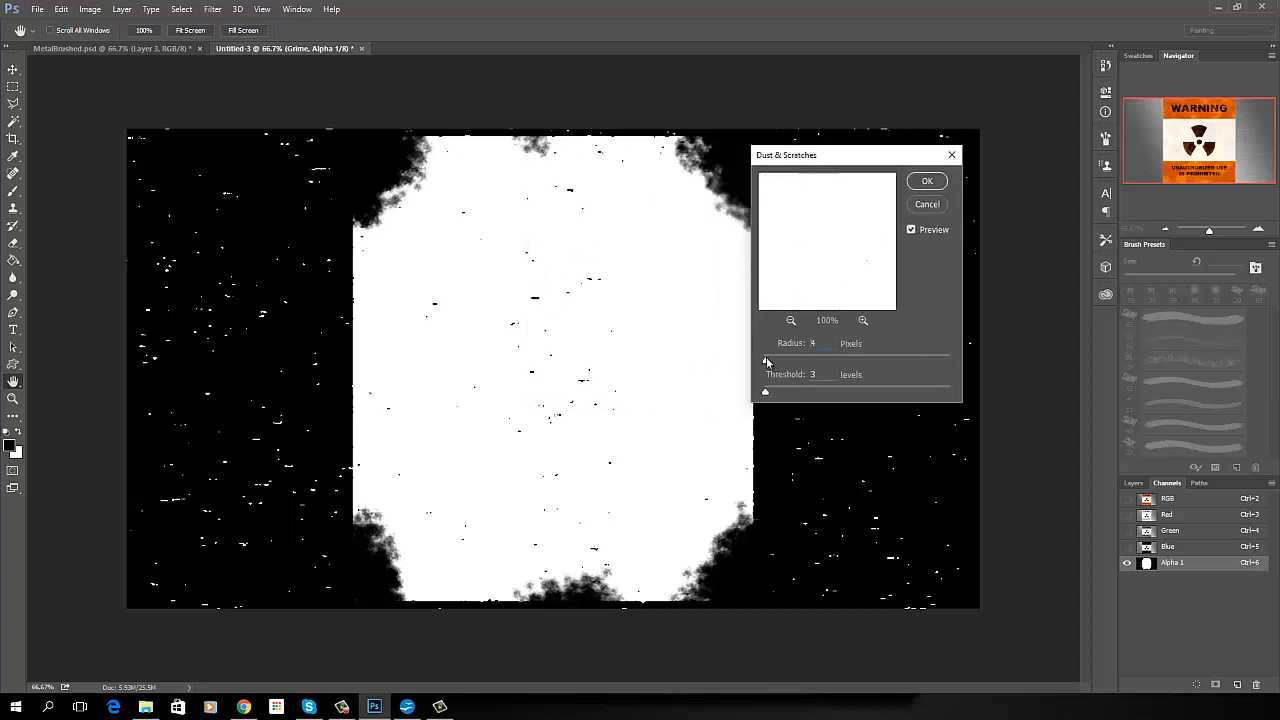
left_click_drag(788, 360, 764, 360)
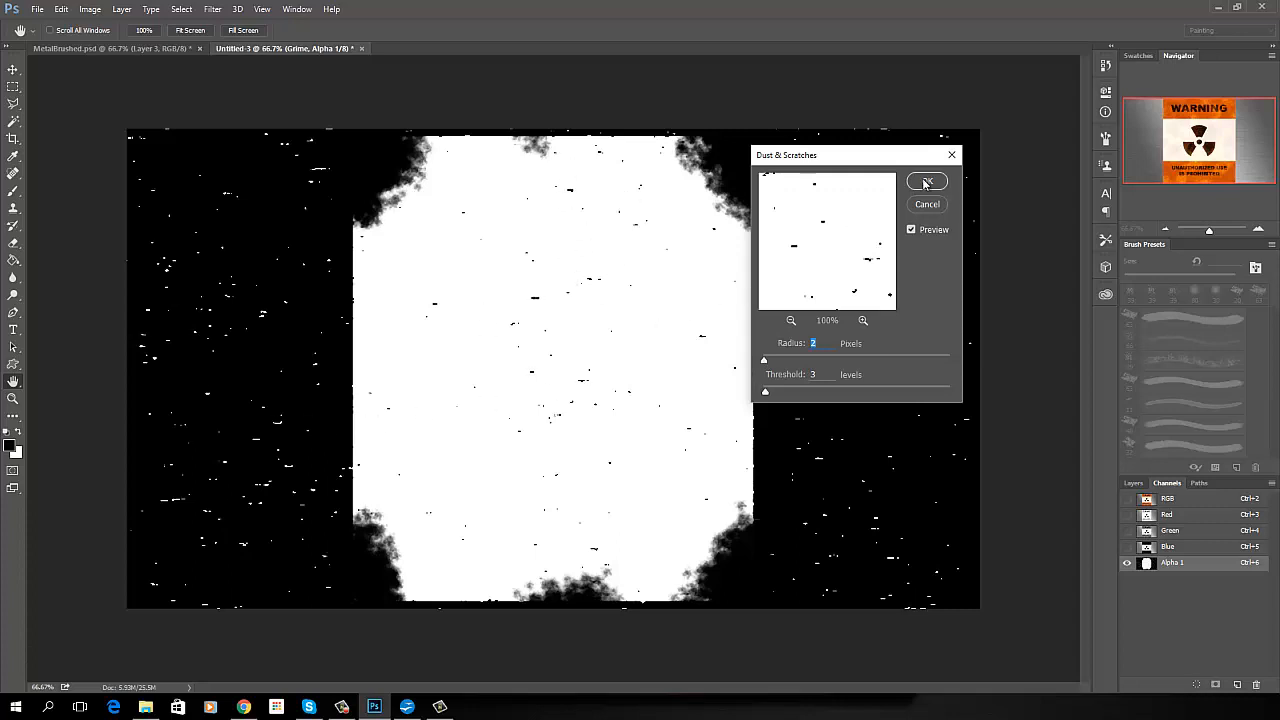
left_click(926, 180)
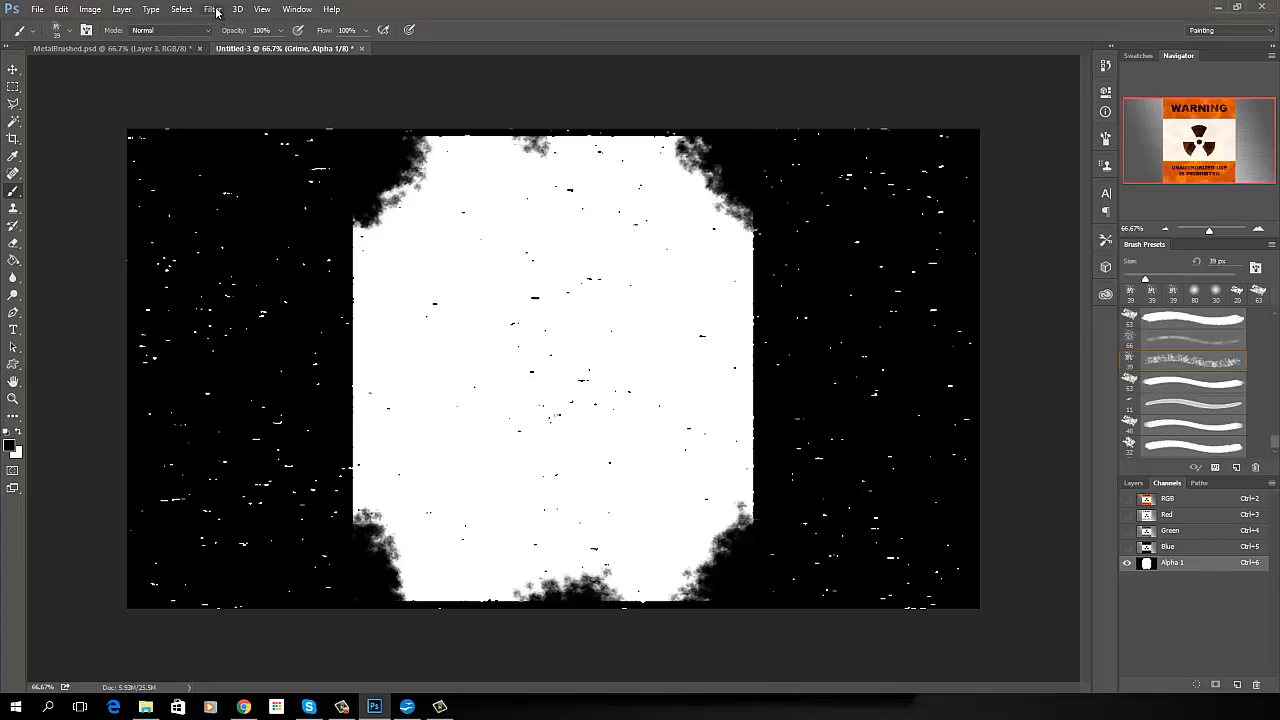
Apply a Filter Gallery Brush Strokes > Spatter effect with increased spray radius to the mask.
left_click(212, 8)
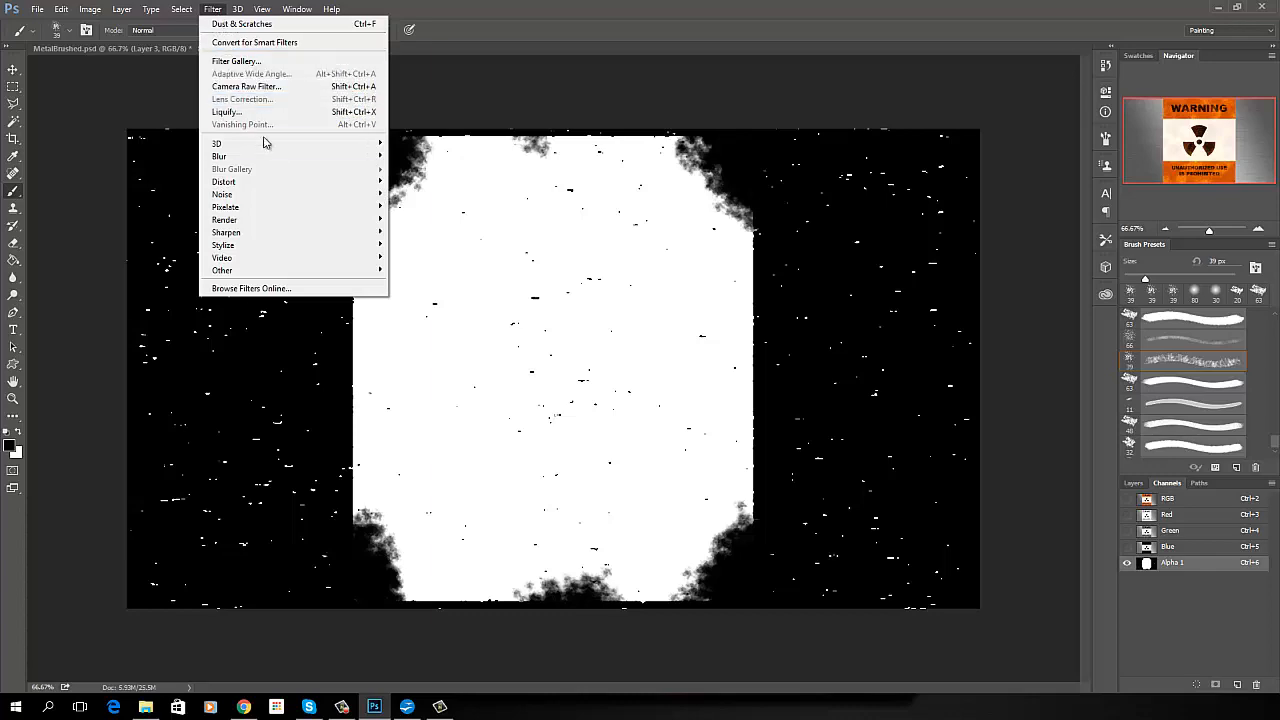
left_click(236, 60)
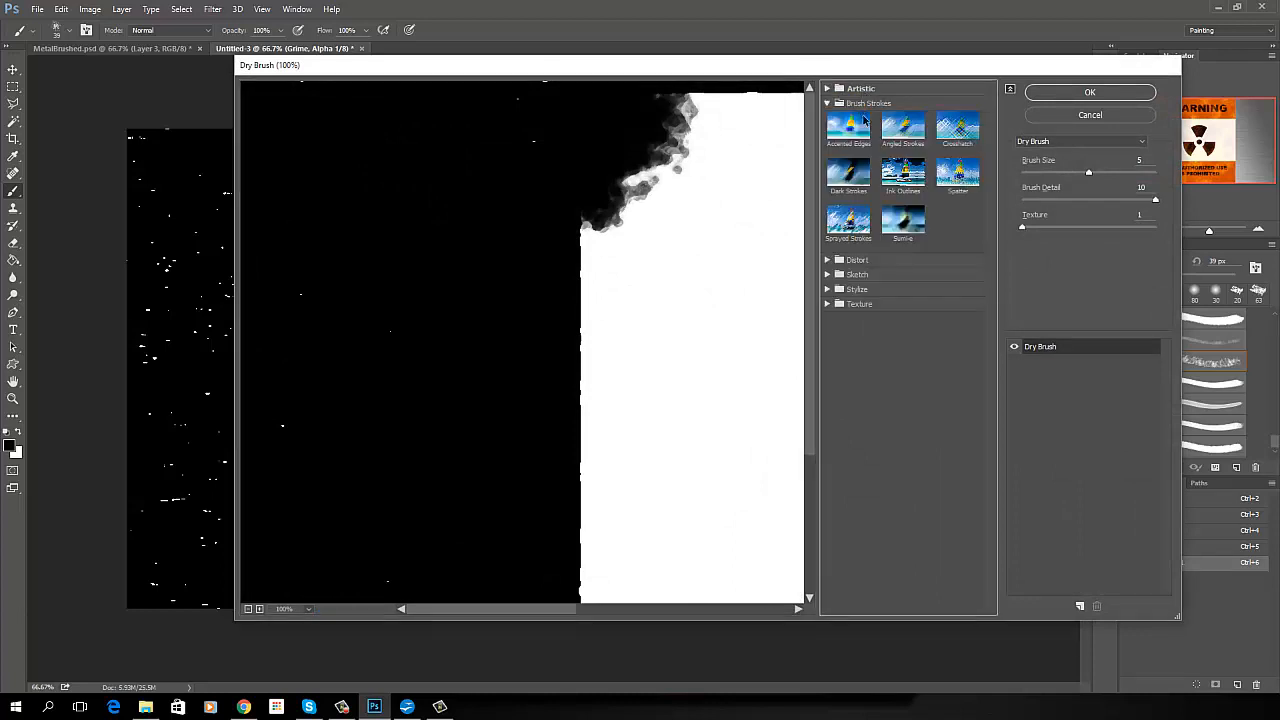
left_click(956, 172)
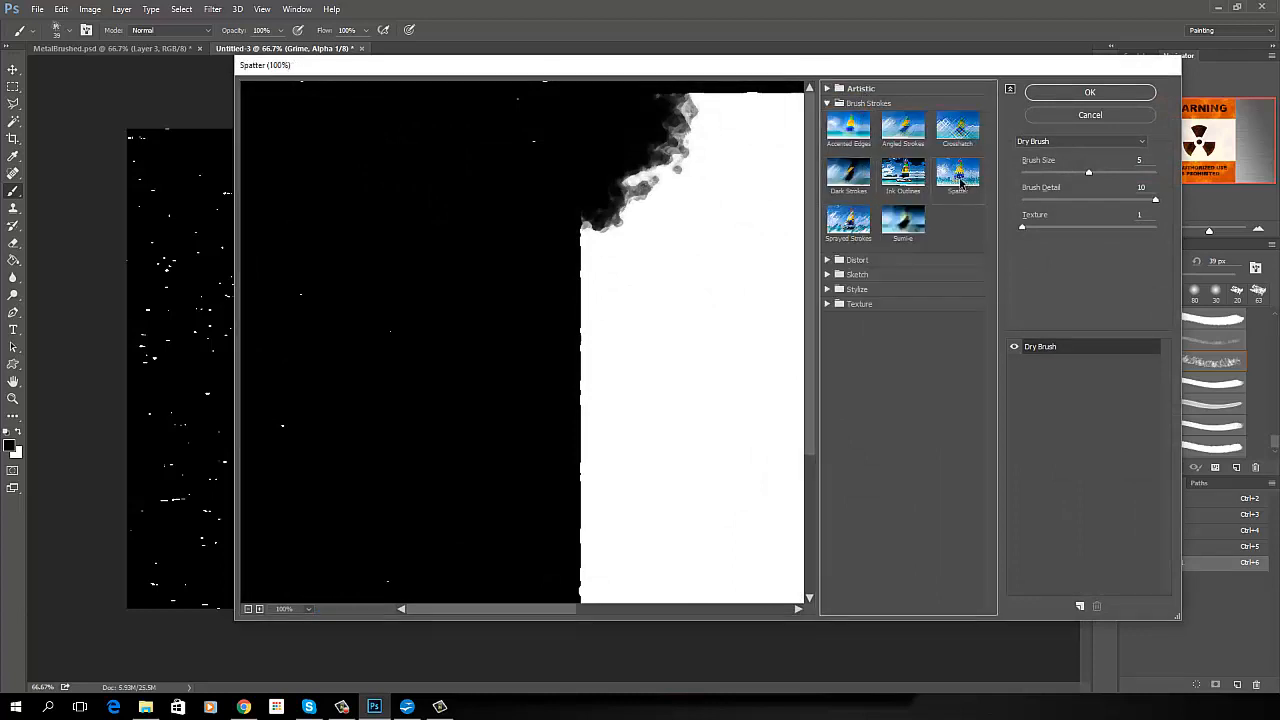
left_click(956, 172)
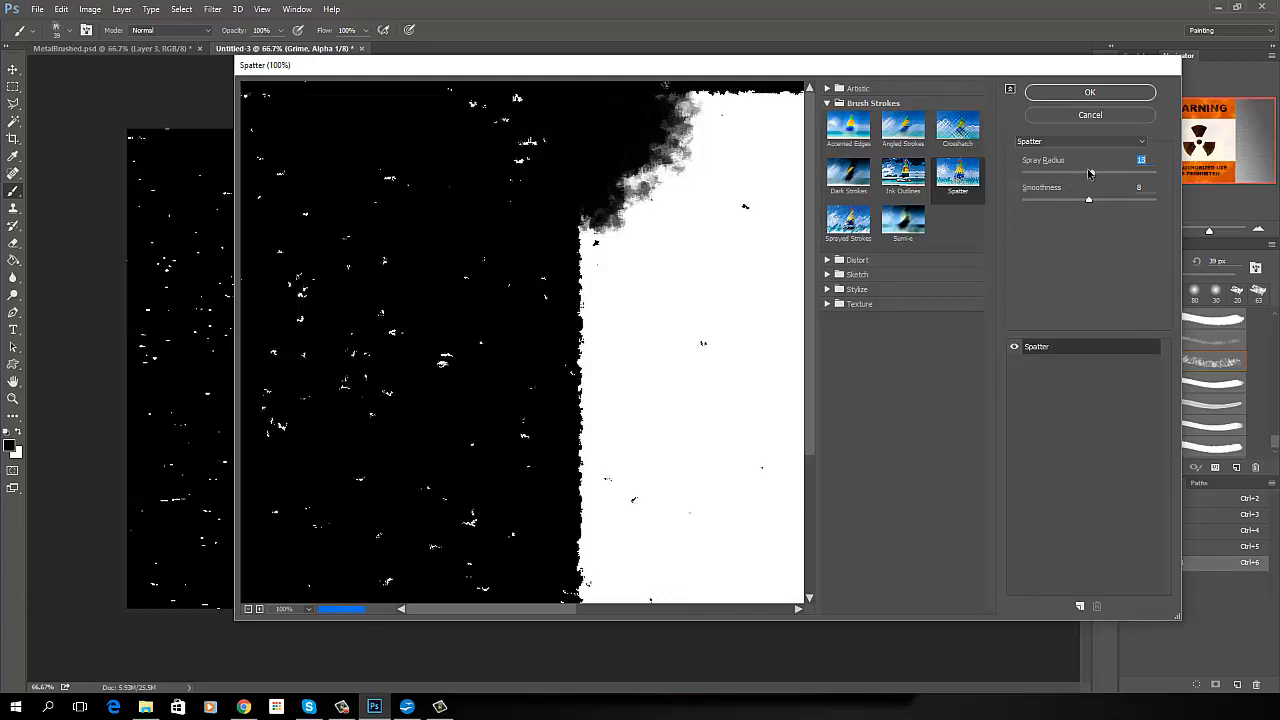
left_click_drag(1088, 172, 1120, 172)
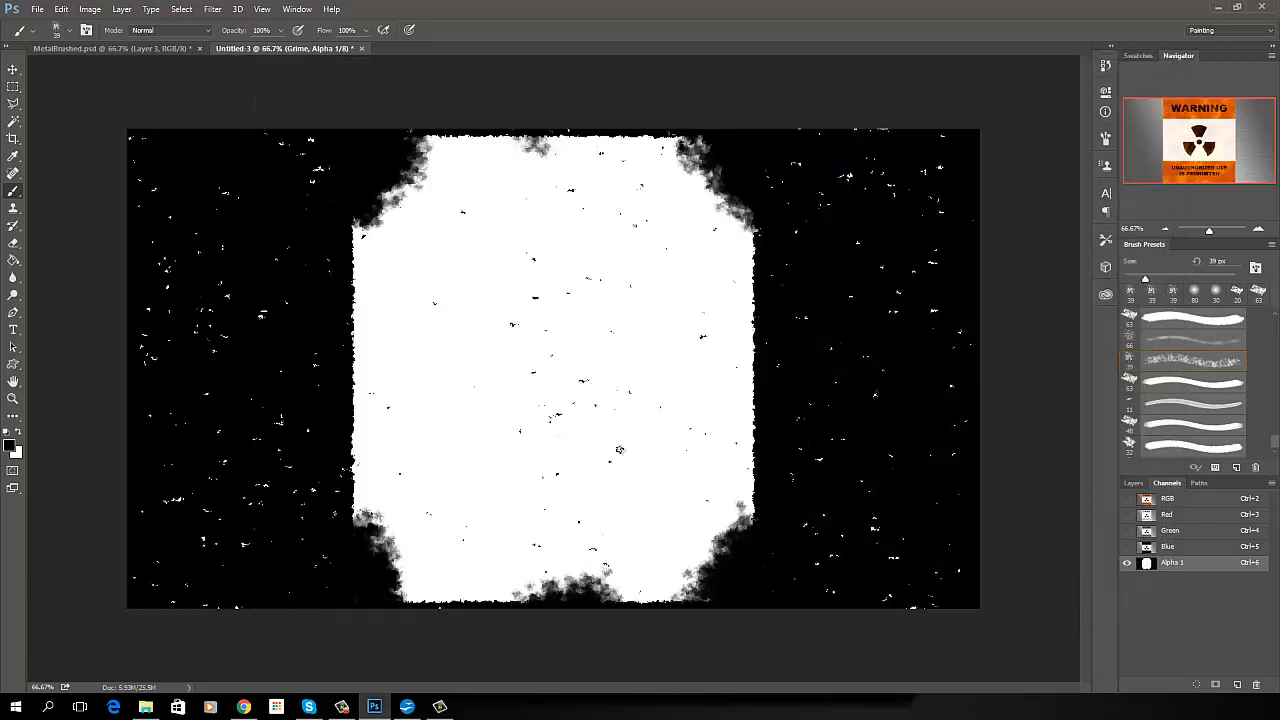
mouse_move(964, 548)
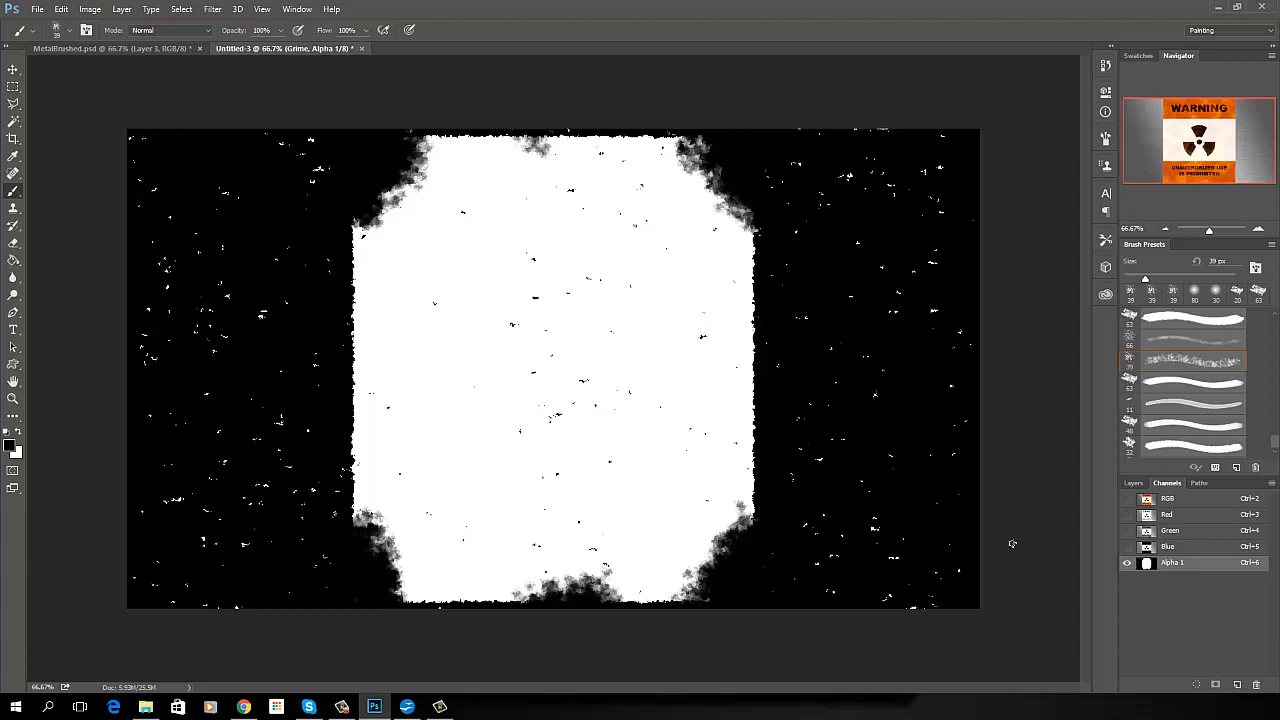
mouse_move(334, 316)
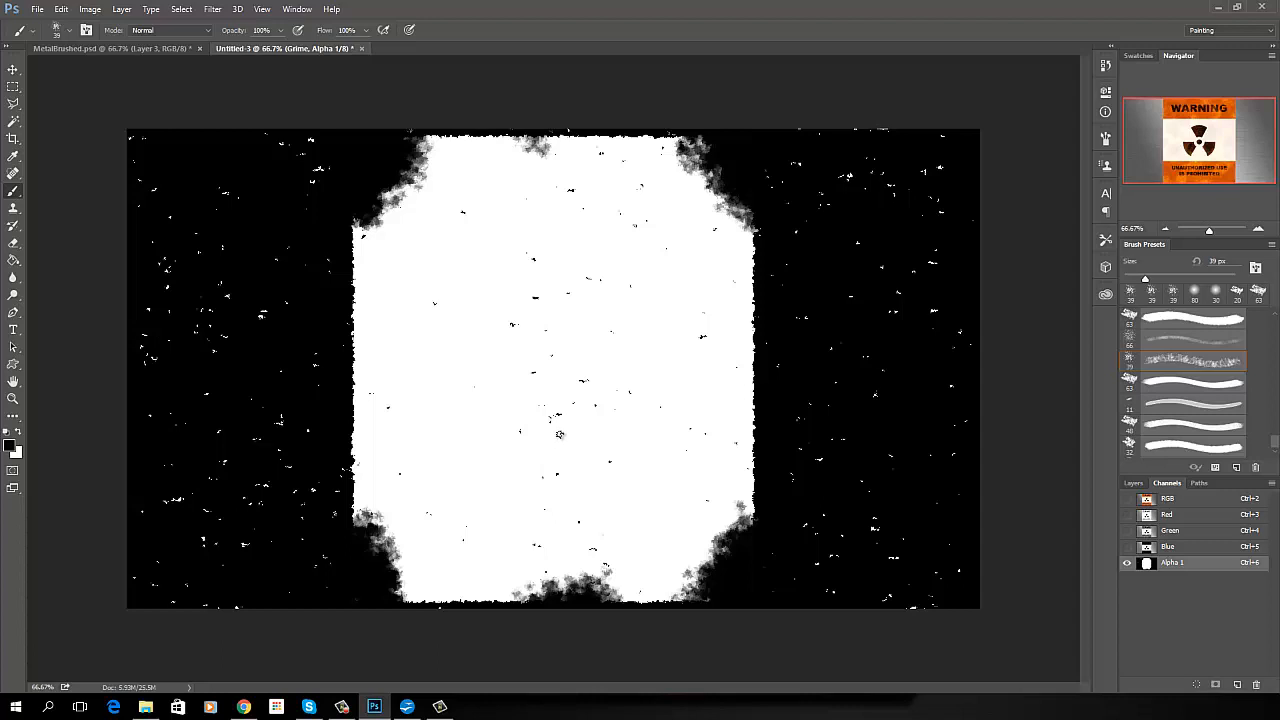
mouse_move(556, 436)
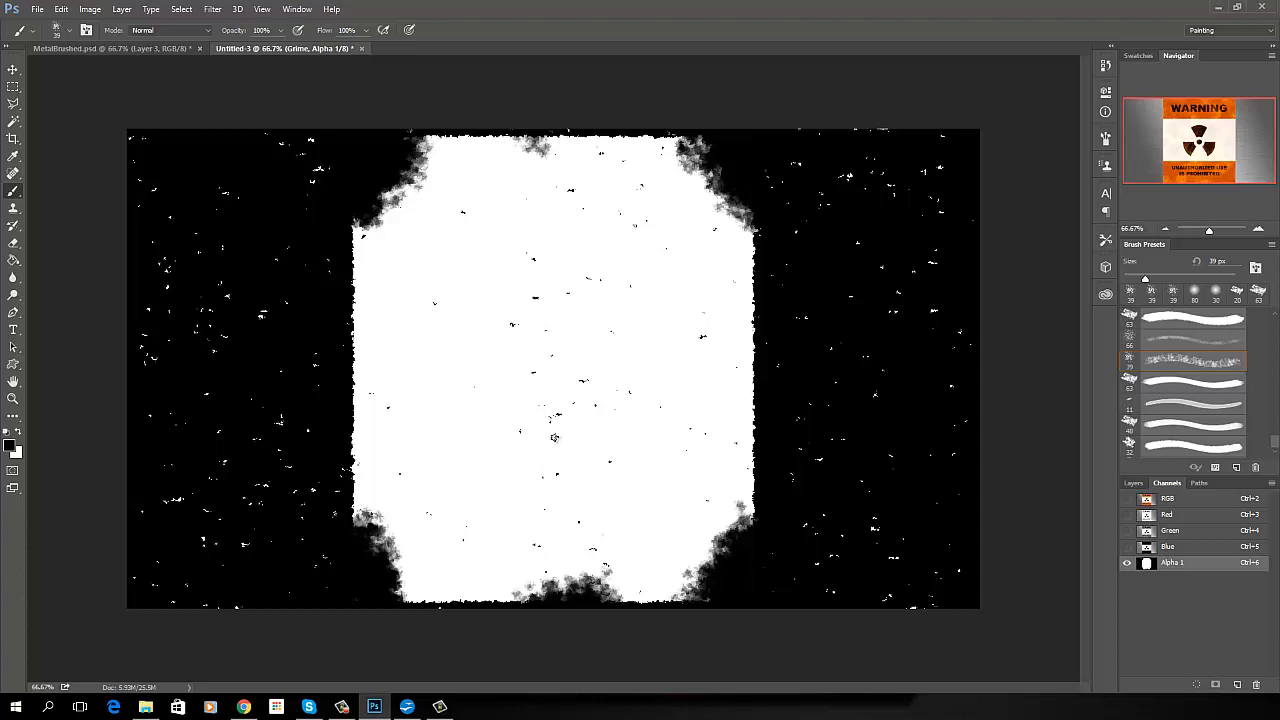
mouse_move(550, 412)
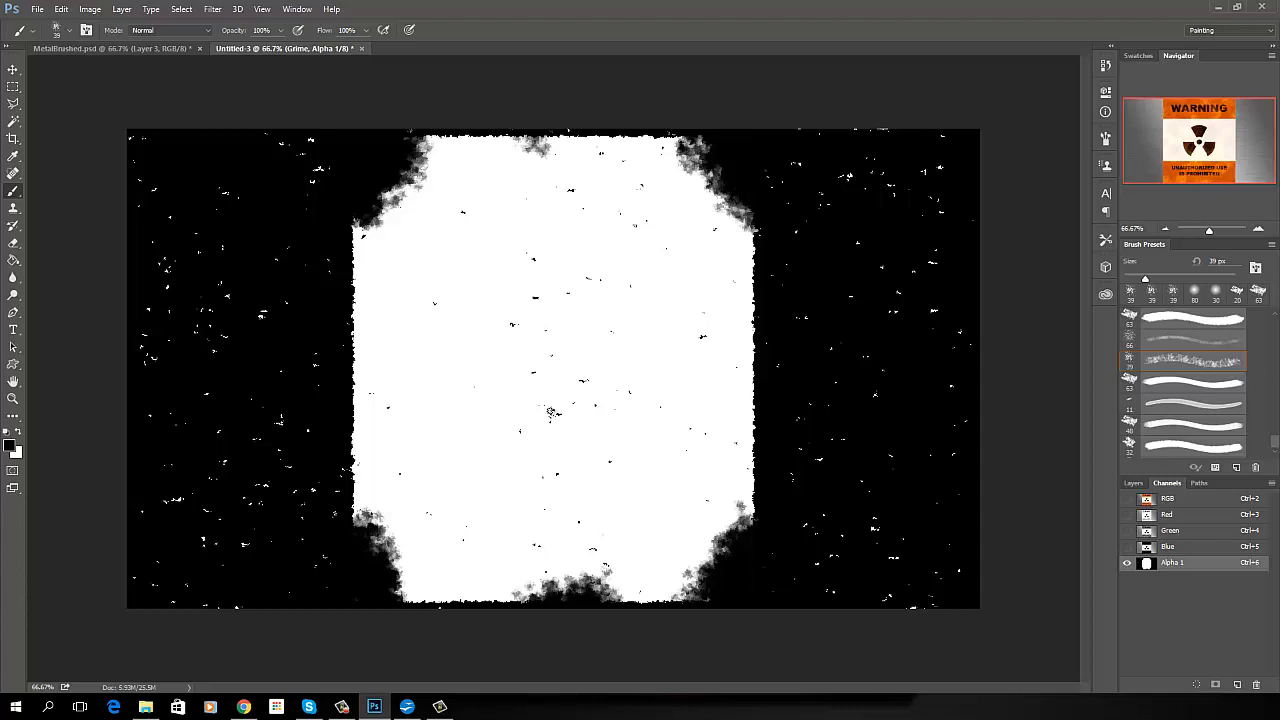
mouse_move(1086, 520)
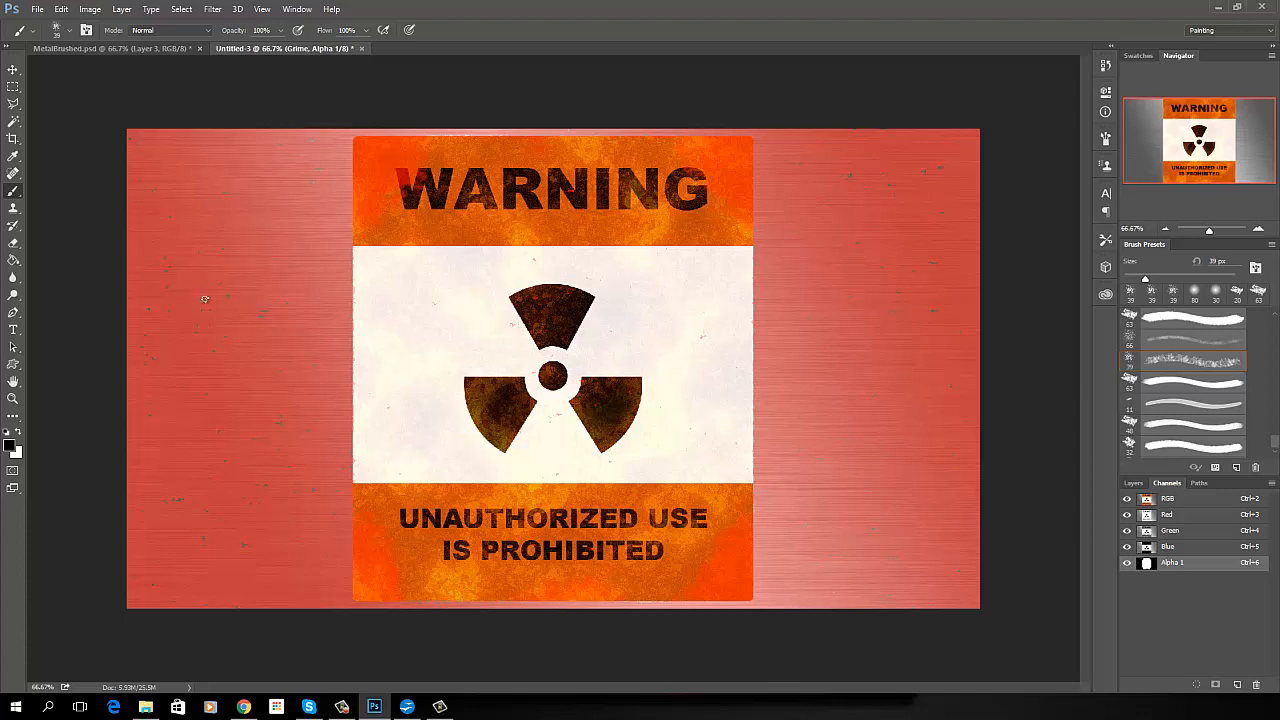
mouse_move(870, 408)
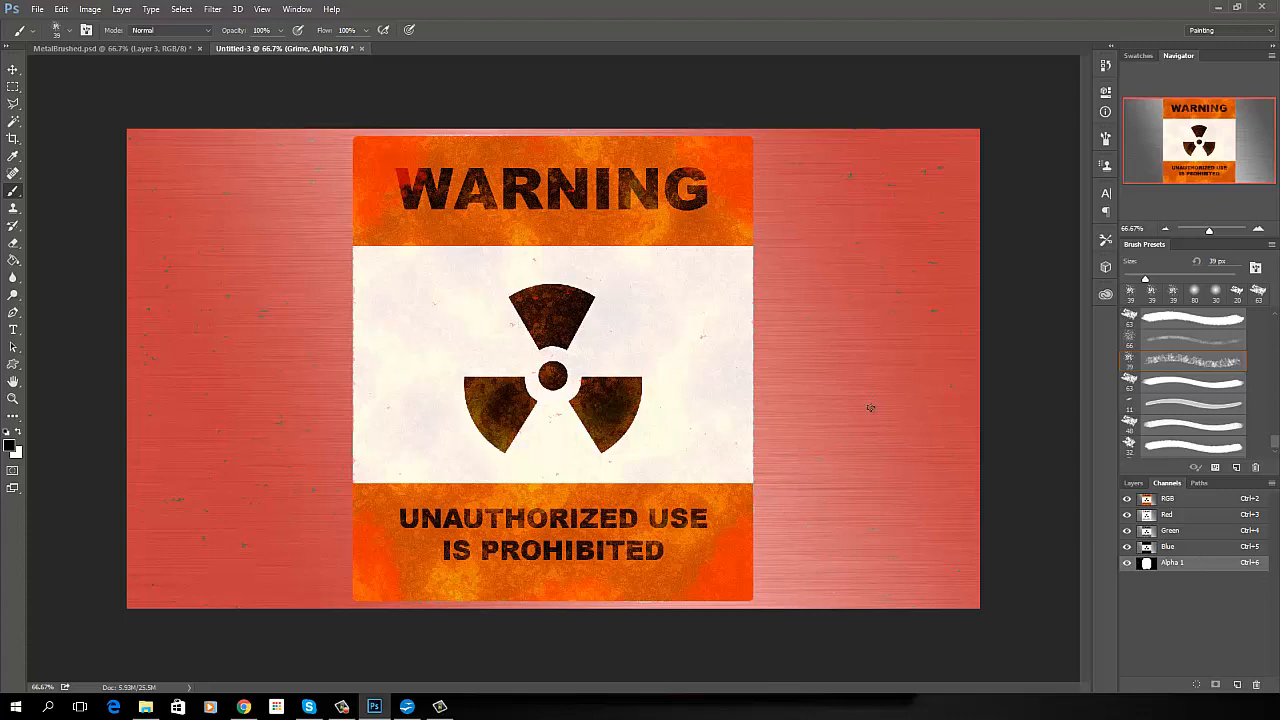
mouse_move(292, 234)
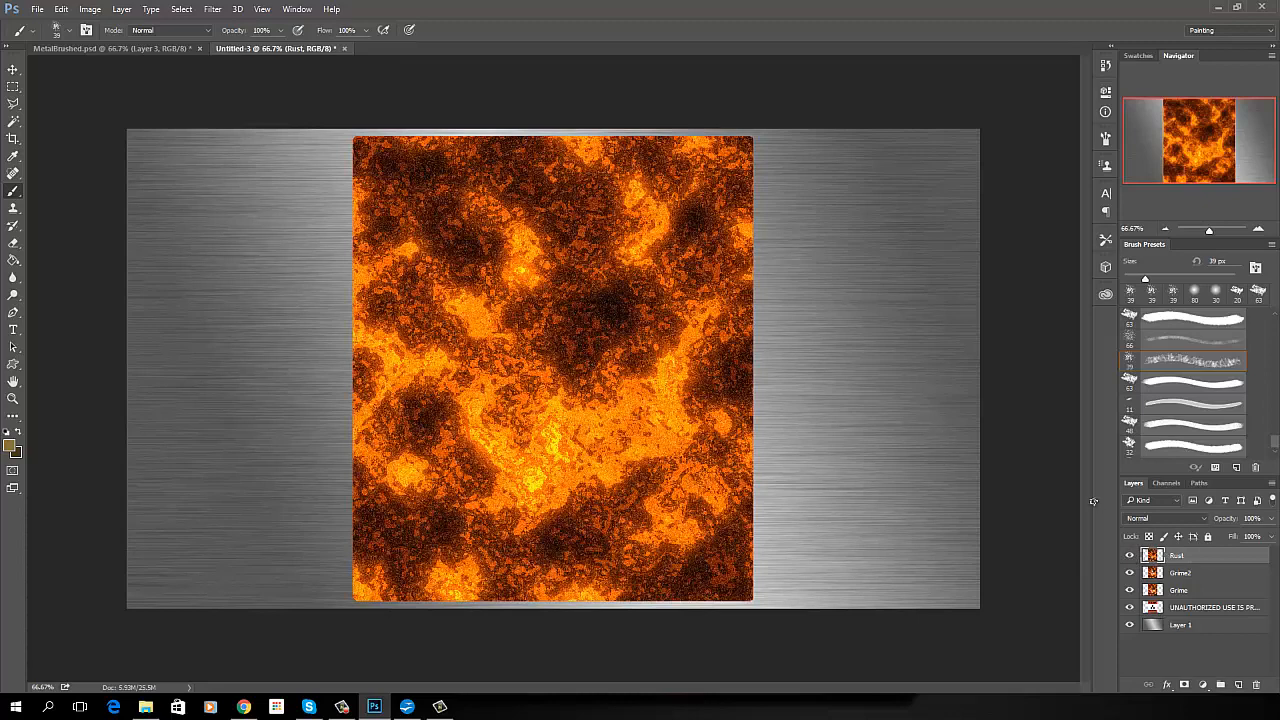
Load the Alpha 1 channel as a selection to mask the Rust layer.
left_click(1166, 482)
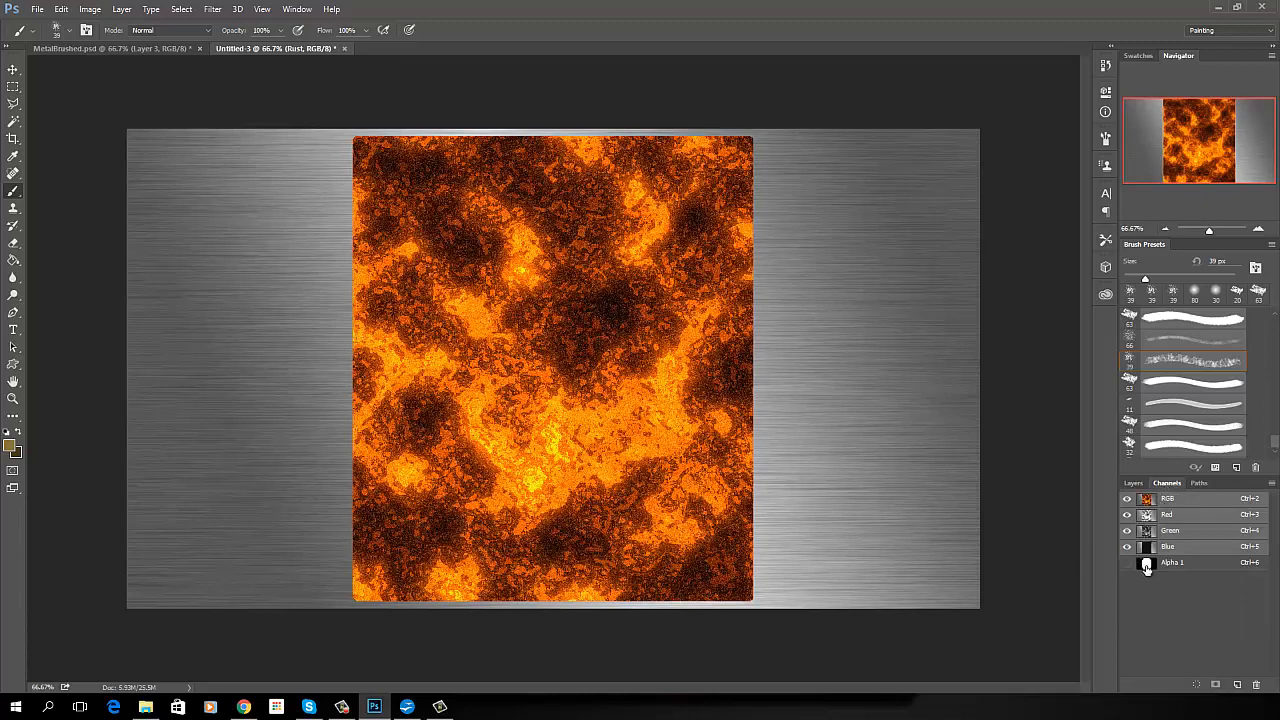
left_click(1128, 562)
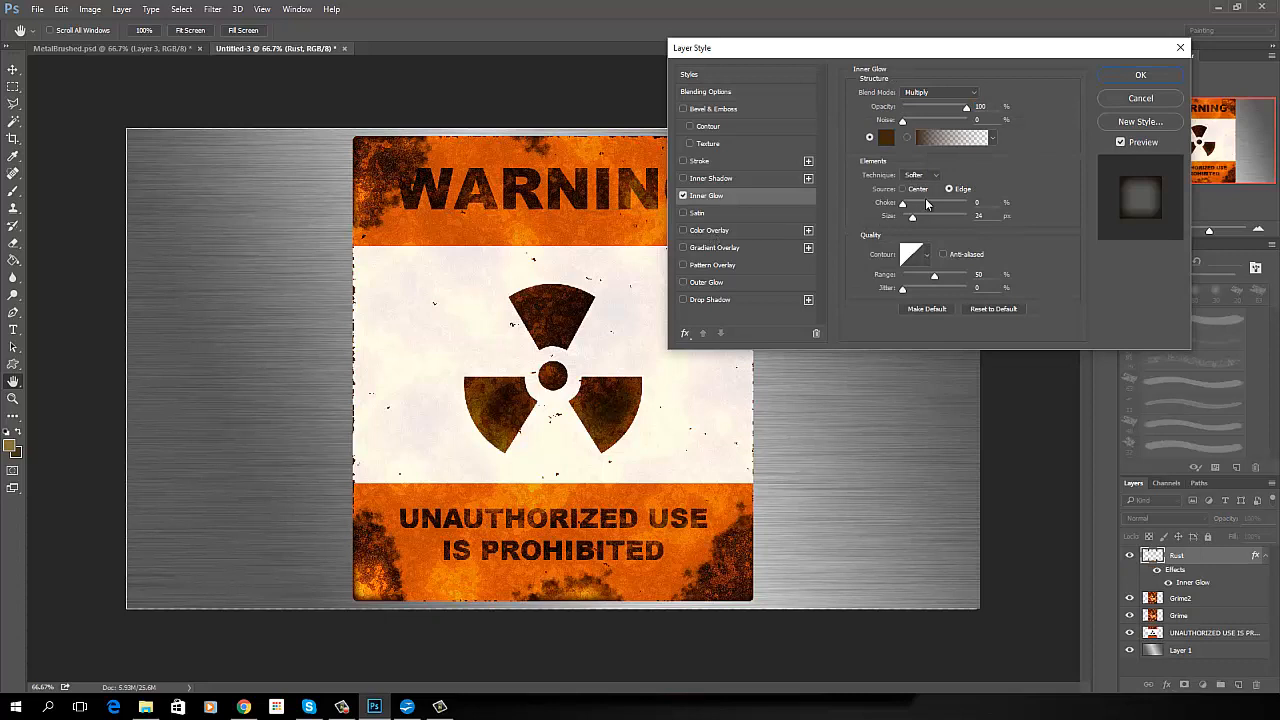
mouse_move(912, 108)
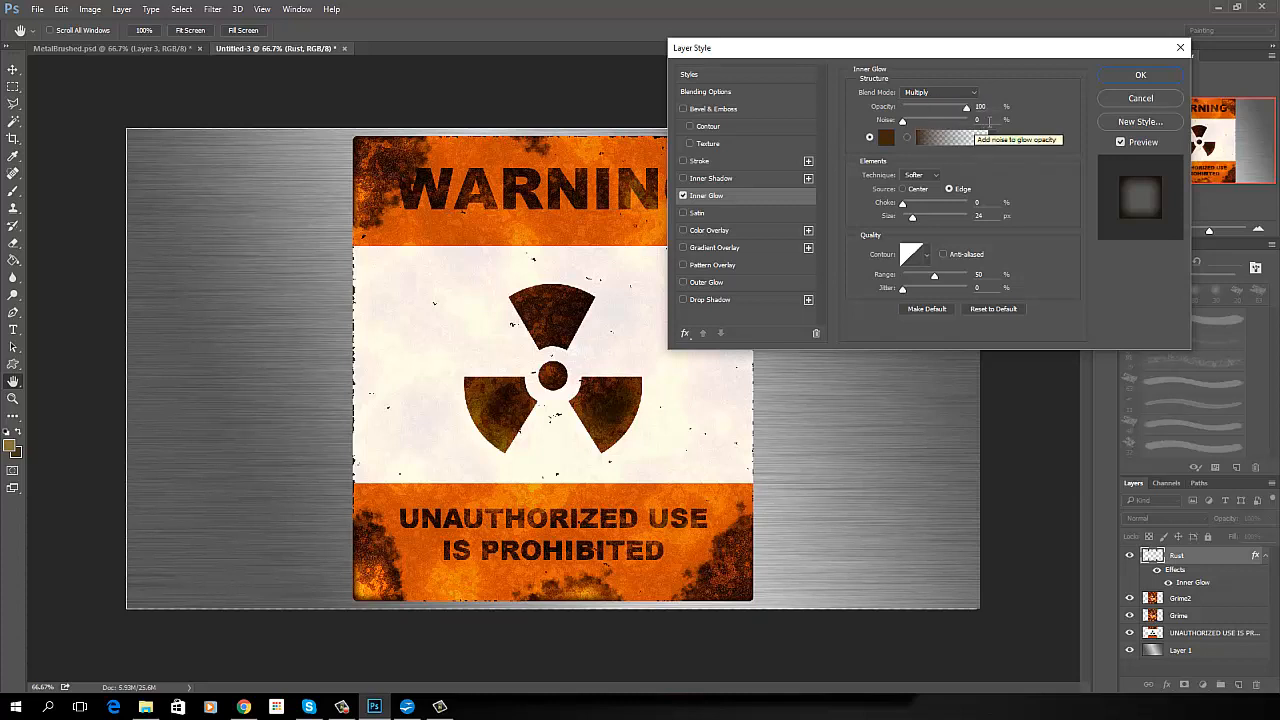
Bring up the colour picker for the Rust layer's multiply inner glow.
left_click(886, 136)
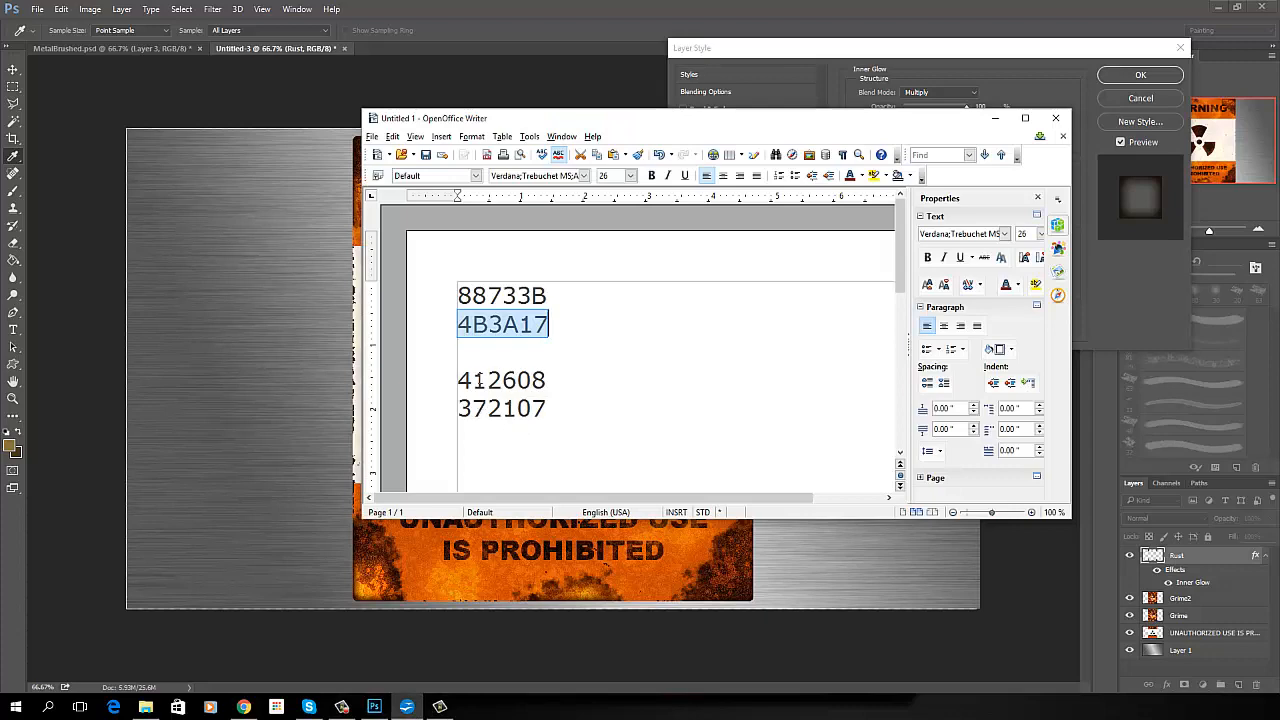
mouse_move(890, 316)
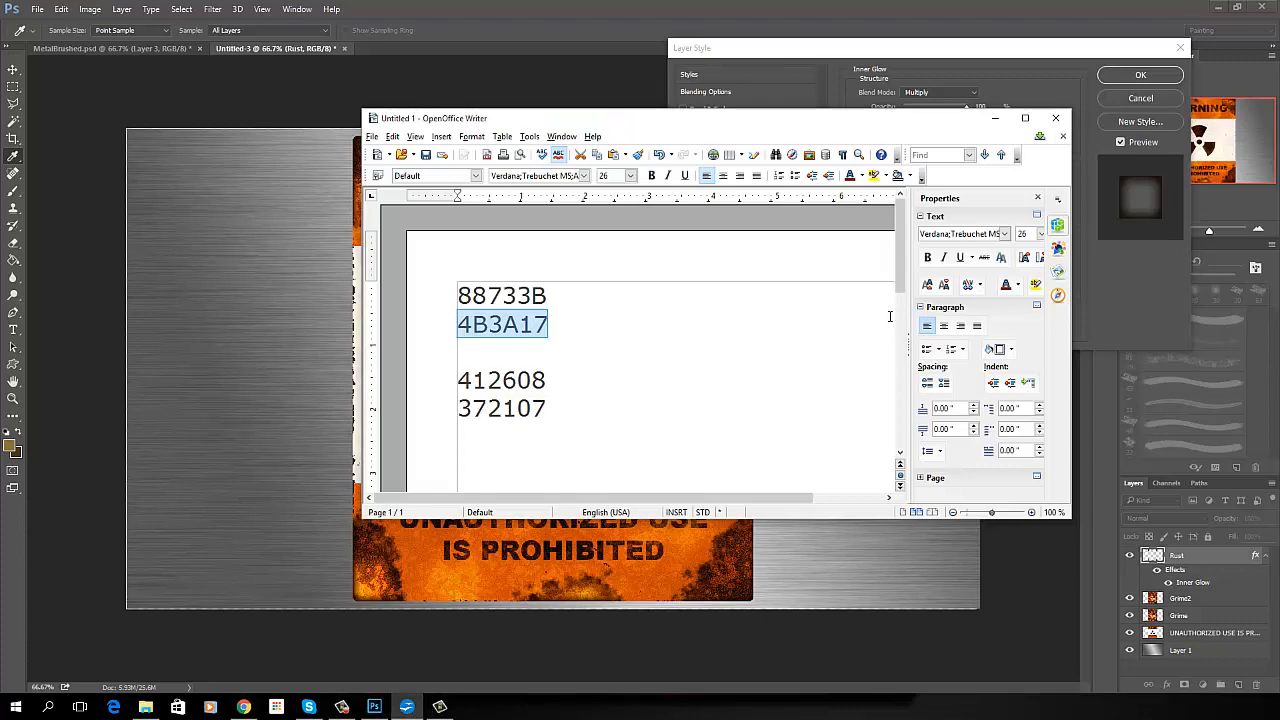
Confirm the dark brown 4B3A17 inner glow colour for the Rust layer.
left_click(886, 136)
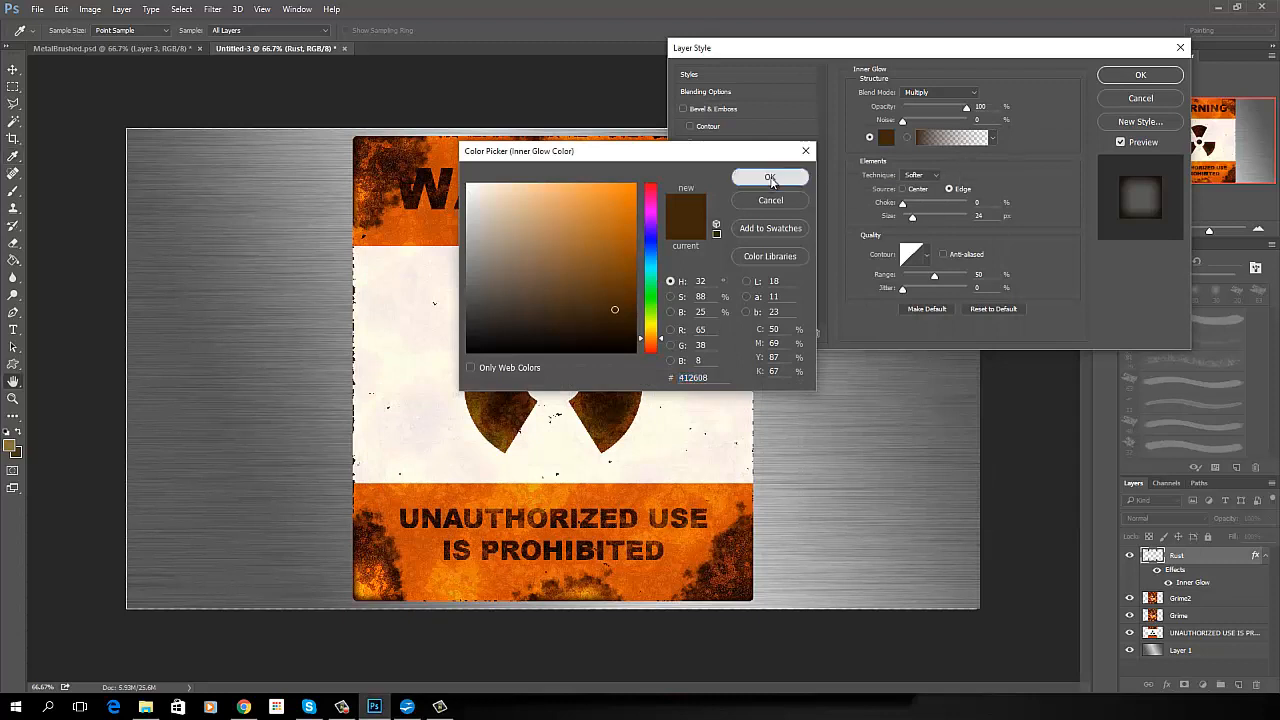
left_click(770, 176)
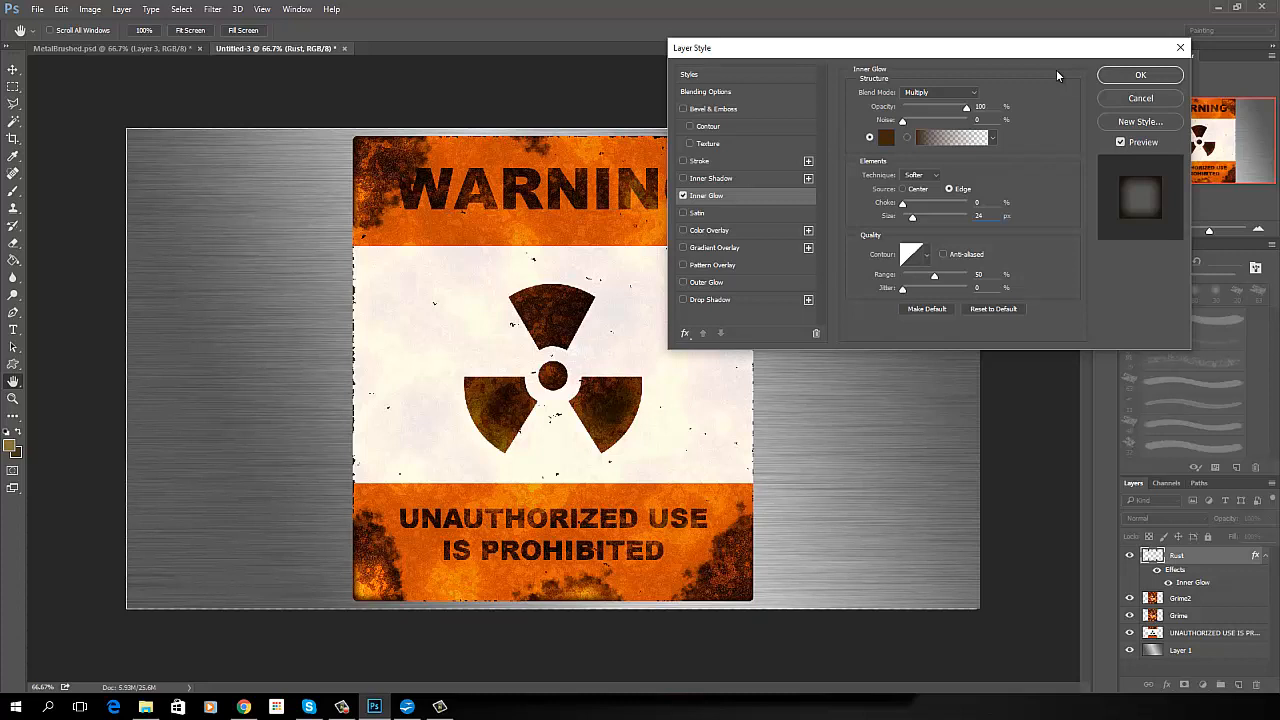
Enable an Outer Glow on the Rust layer and set it to the same dark brown colour.
left_click(704, 92)
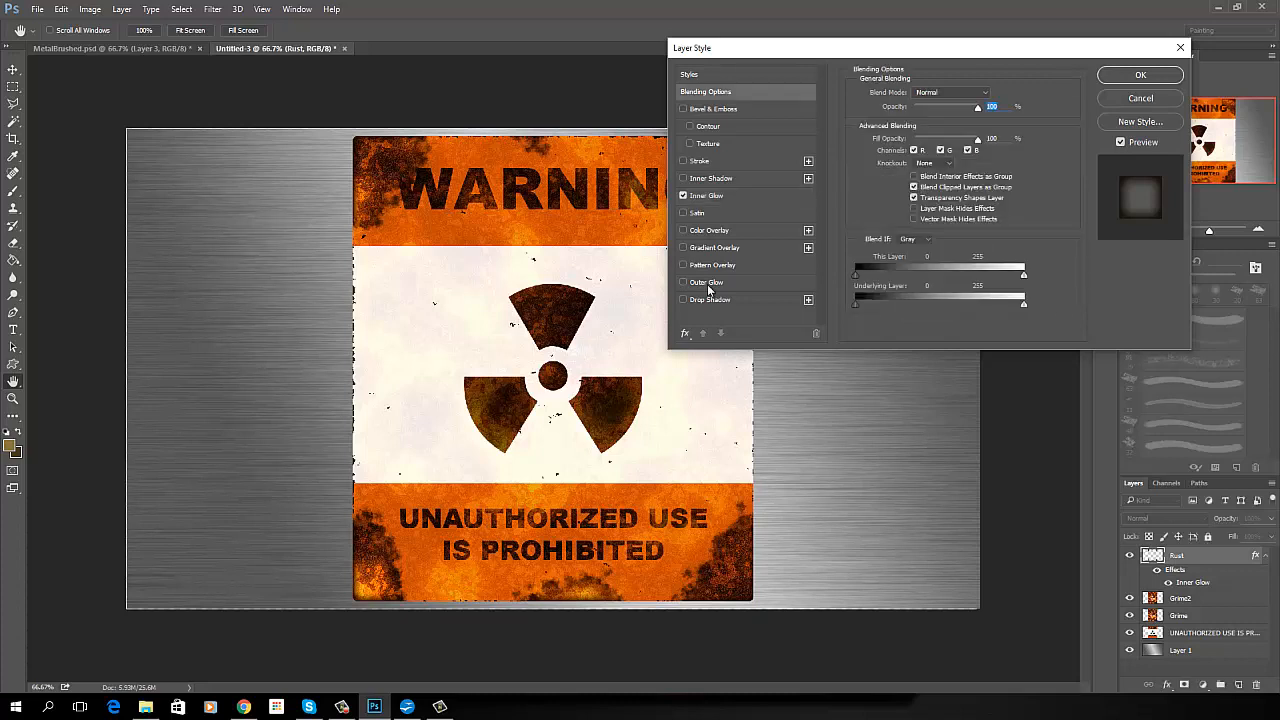
left_click(684, 282)
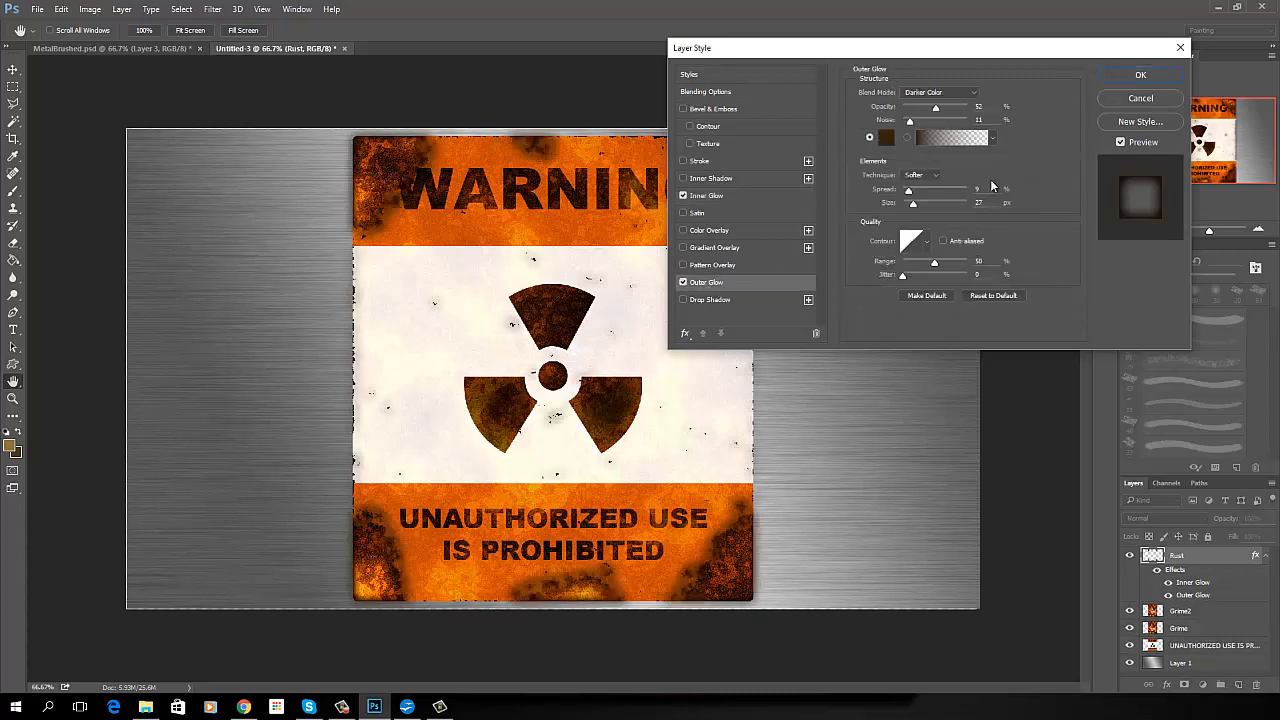
left_click(886, 136)
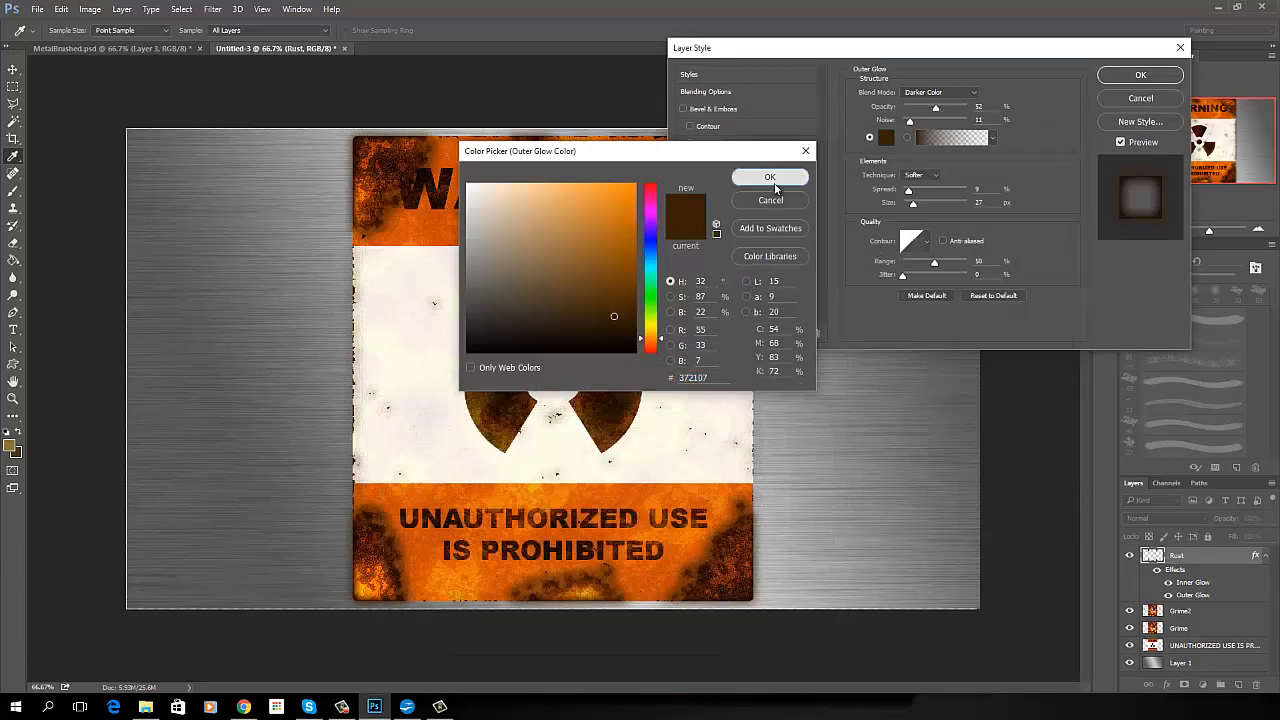
left_click(770, 176)
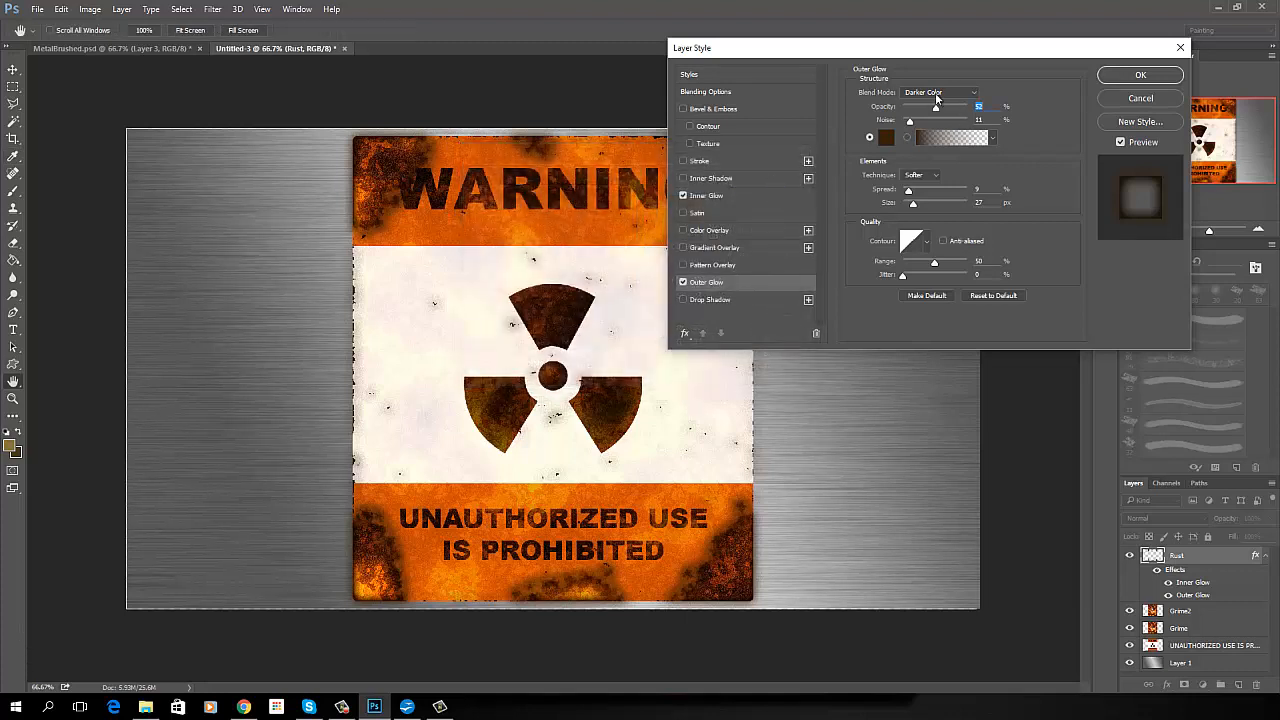
mouse_move(950, 100)
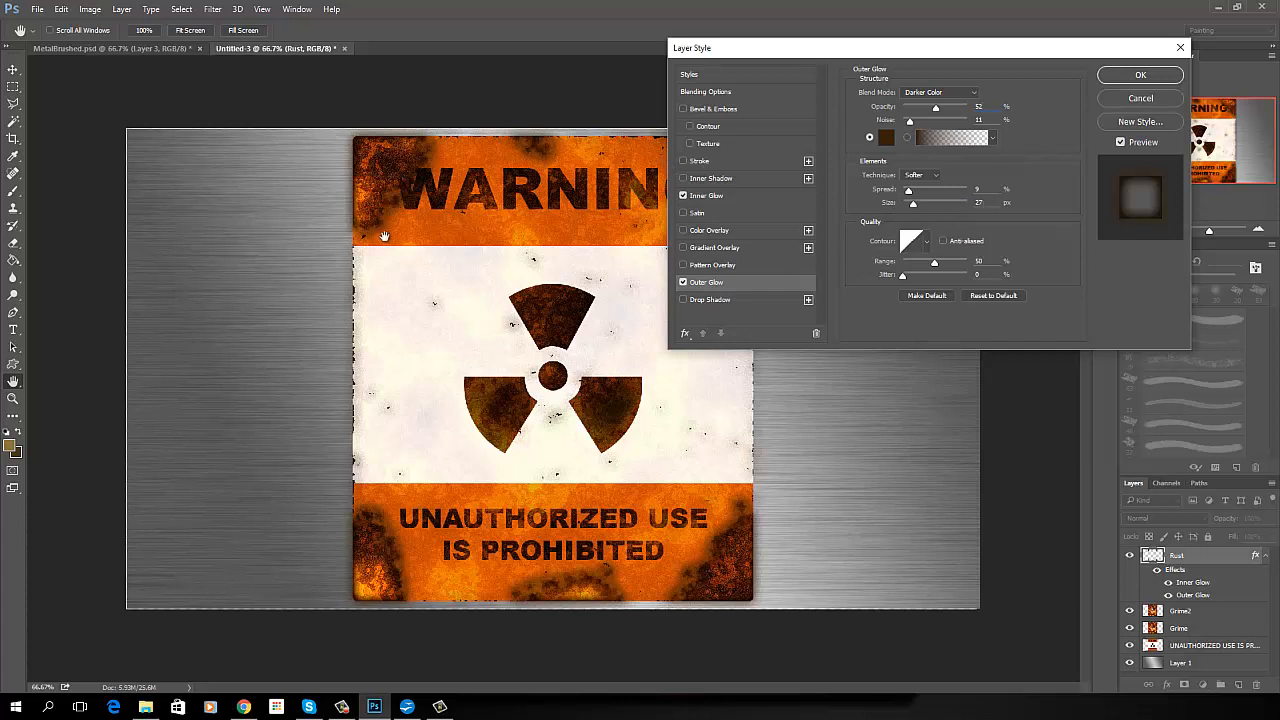
mouse_move(436, 148)
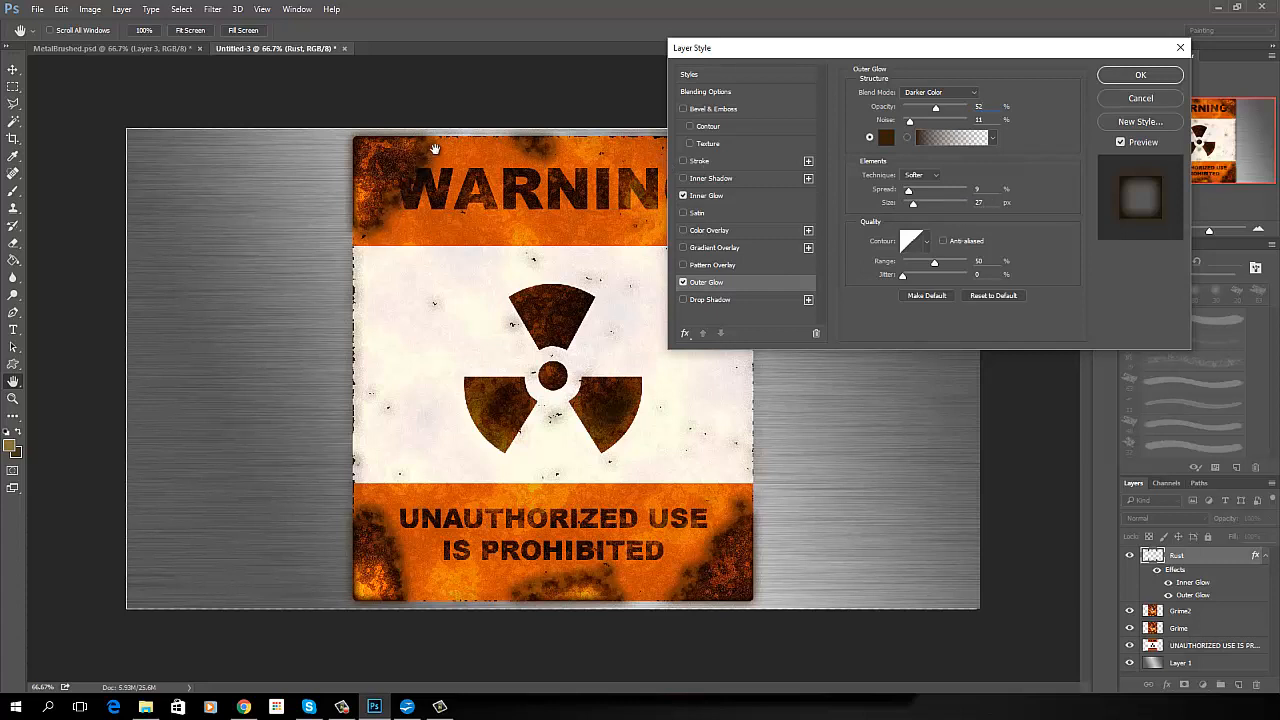
mouse_move(664, 540)
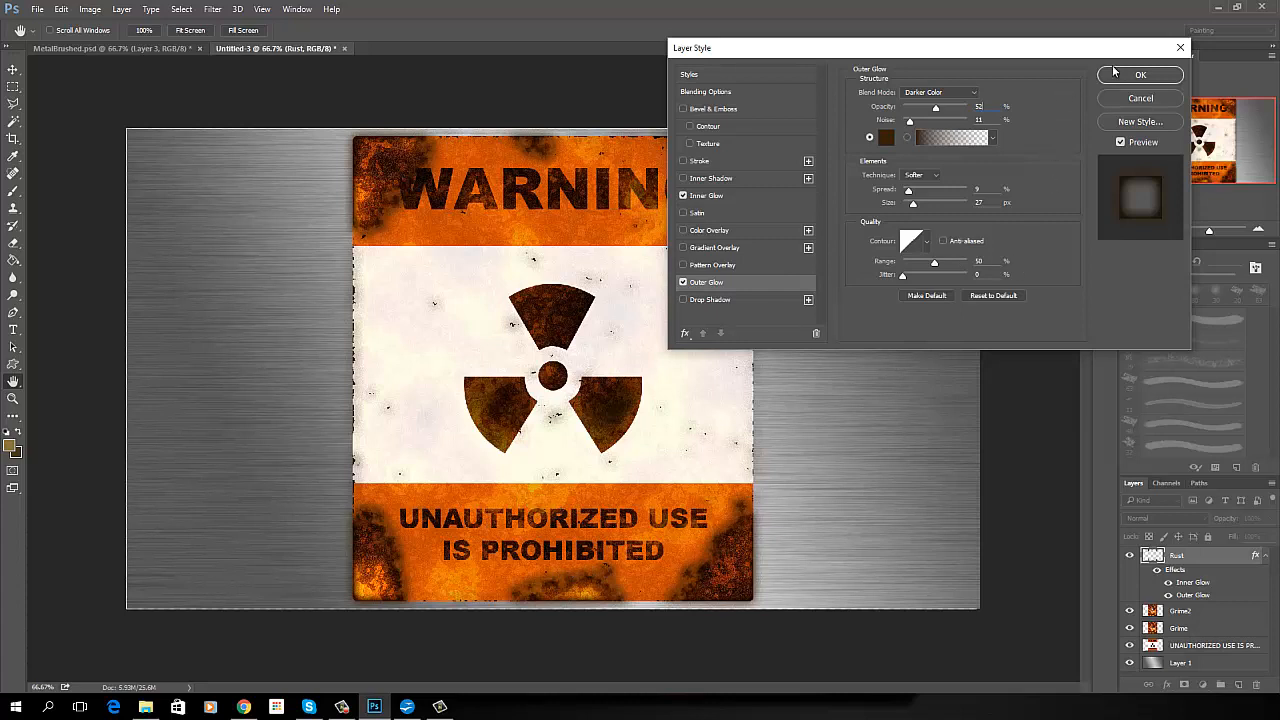
left_click(1140, 74)
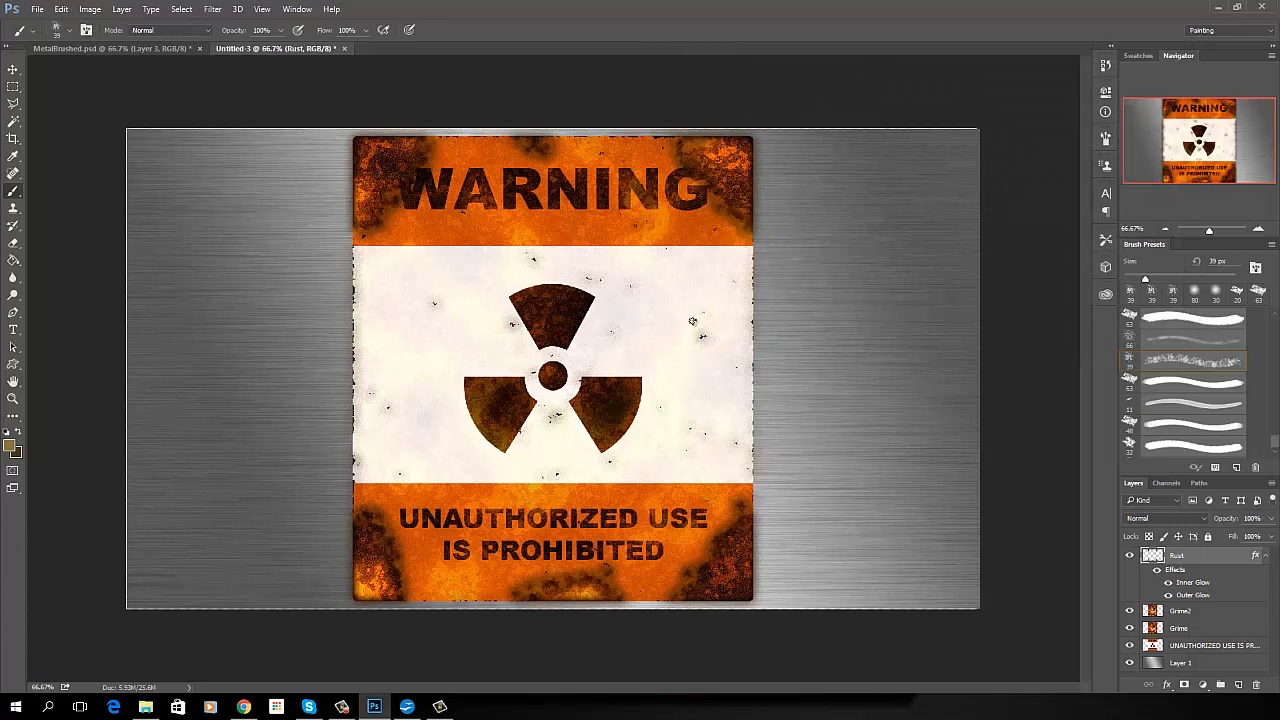
mouse_move(680, 332)
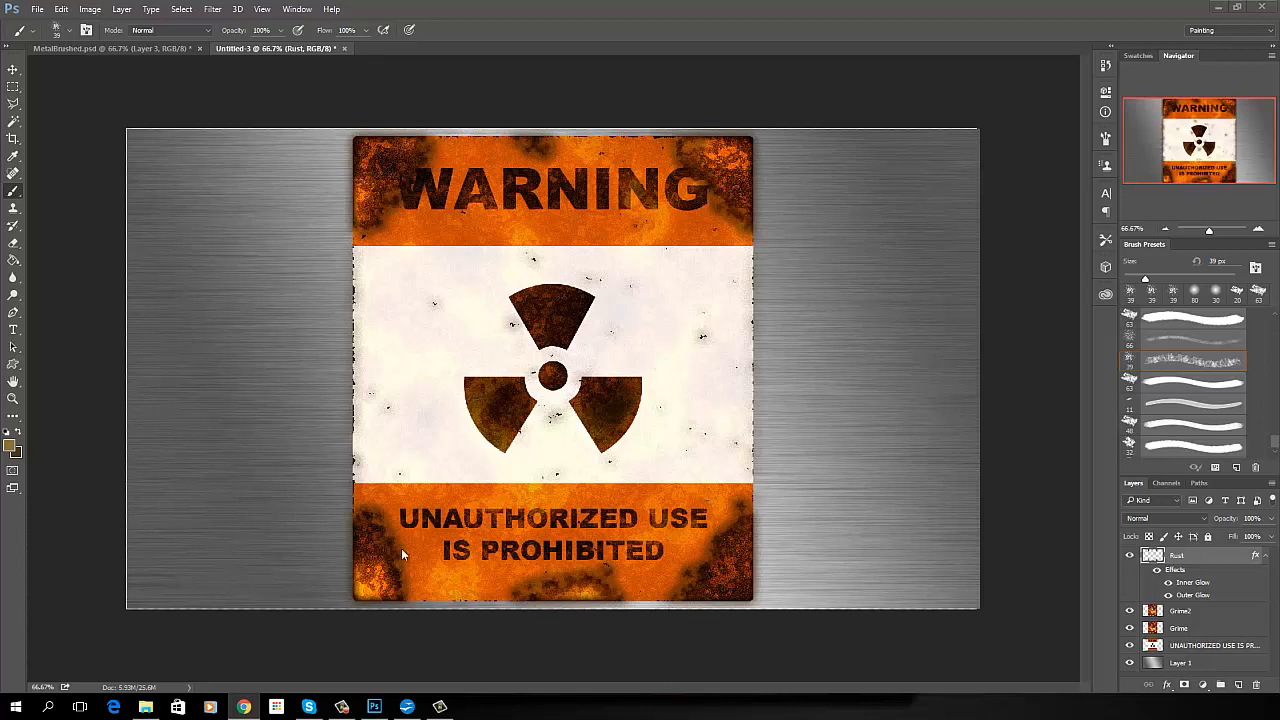
mouse_move(270, 420)
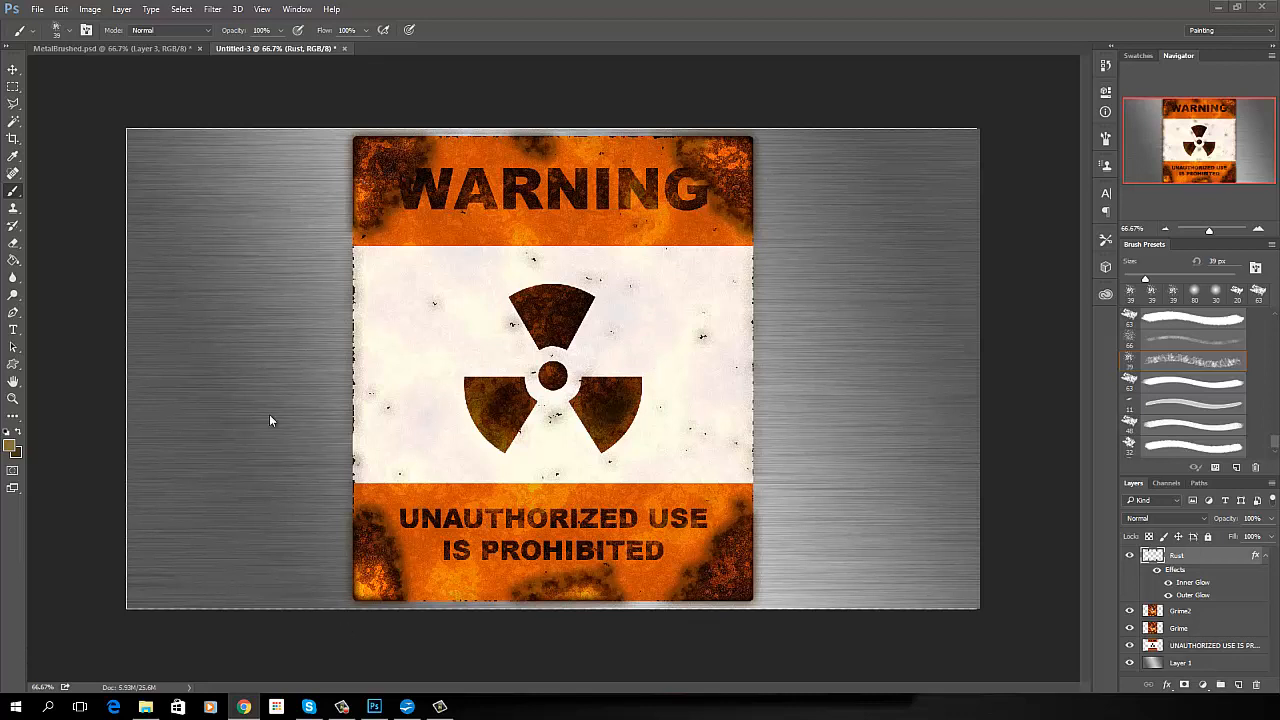
mouse_move(764, 418)
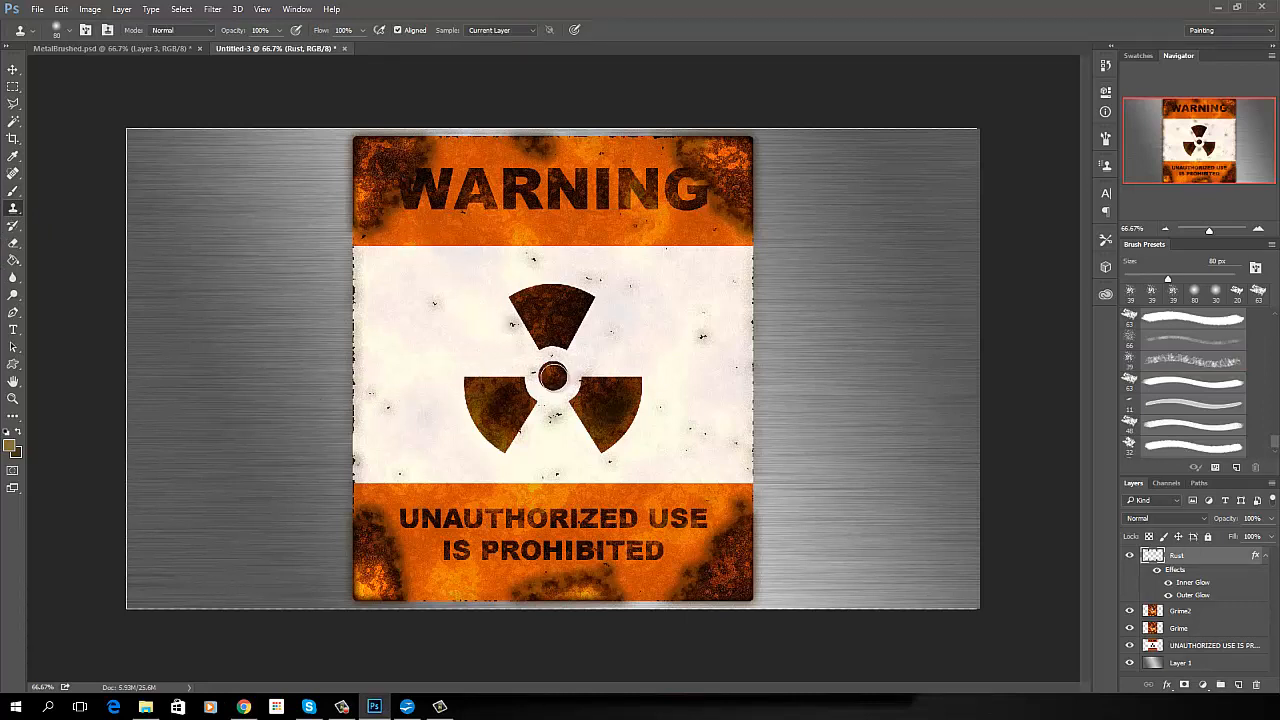
mouse_move(548, 376)
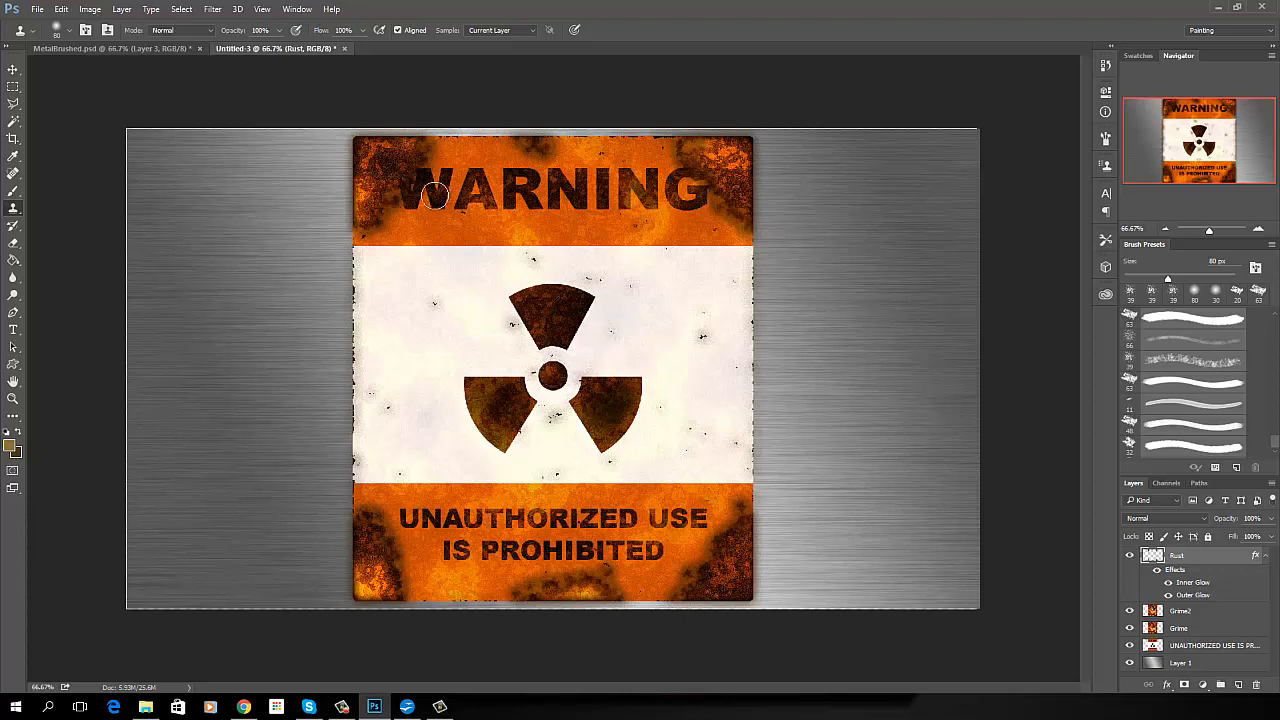
mouse_move(380, 162)
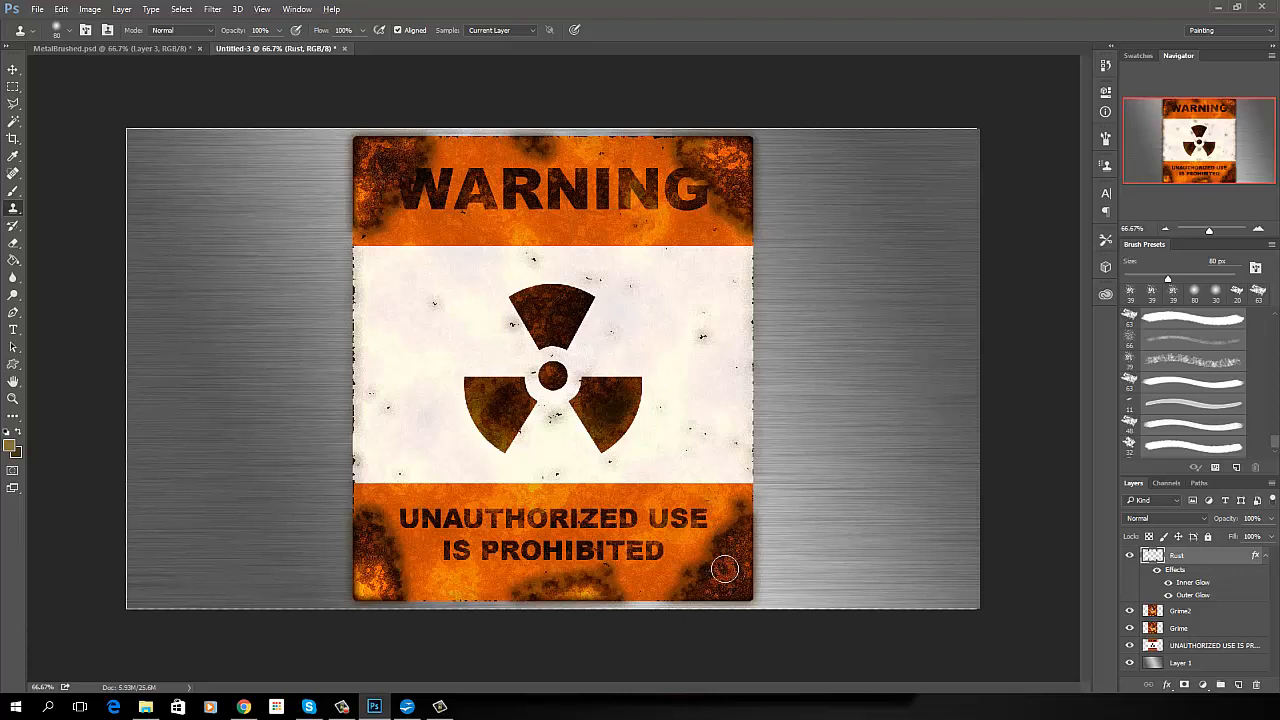
mouse_move(260, 202)
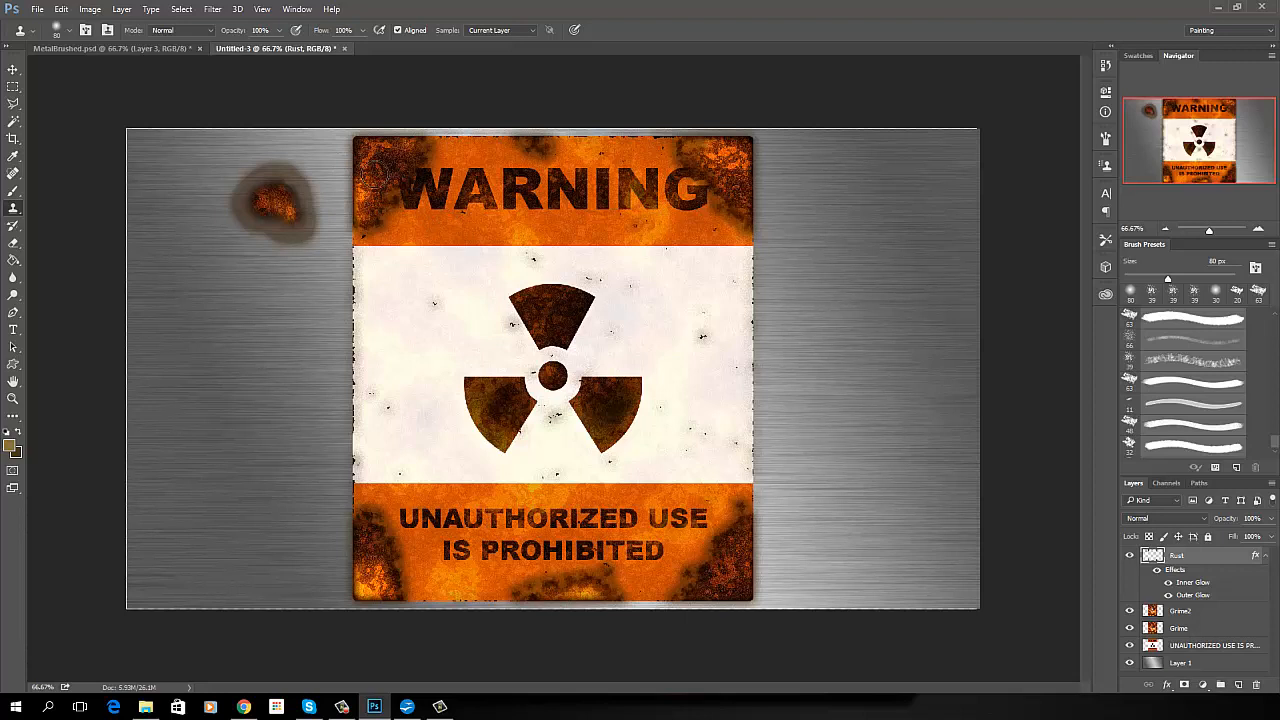
Sample rust on the sign with Clone Stamp and paint rust blotches onto the metal left of the sign.
left_click(310, 414)
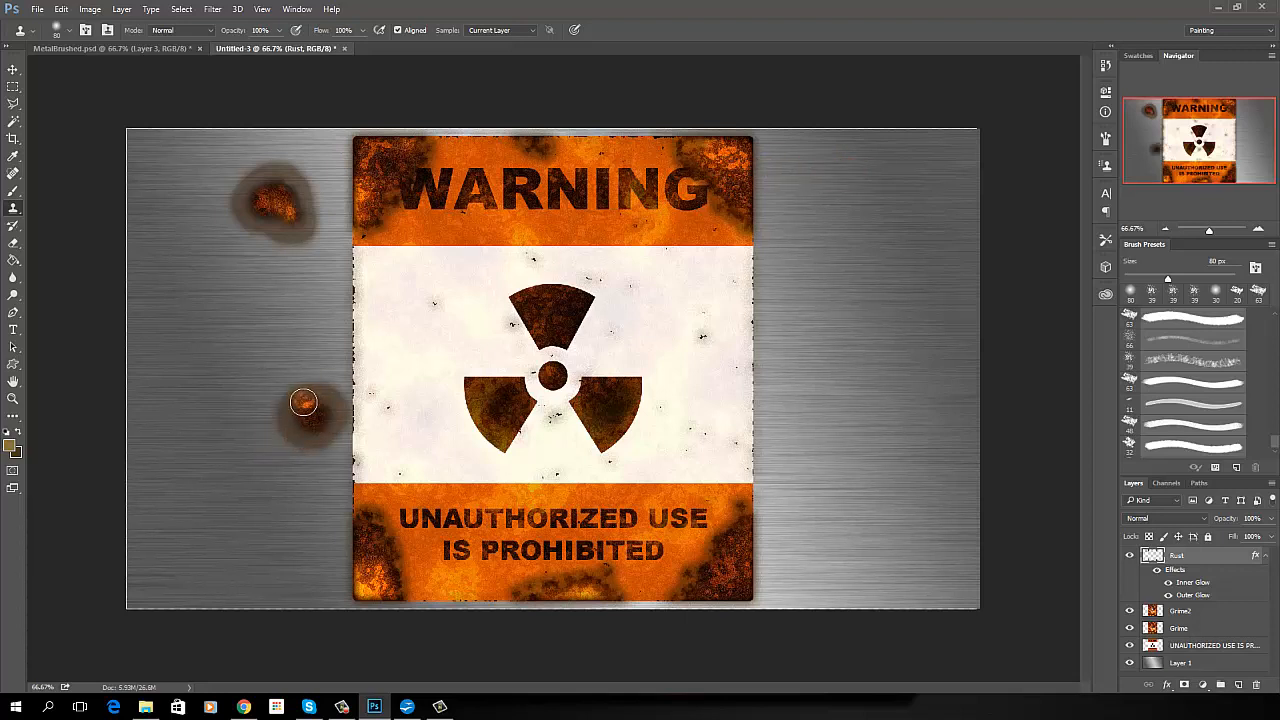
left_click_drag(304, 400, 308, 444)
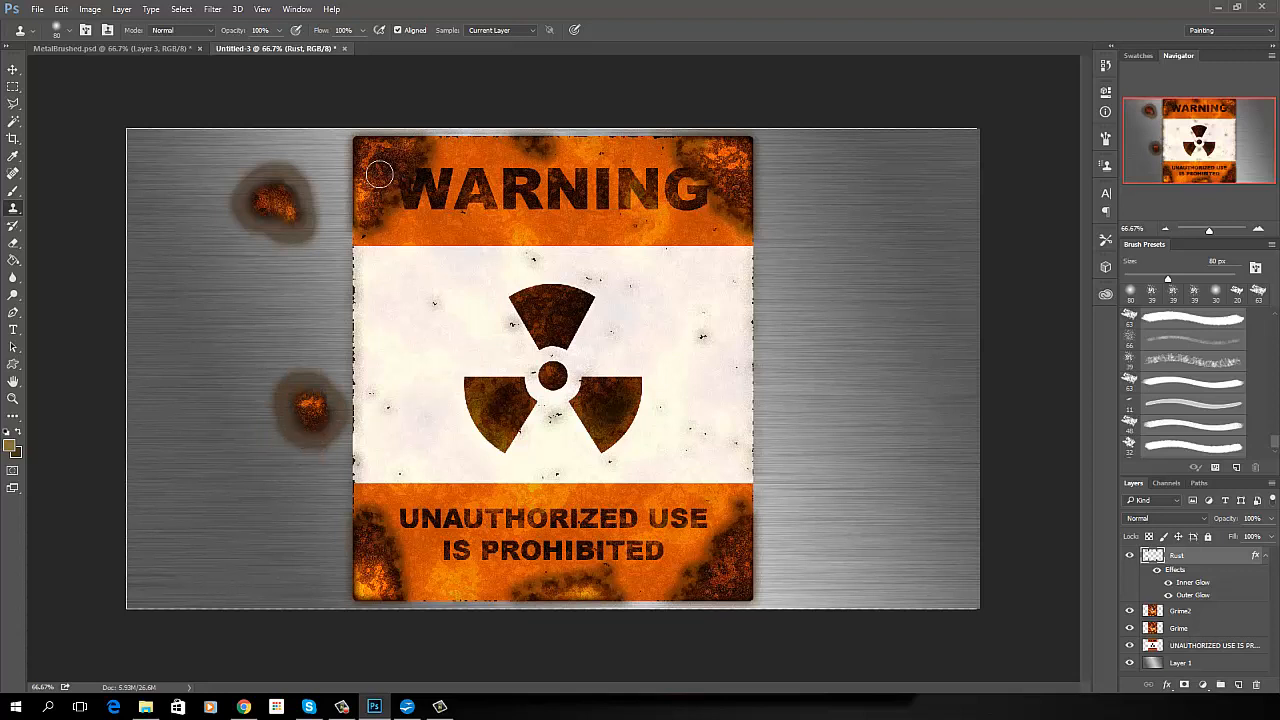
left_click_drag(380, 176, 308, 440)
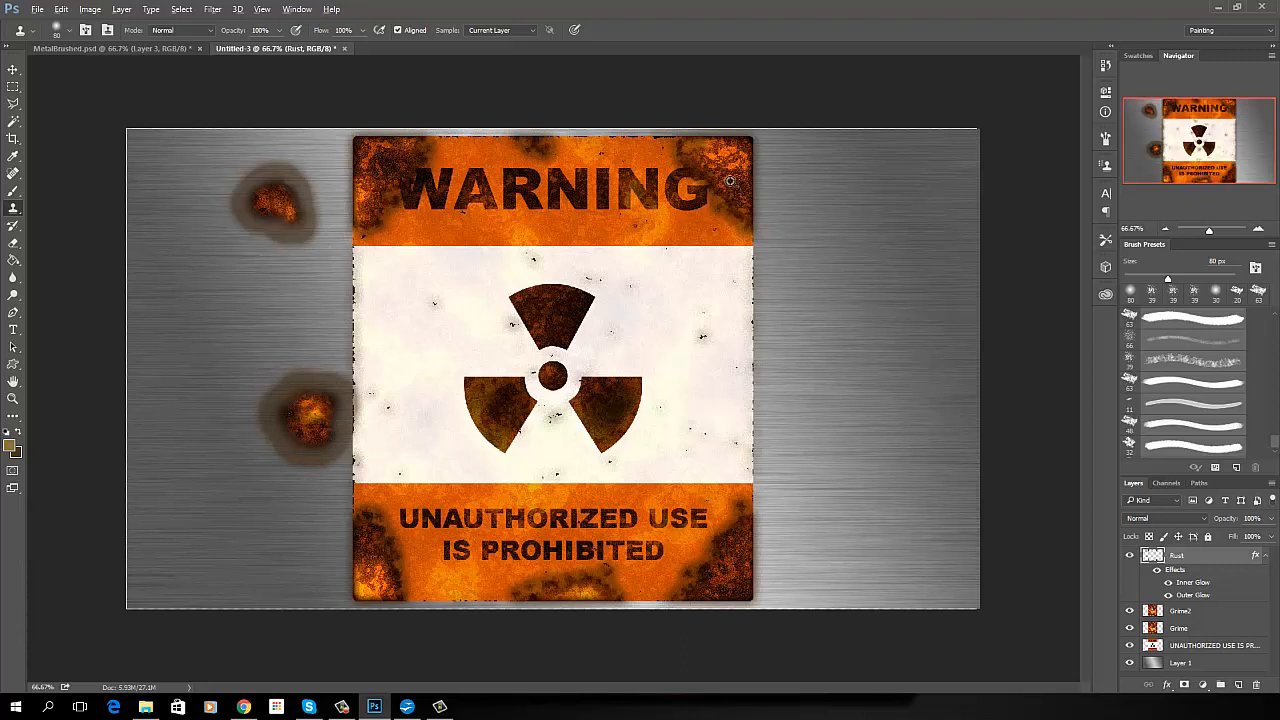
mouse_move(868, 292)
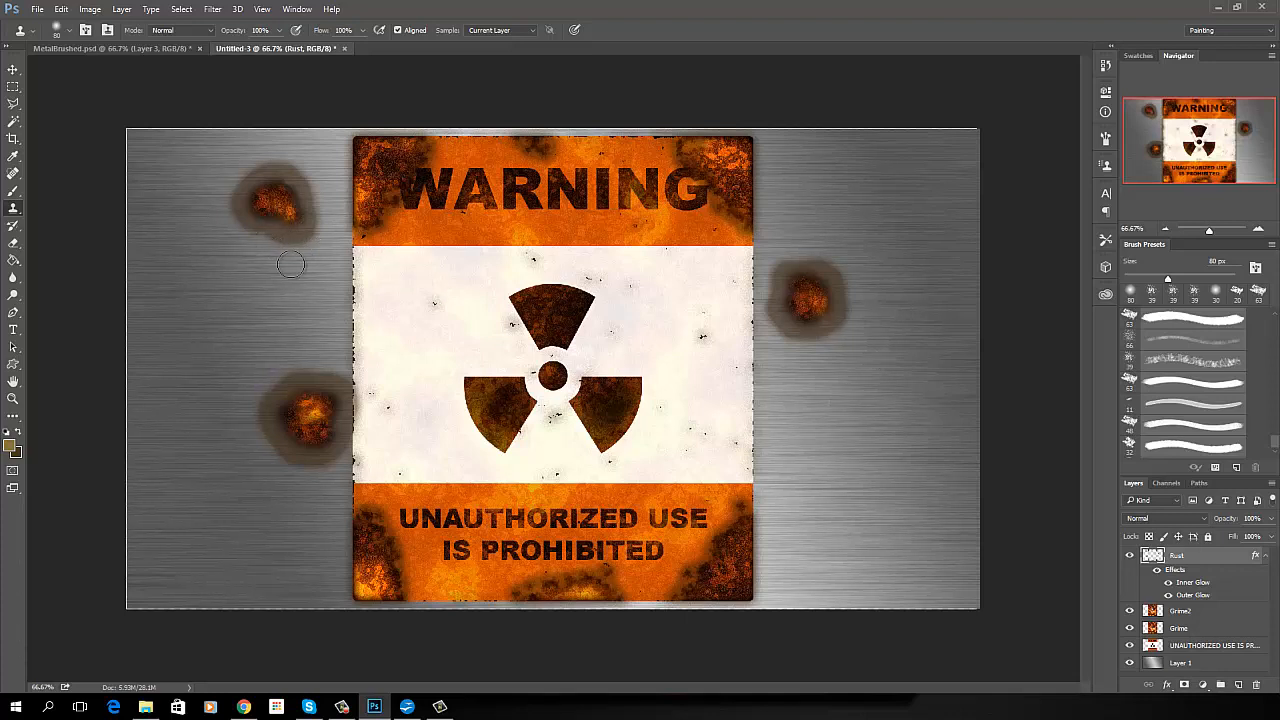
mouse_move(168, 316)
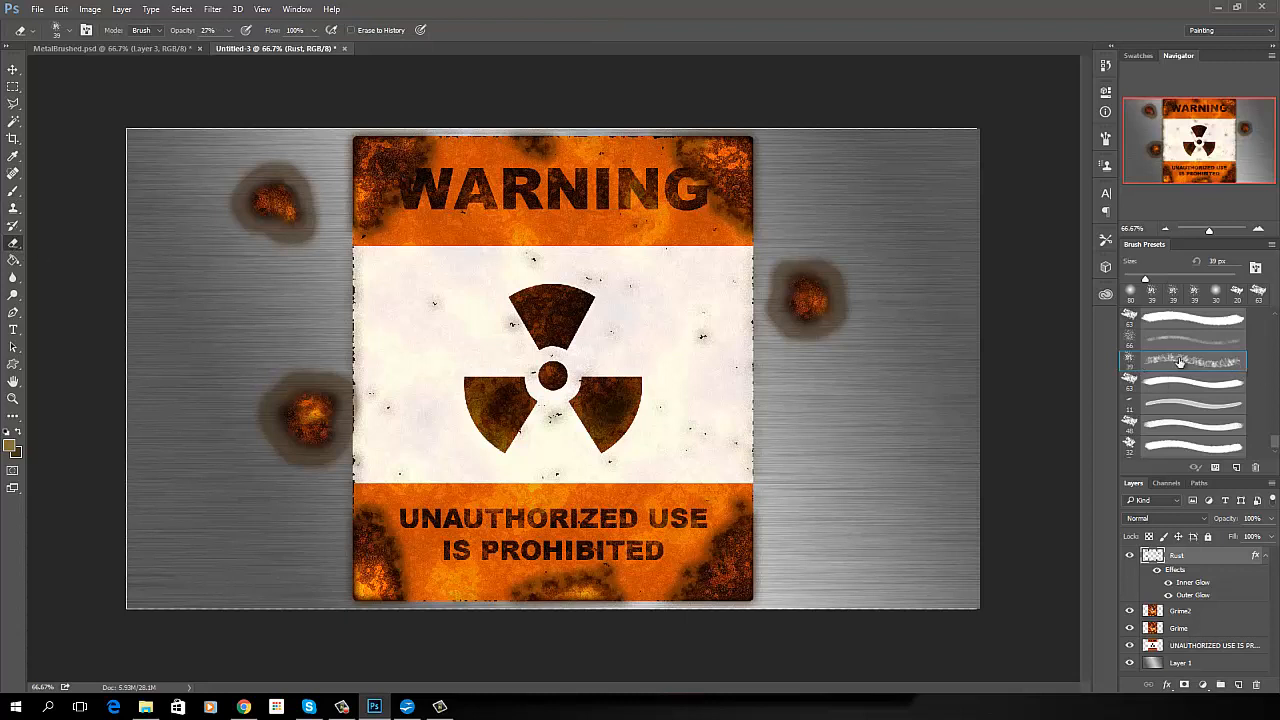
mouse_move(848, 332)
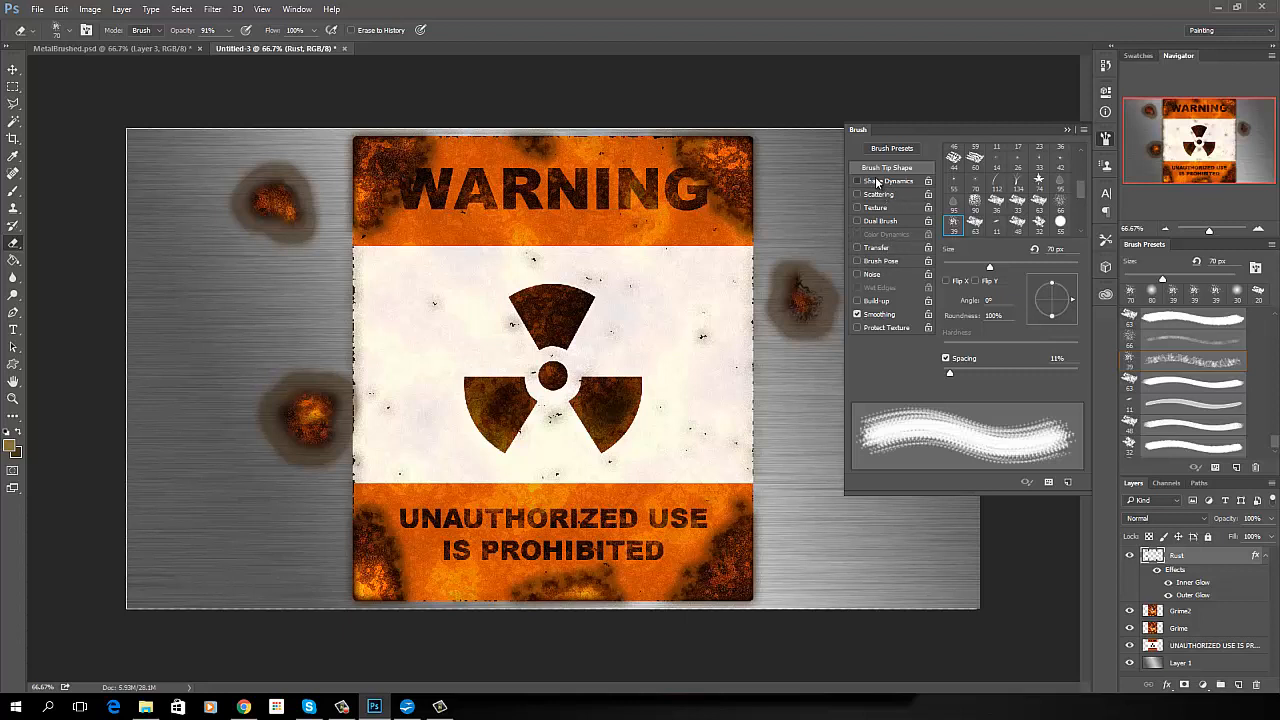
Enable Shape Dynamics with higher Size Jitter and turn on Scattering so the brush paints random scattered speckles.
left_click(878, 180)
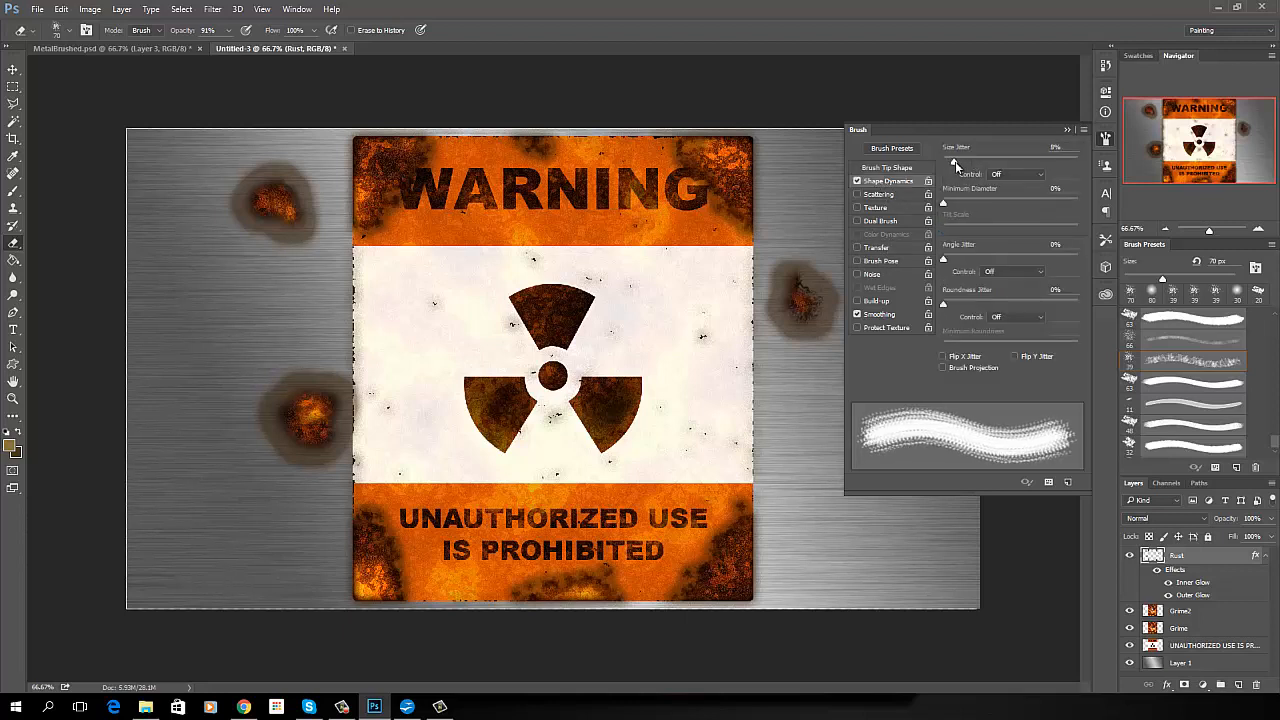
left_click_drag(944, 160, 968, 160)
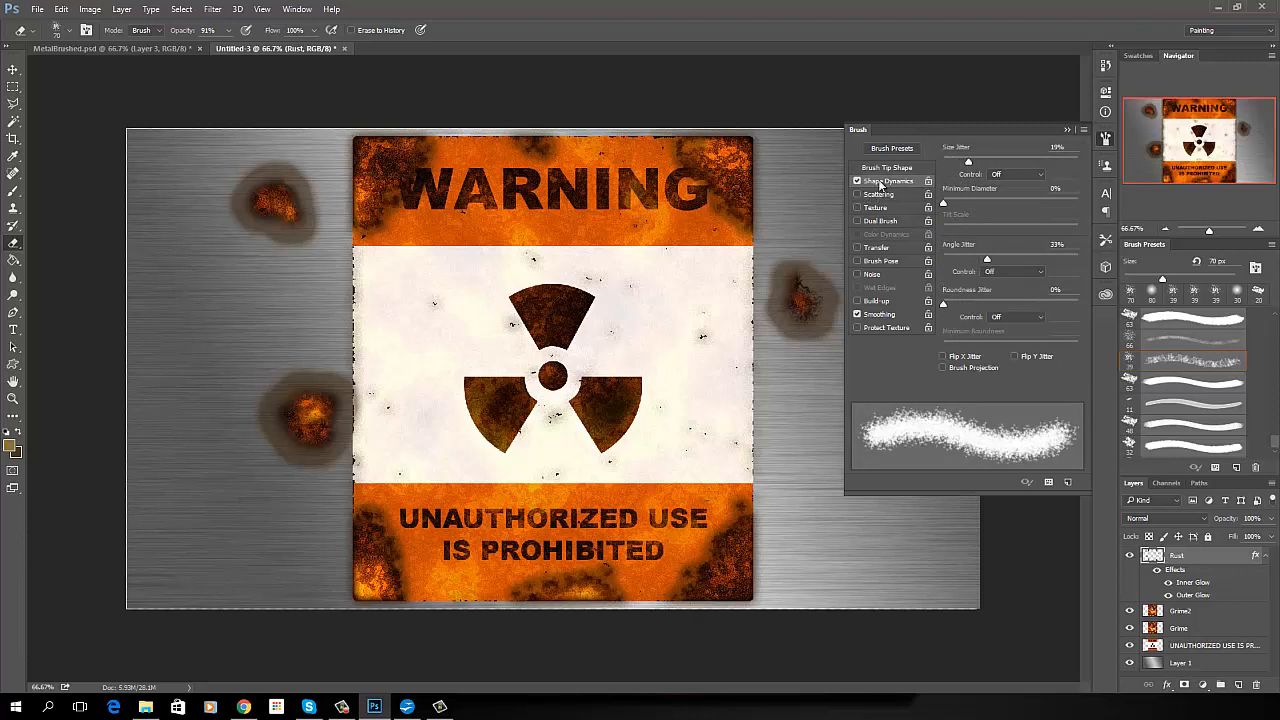
left_click(886, 168)
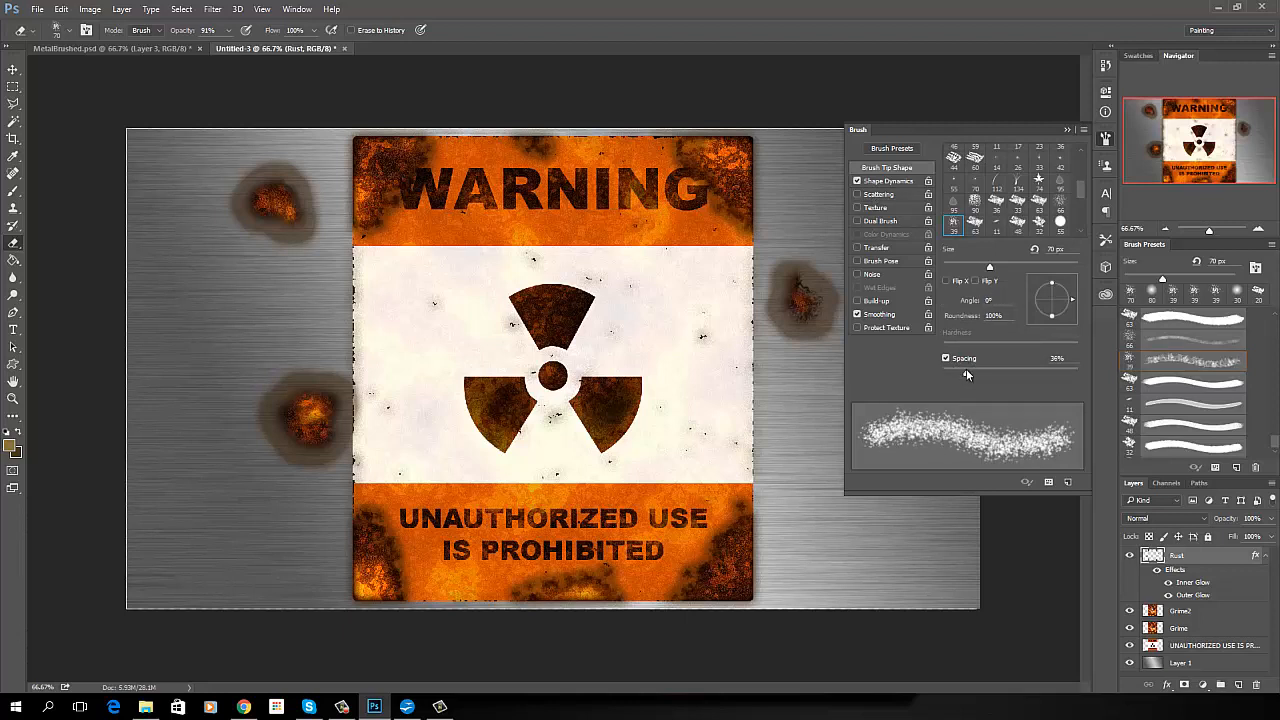
left_click(880, 192)
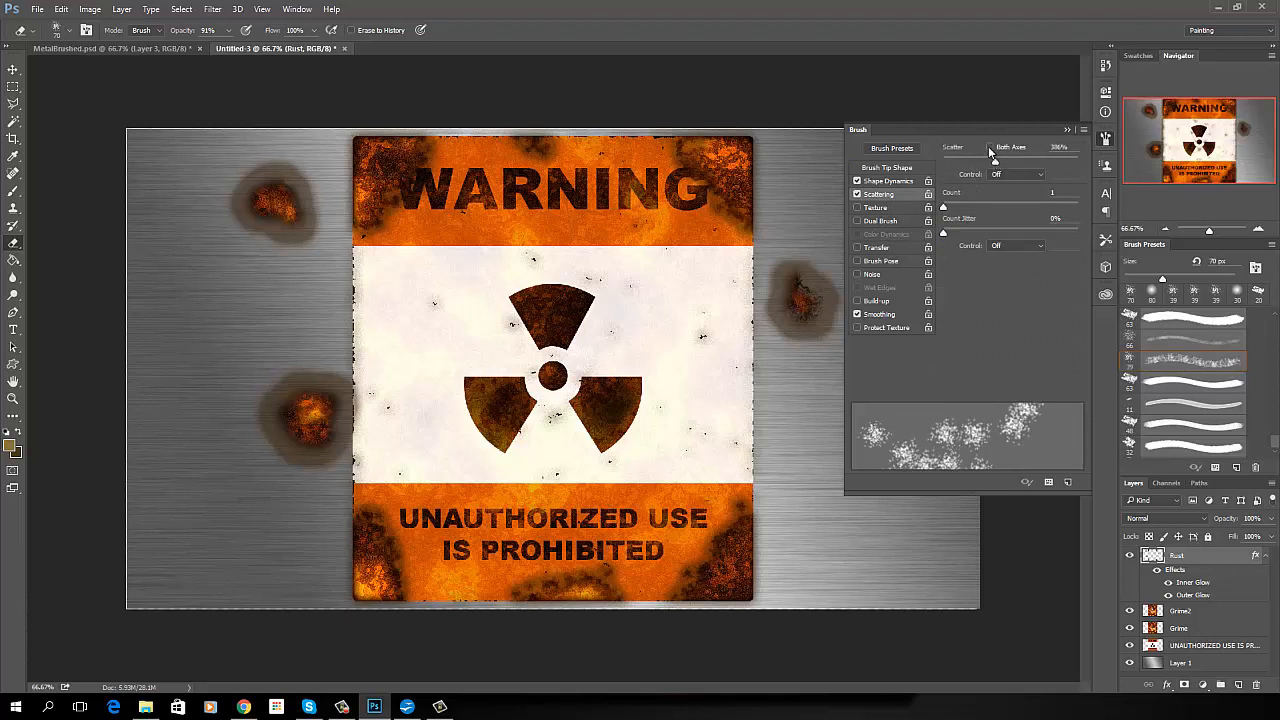
left_click(988, 148)
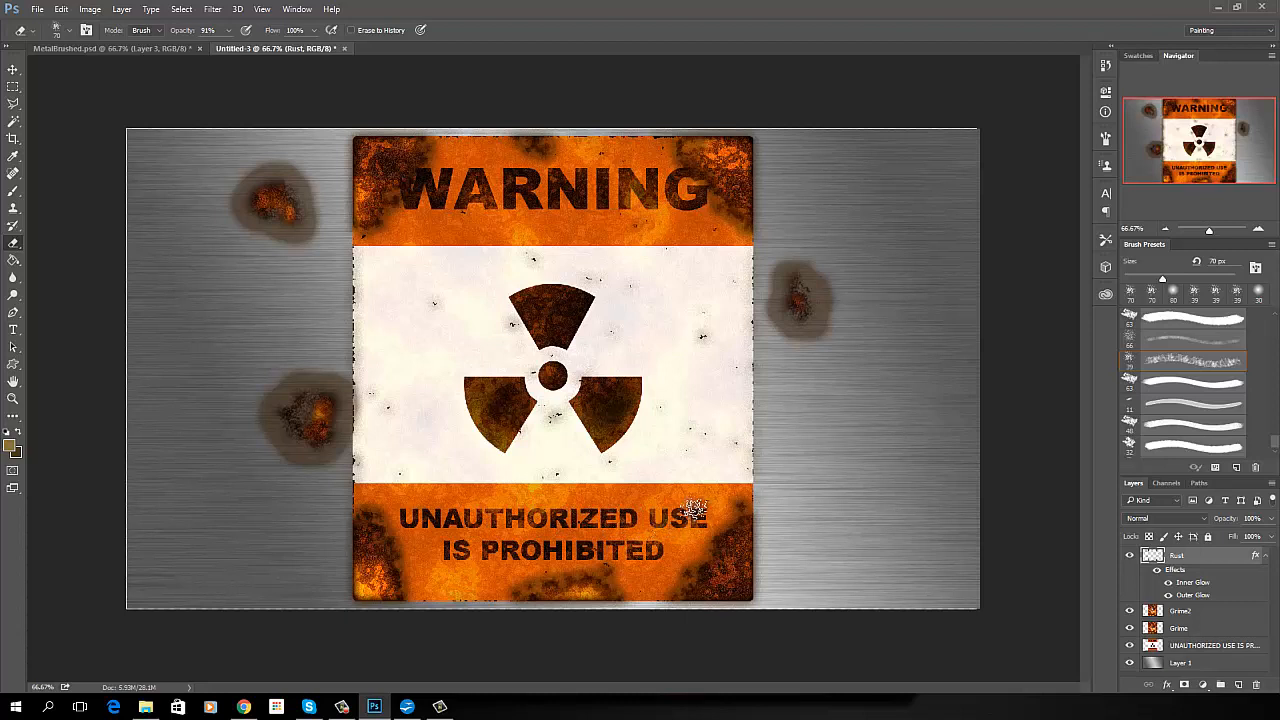
Dab rust speckles on the sign's lower corners, under WARNING, above USE and right of the trefoil.
left_click(680, 496)
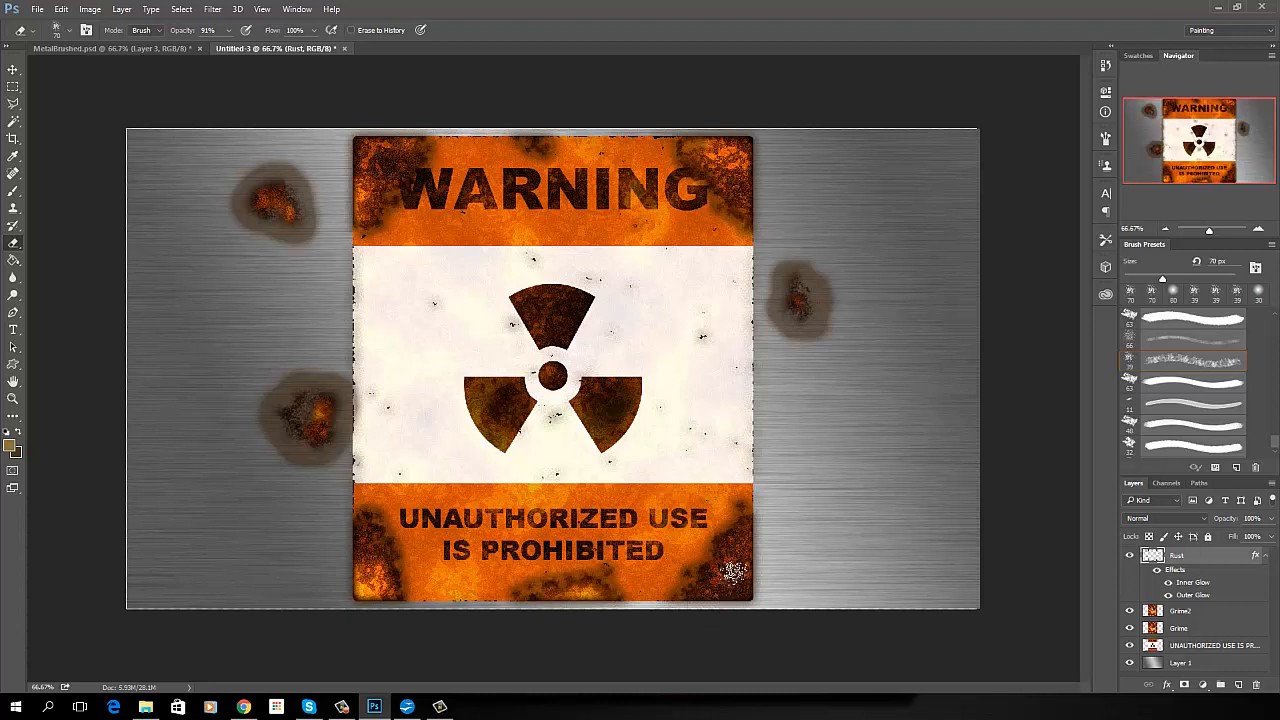
left_click(740, 570)
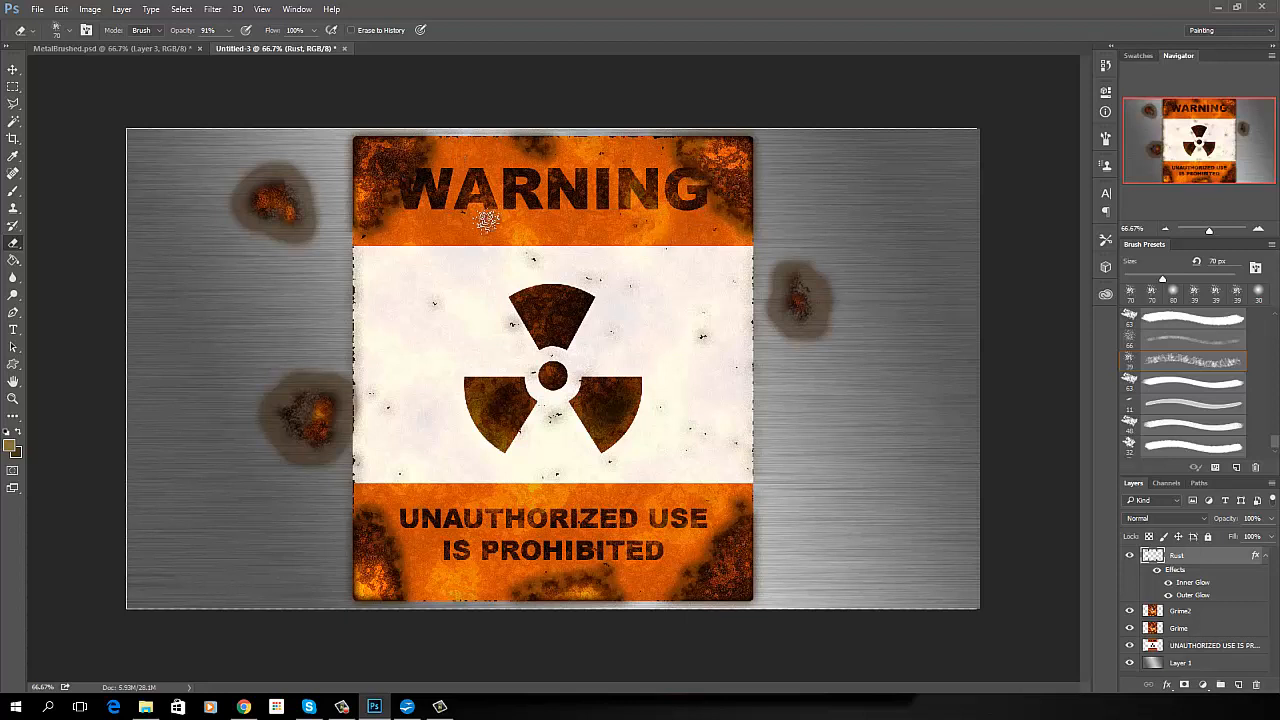
left_click(722, 568)
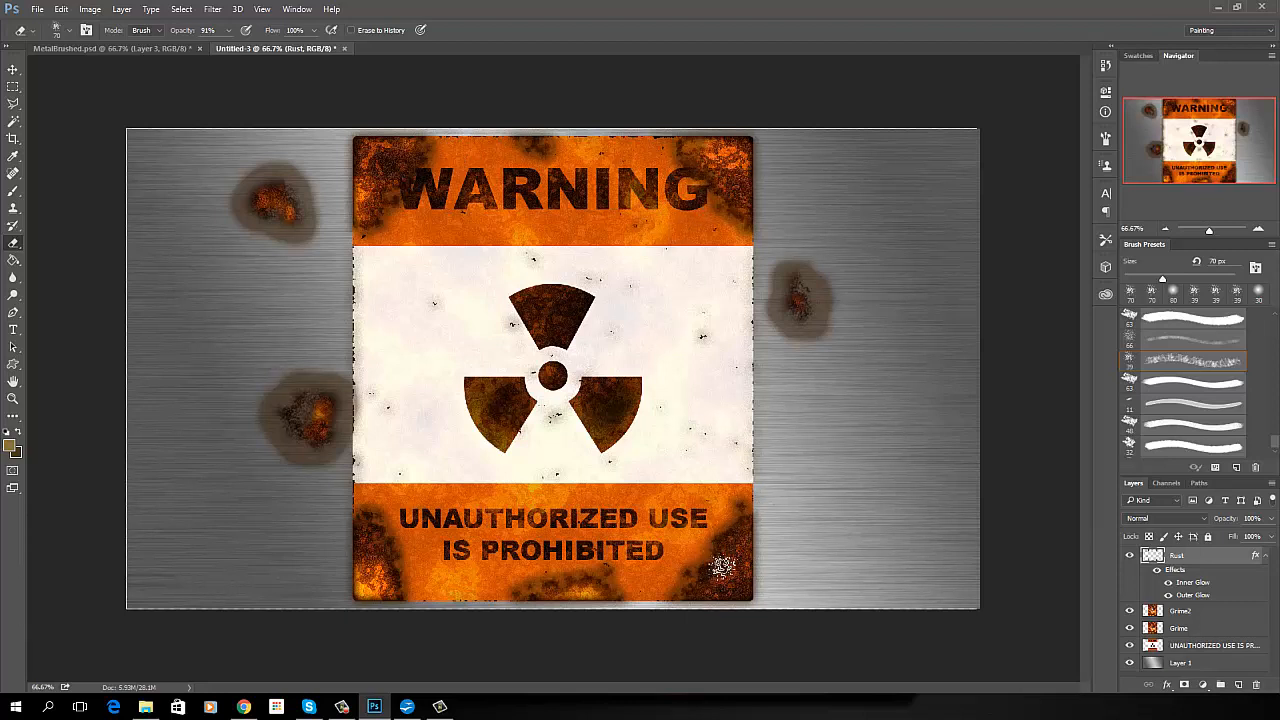
left_click(724, 560)
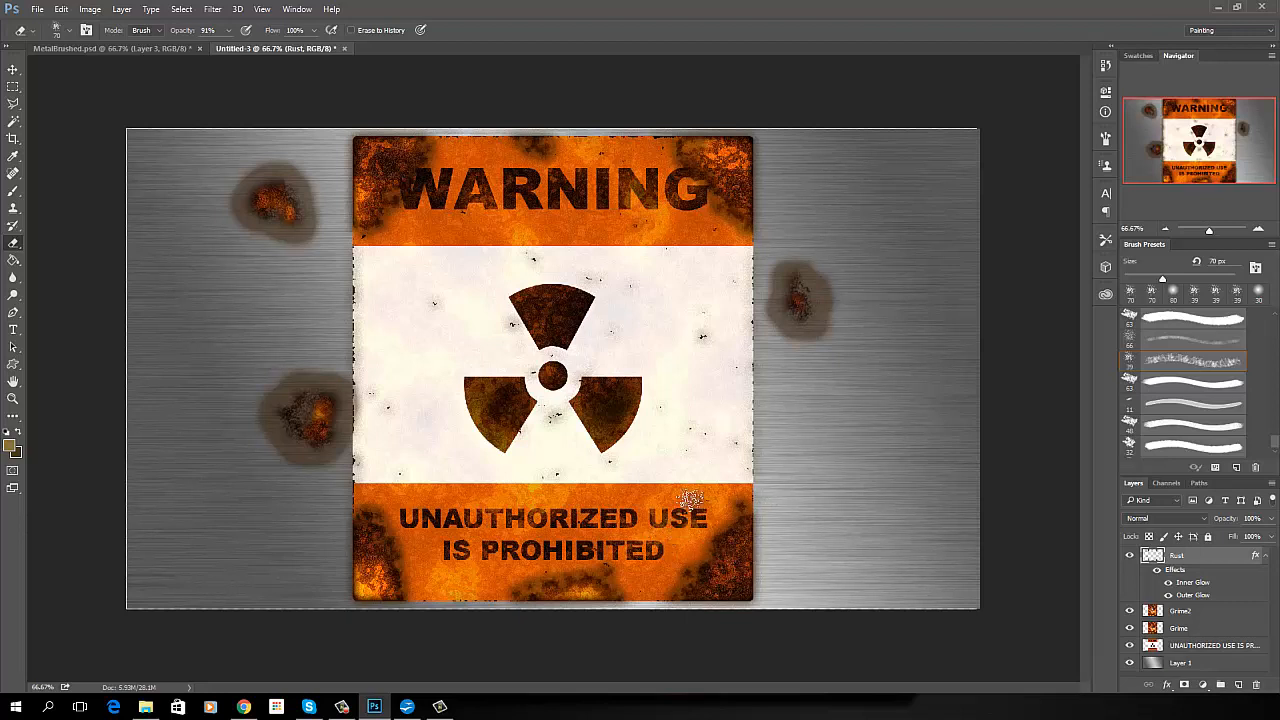
left_click(710, 440)
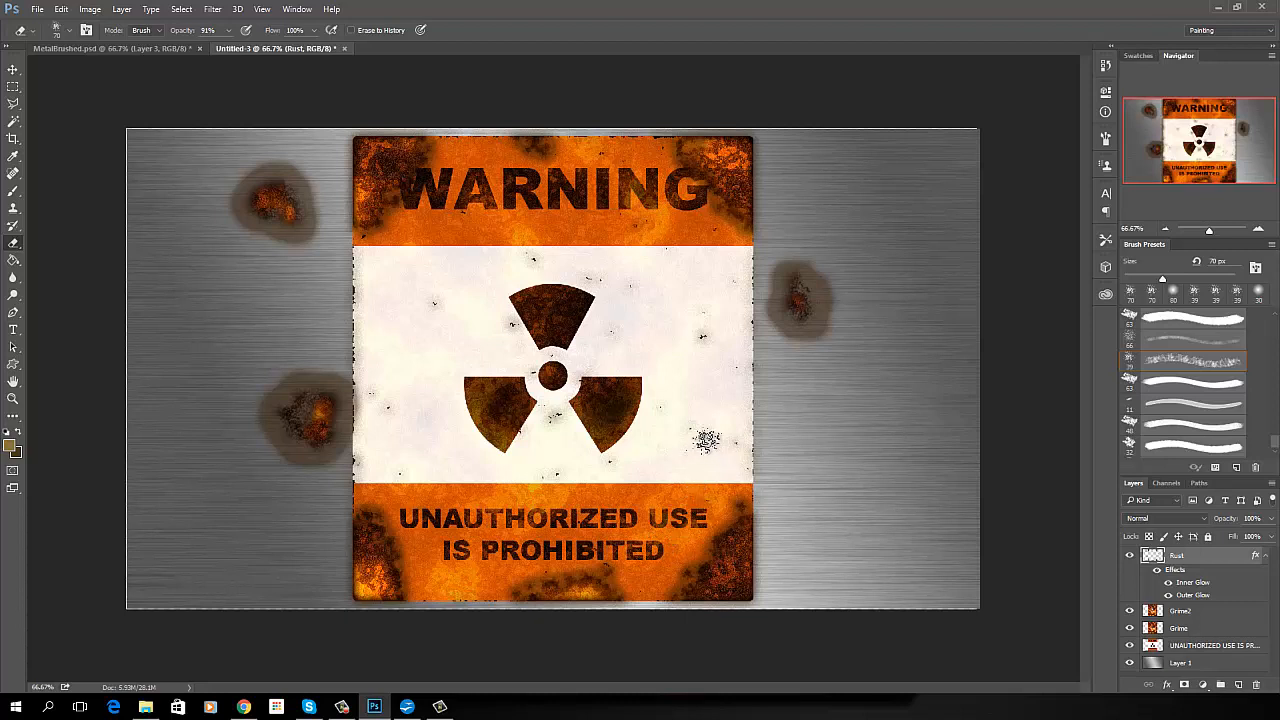
left_click(690, 448)
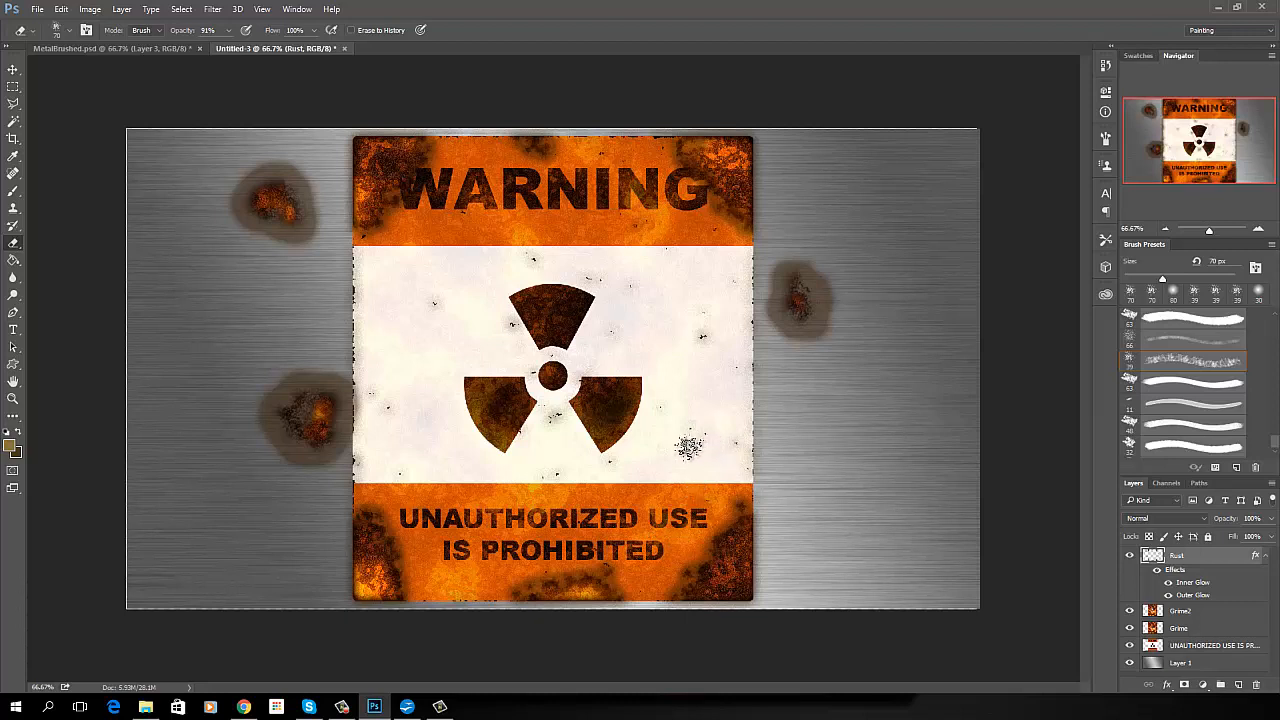
left_click(684, 444)
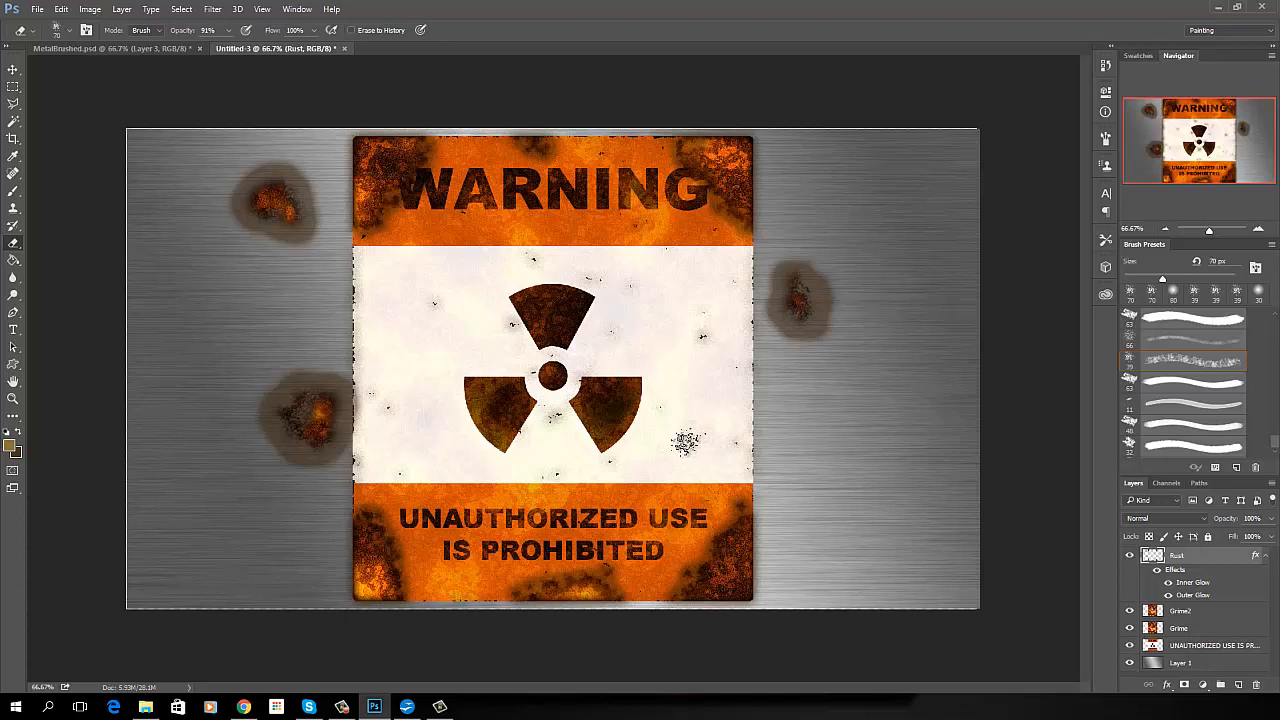